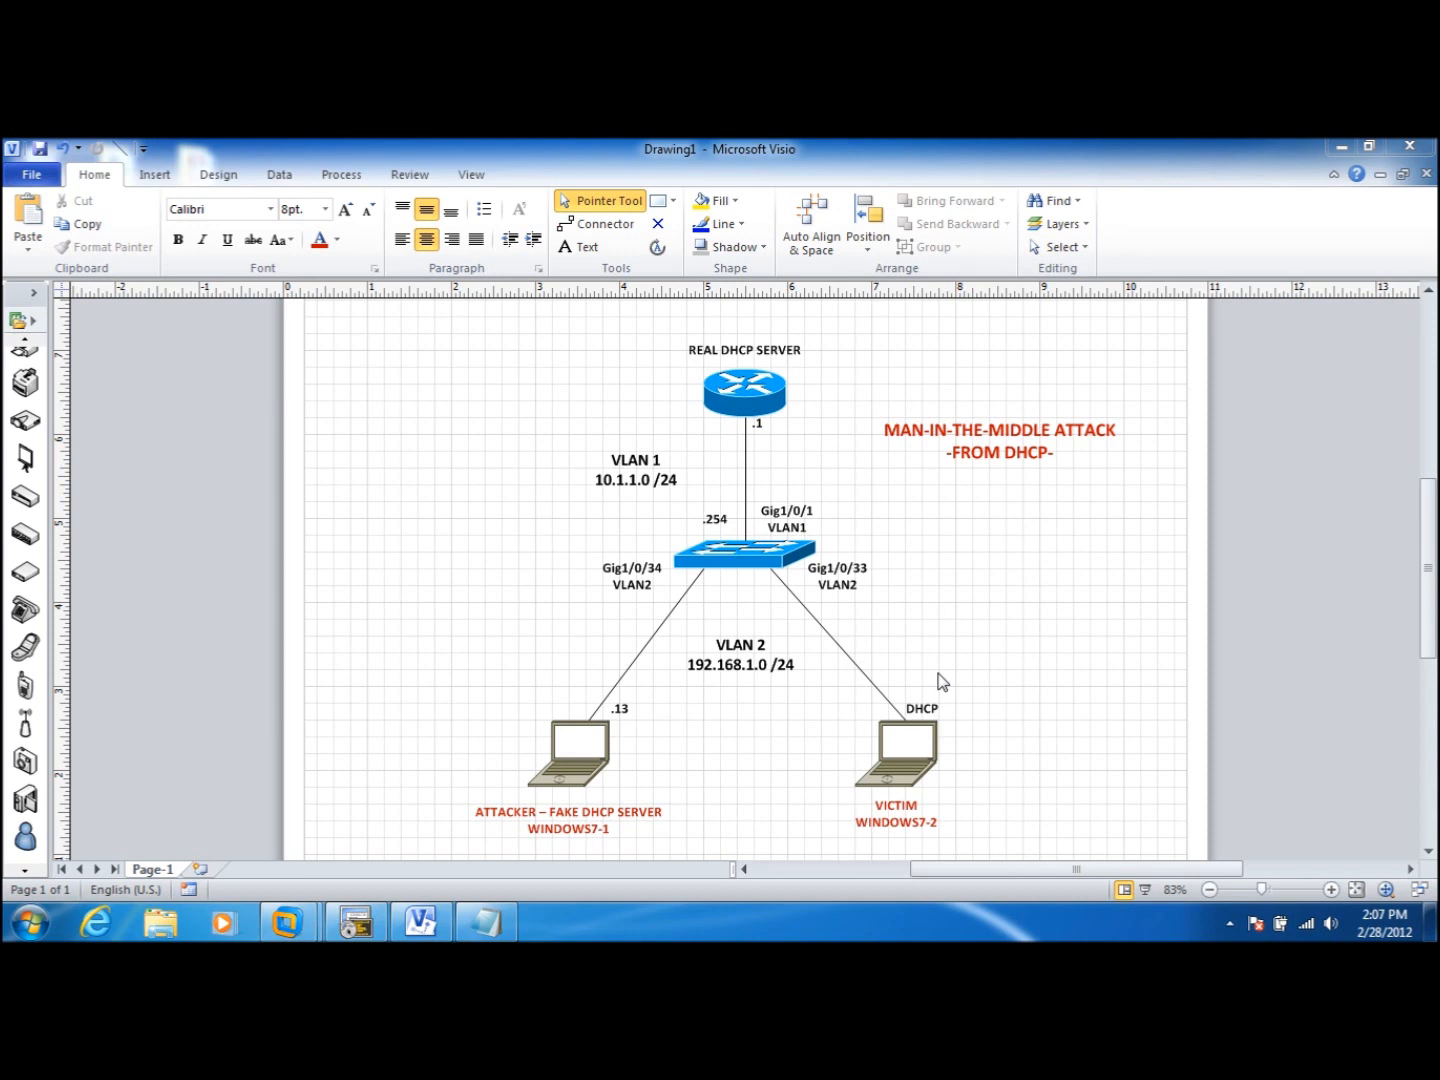
mouse_move(738, 408)
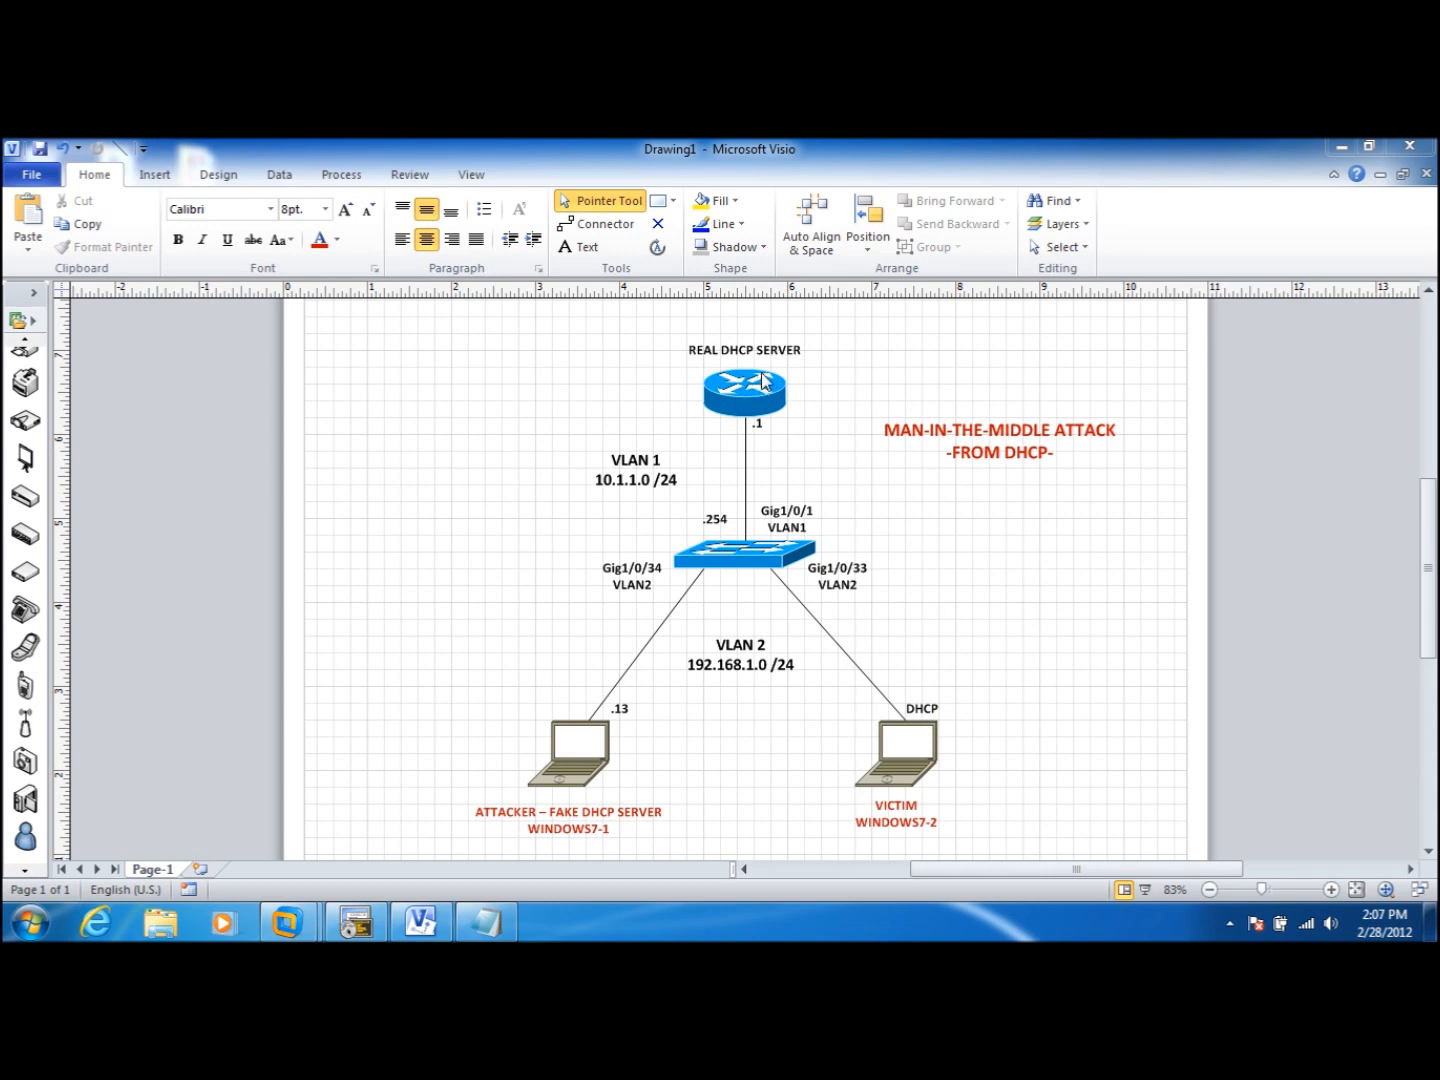
mouse_move(908, 722)
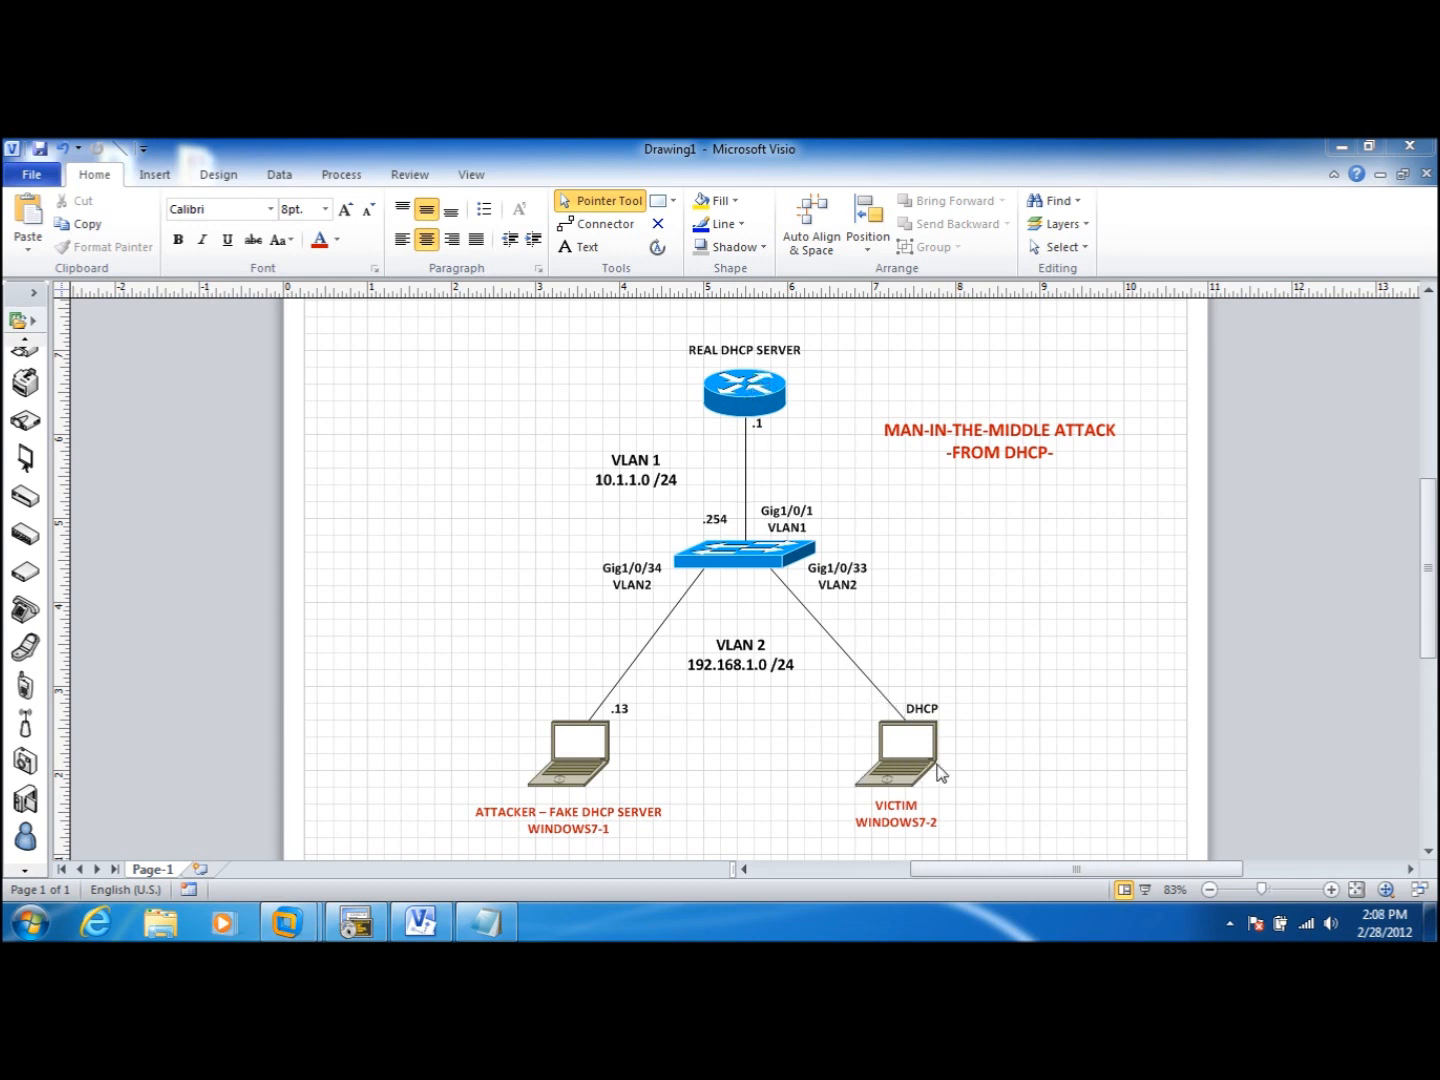
mouse_move(938, 728)
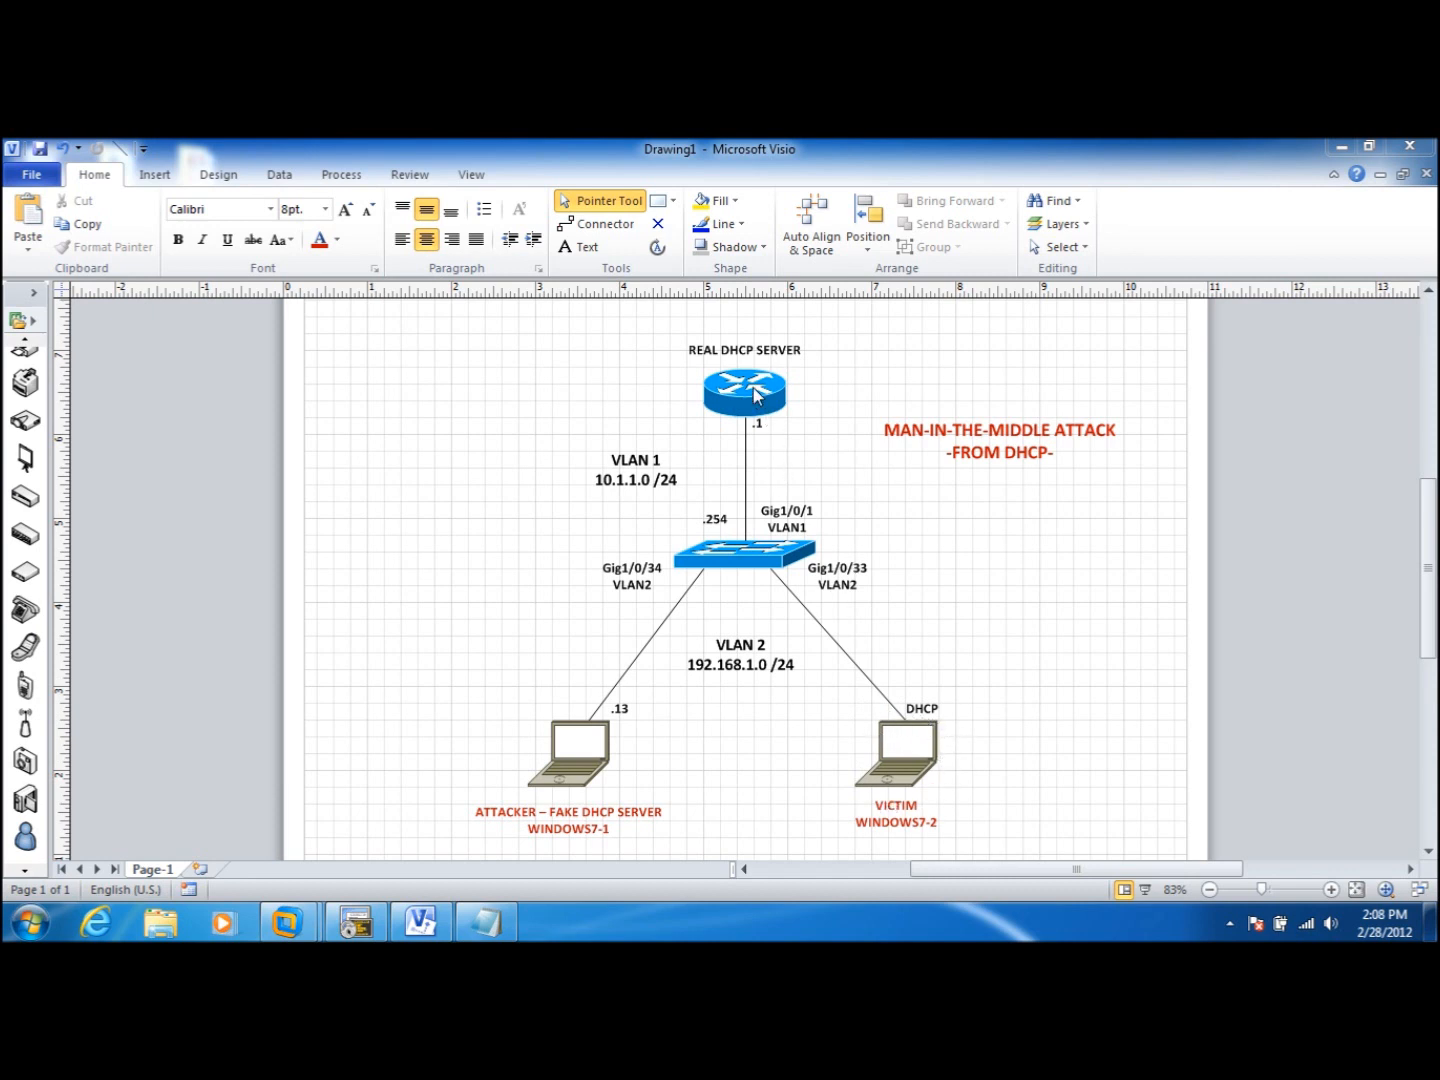
mouse_move(916, 738)
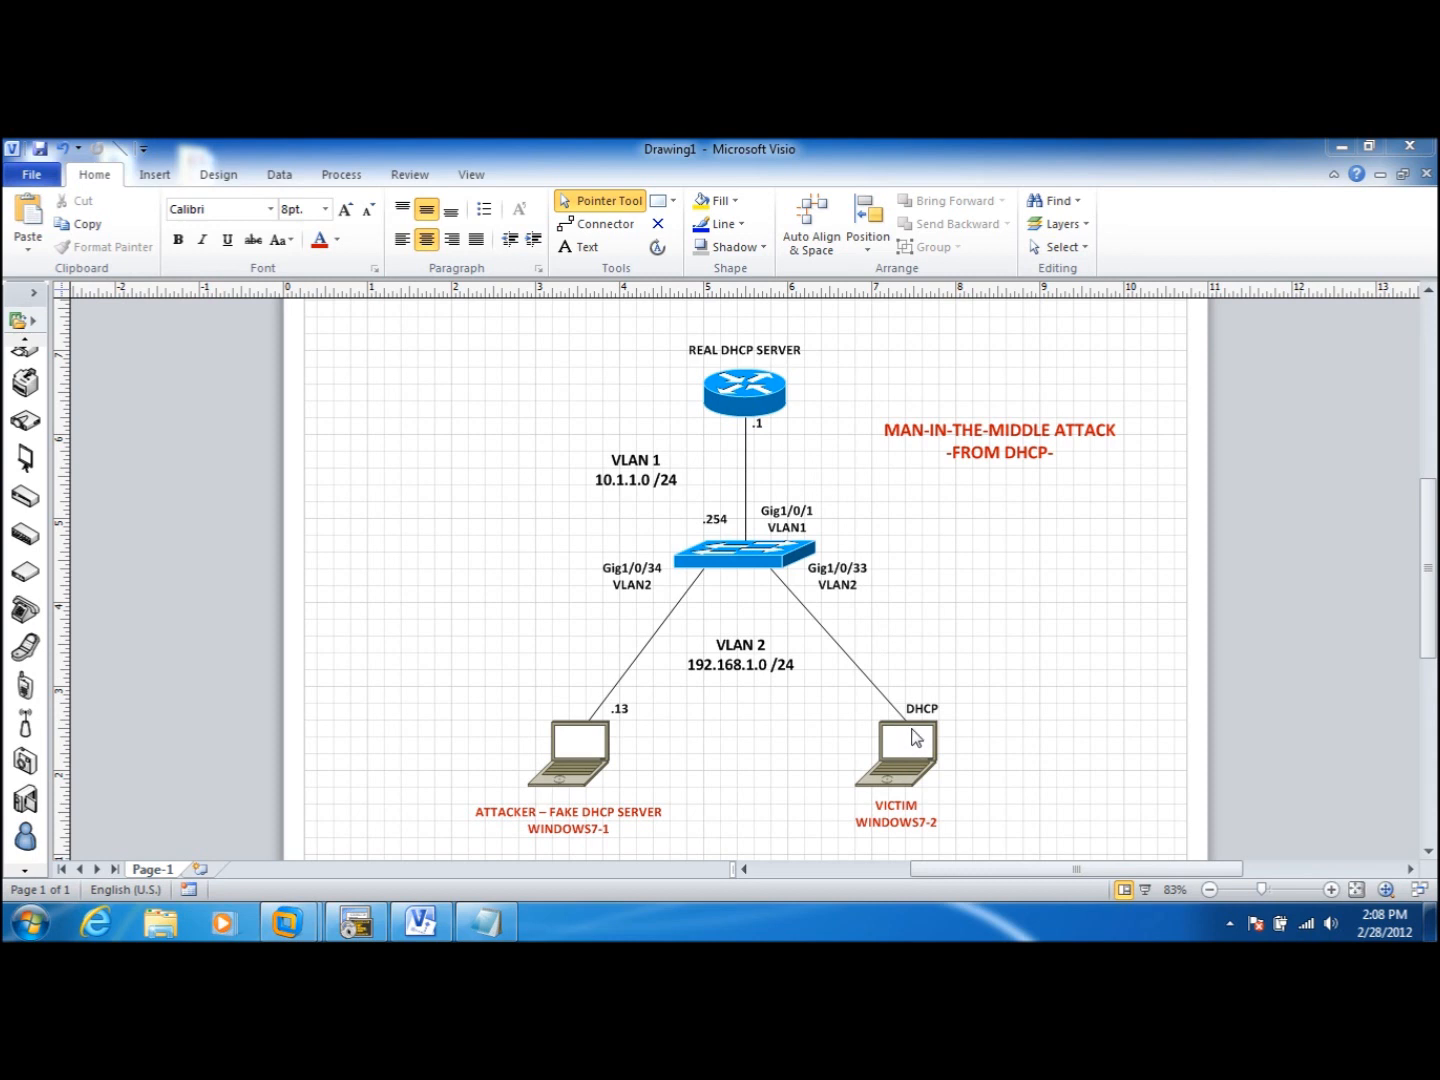
mouse_move(530, 804)
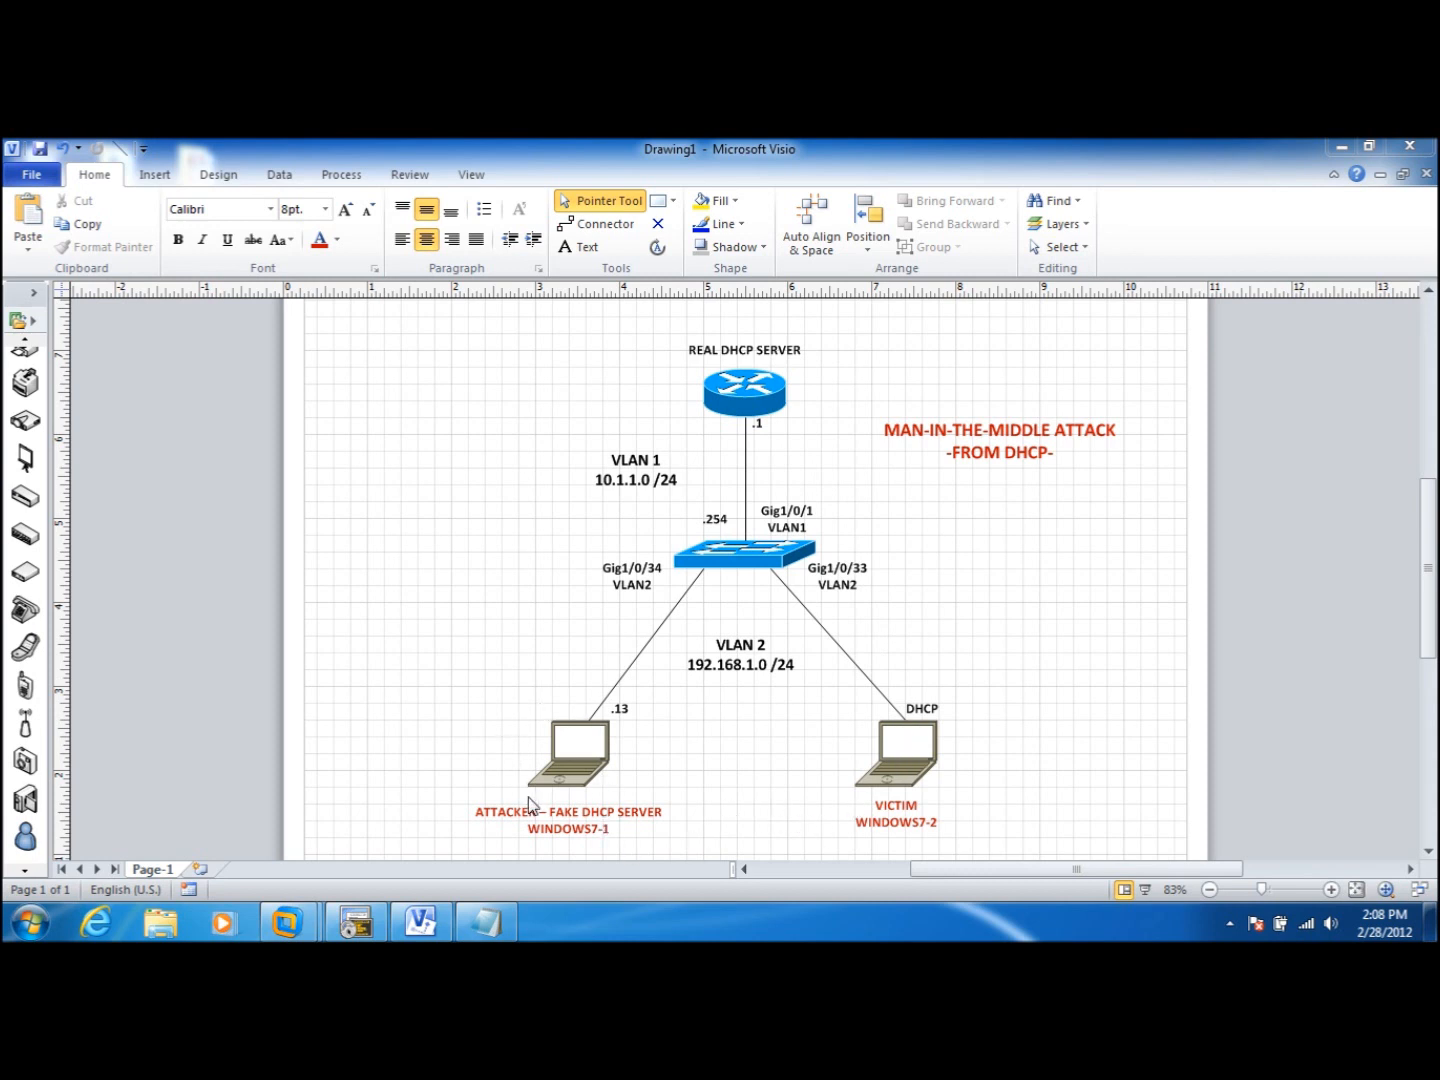
mouse_move(568, 716)
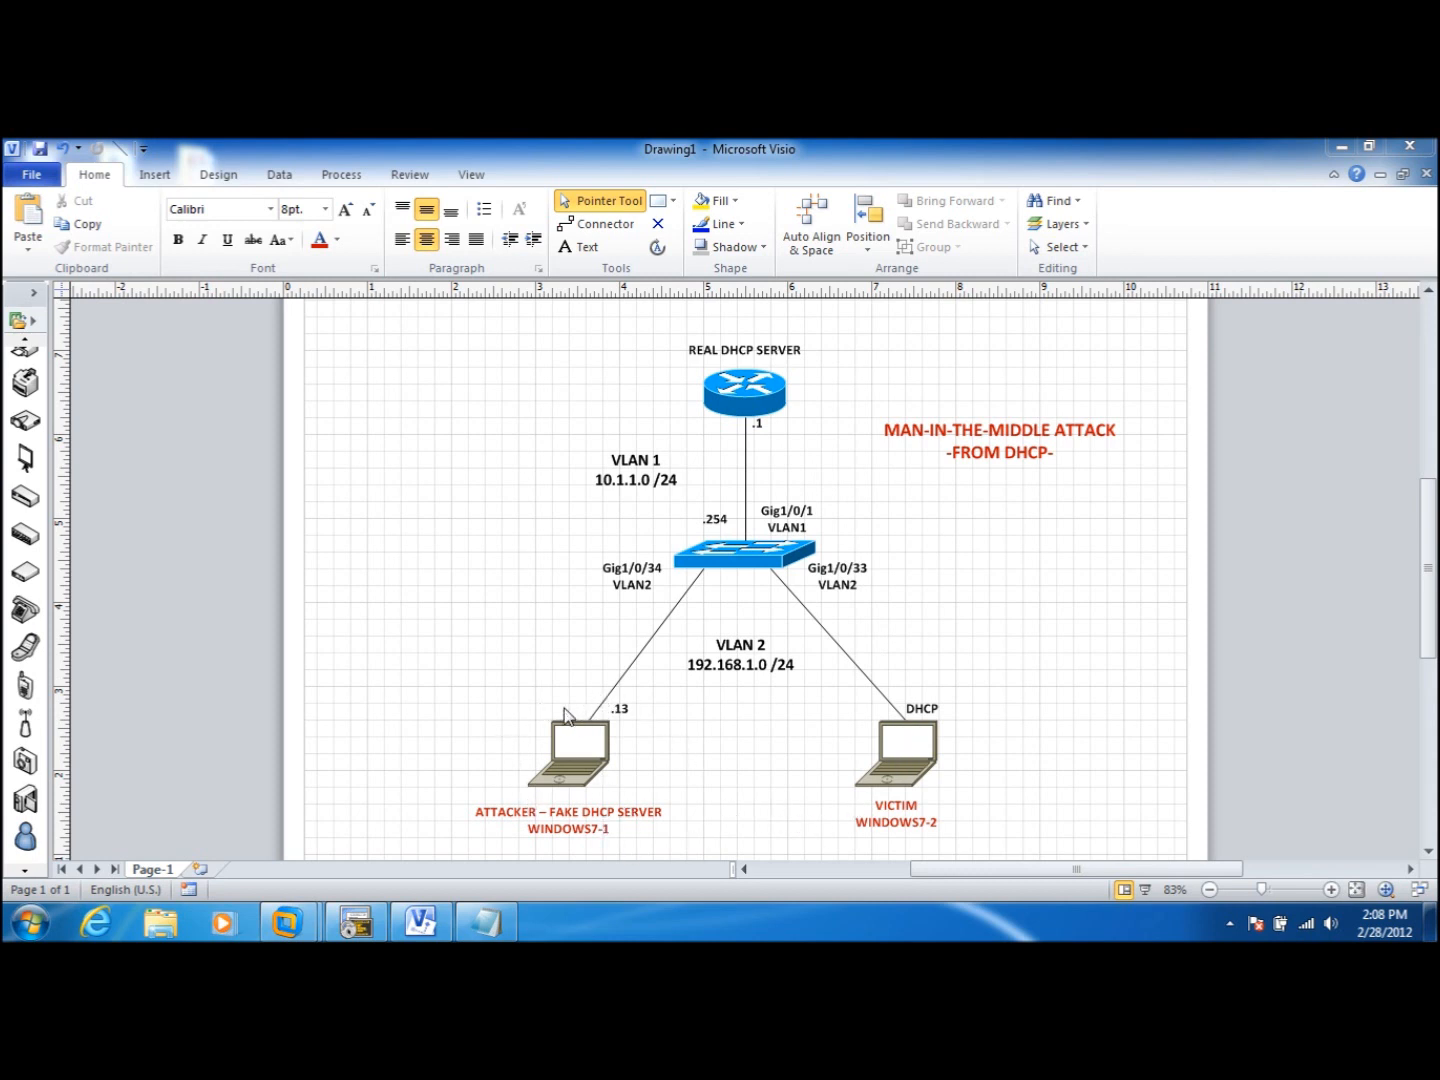
mouse_move(668, 822)
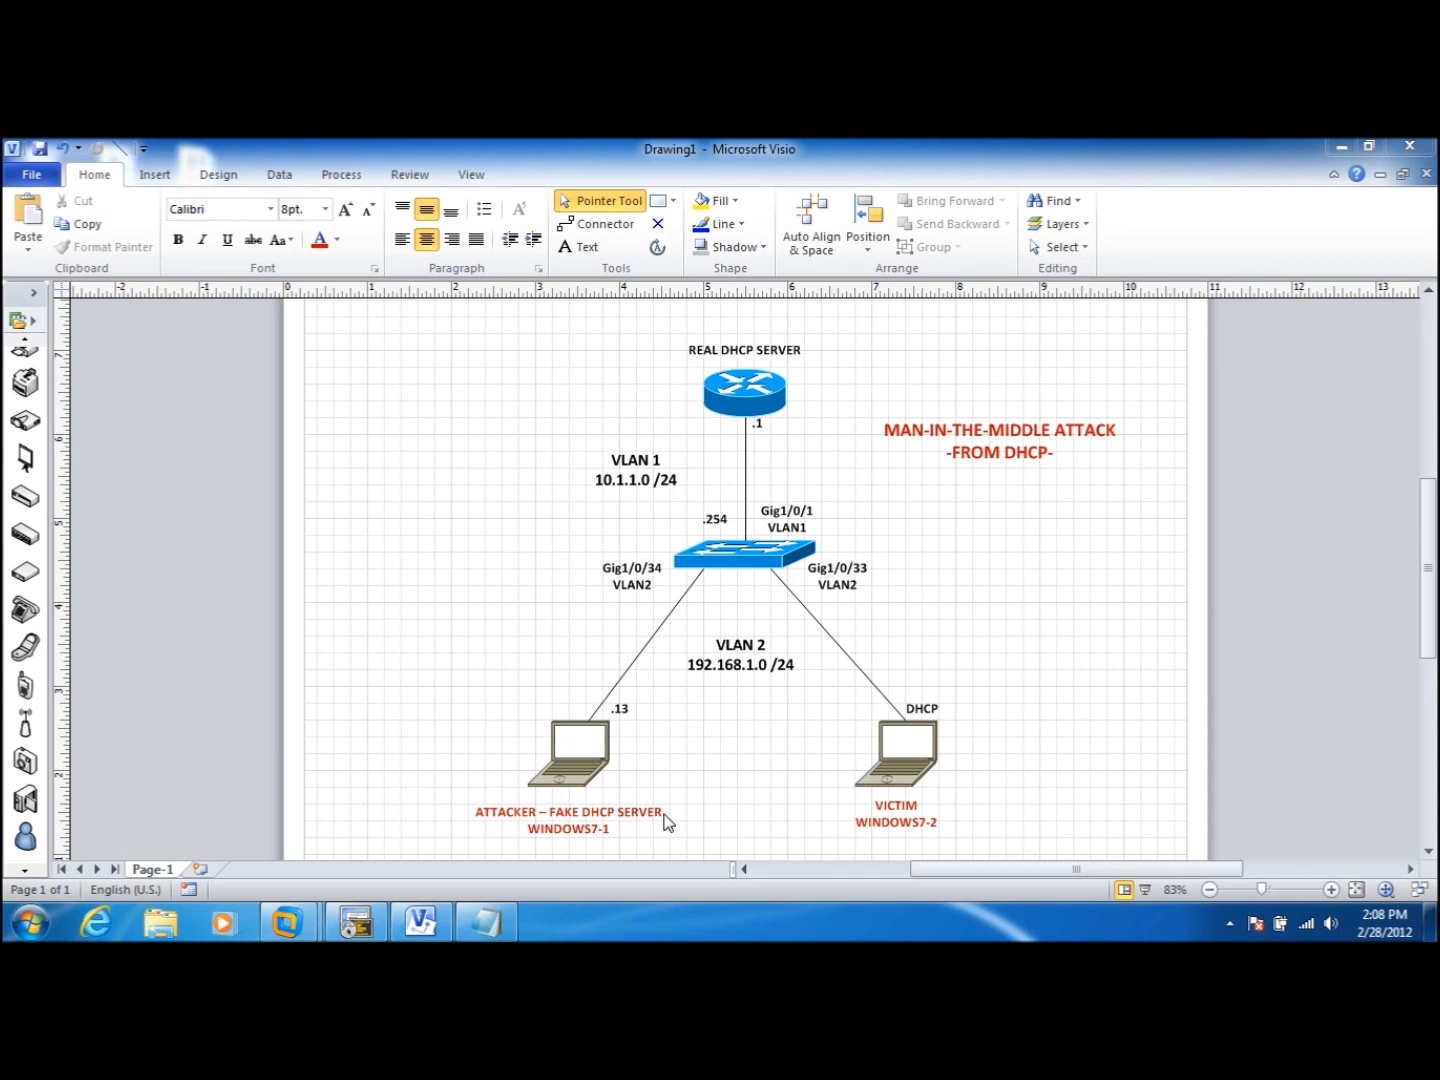
mouse_move(918, 796)
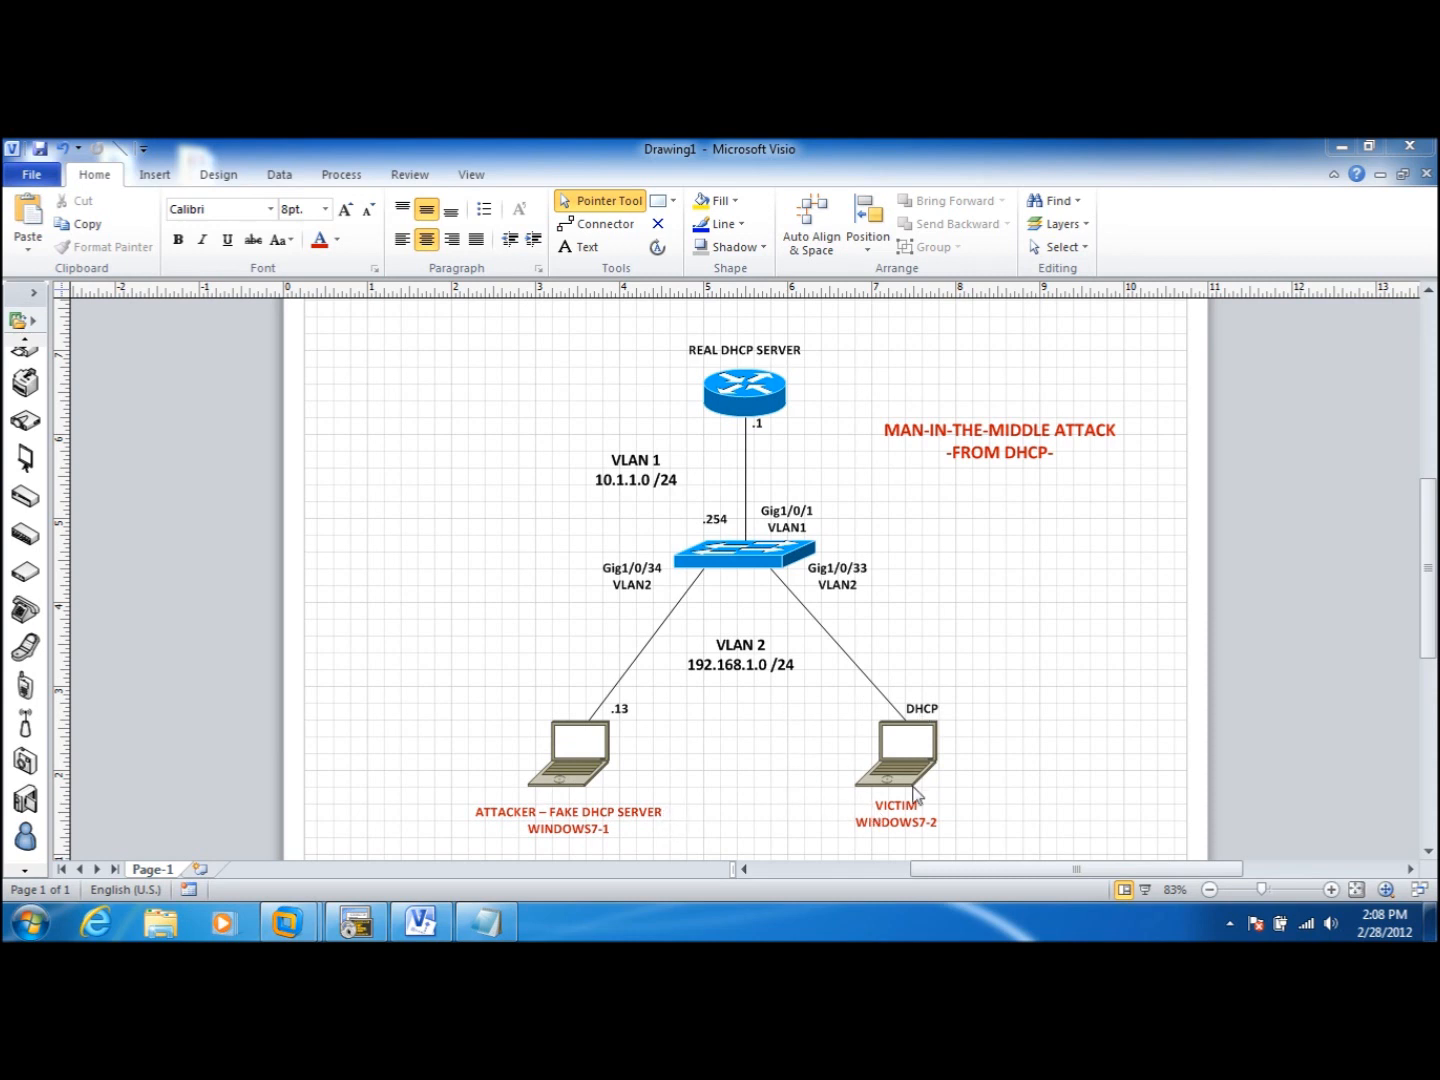
mouse_move(876, 756)
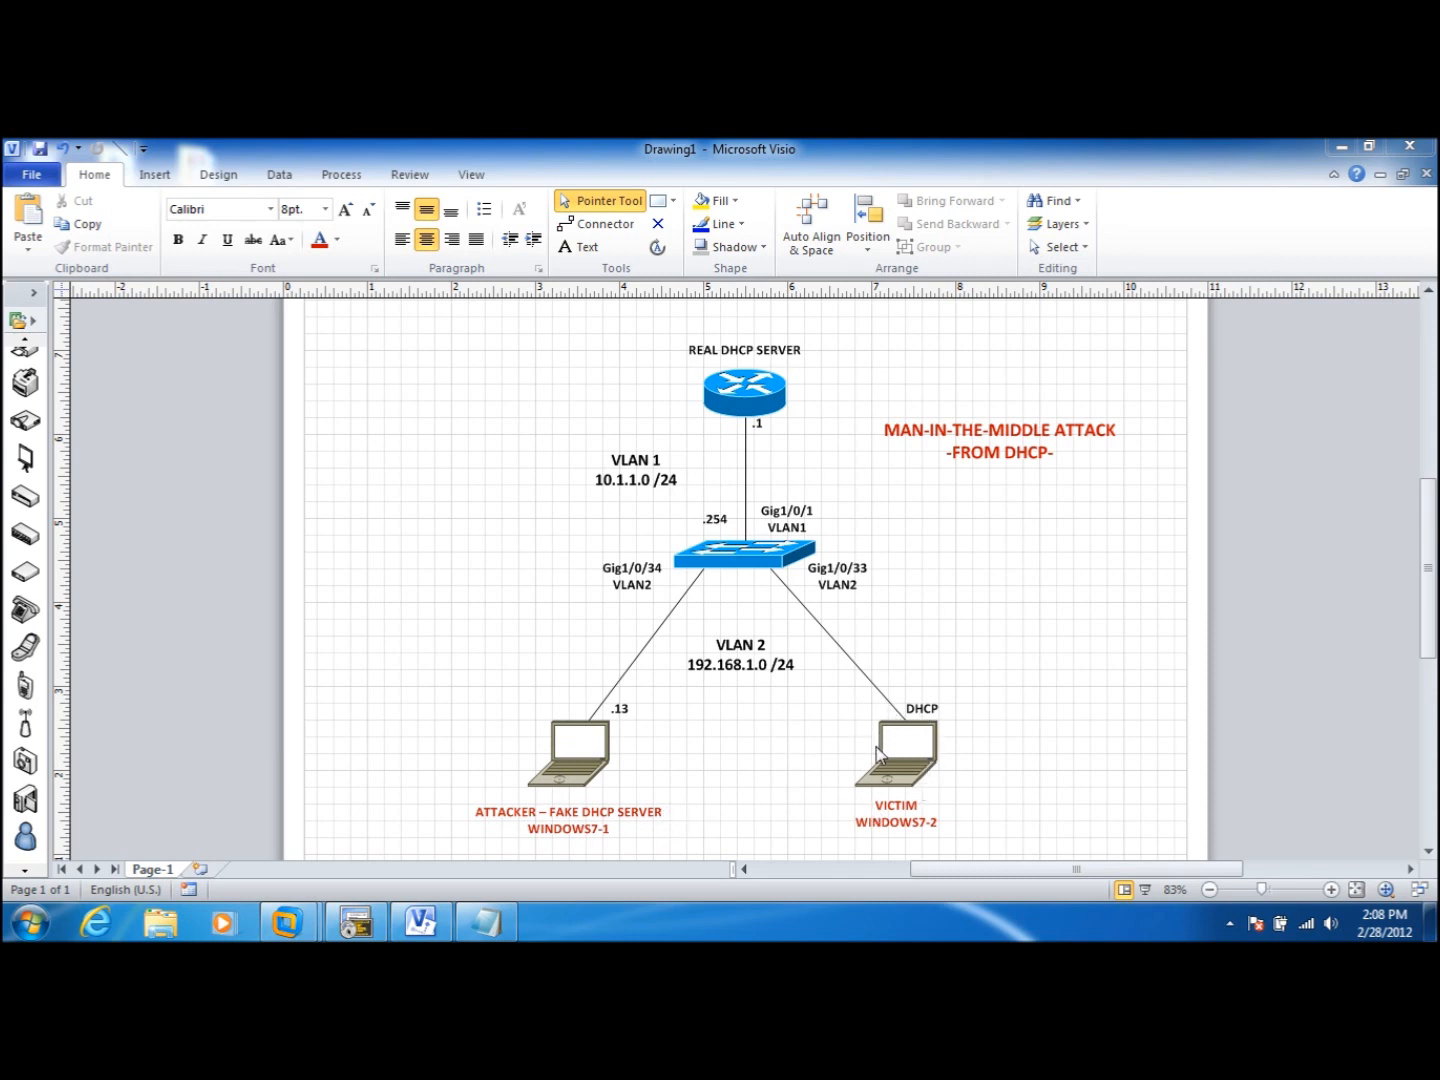
mouse_move(910, 732)
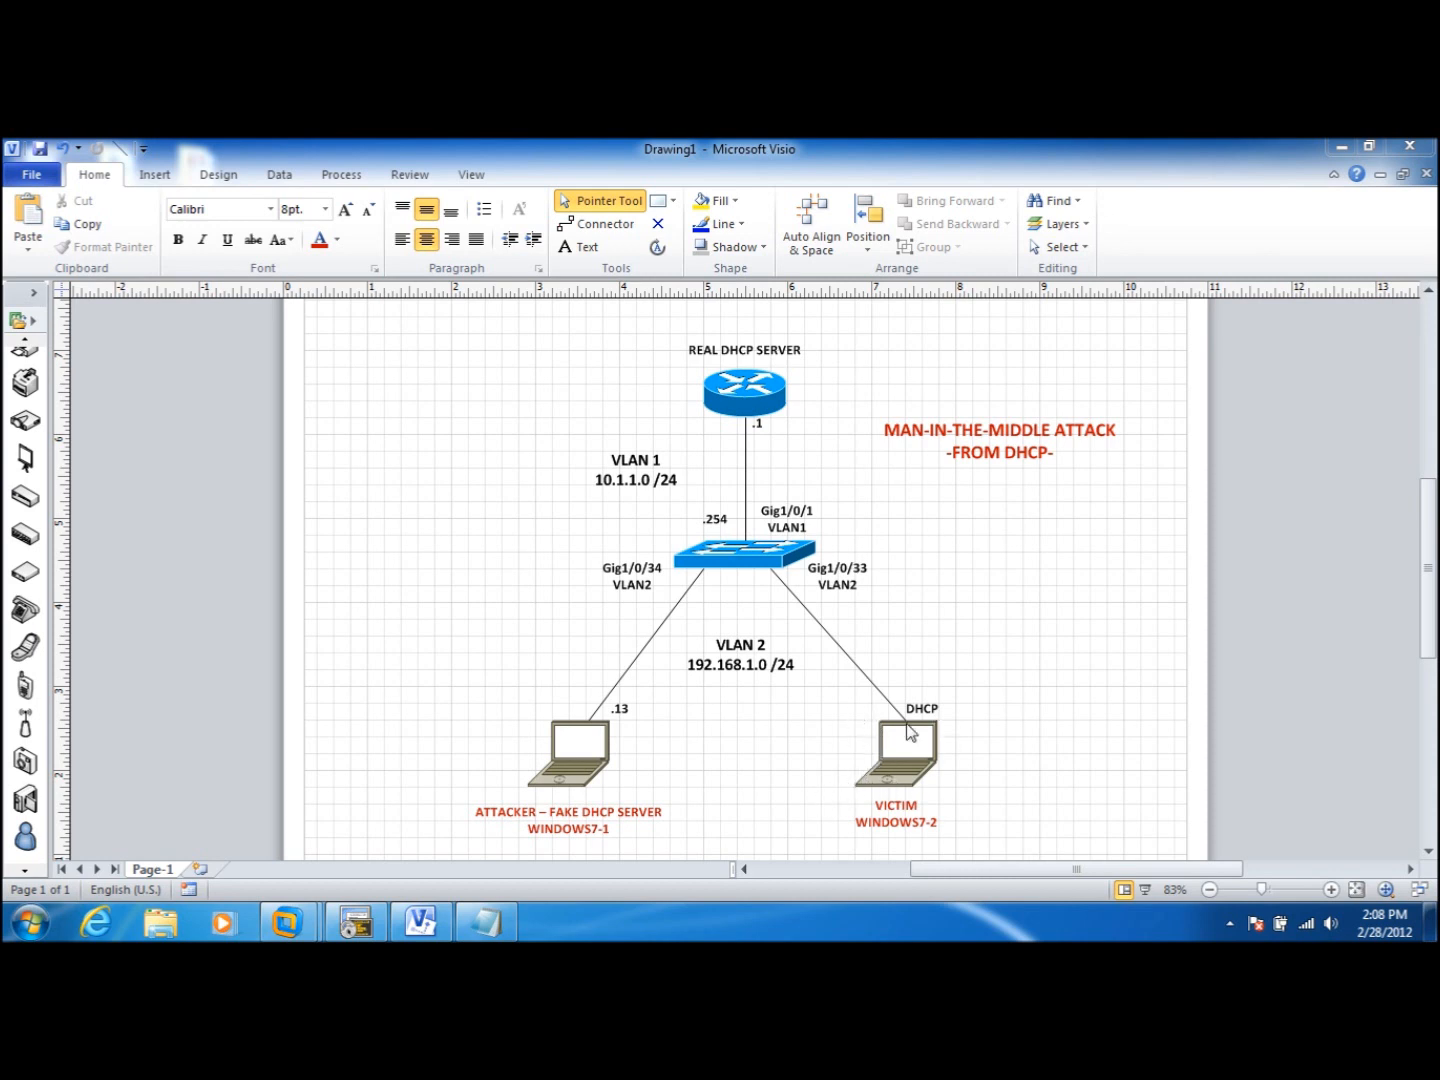
mouse_move(598, 796)
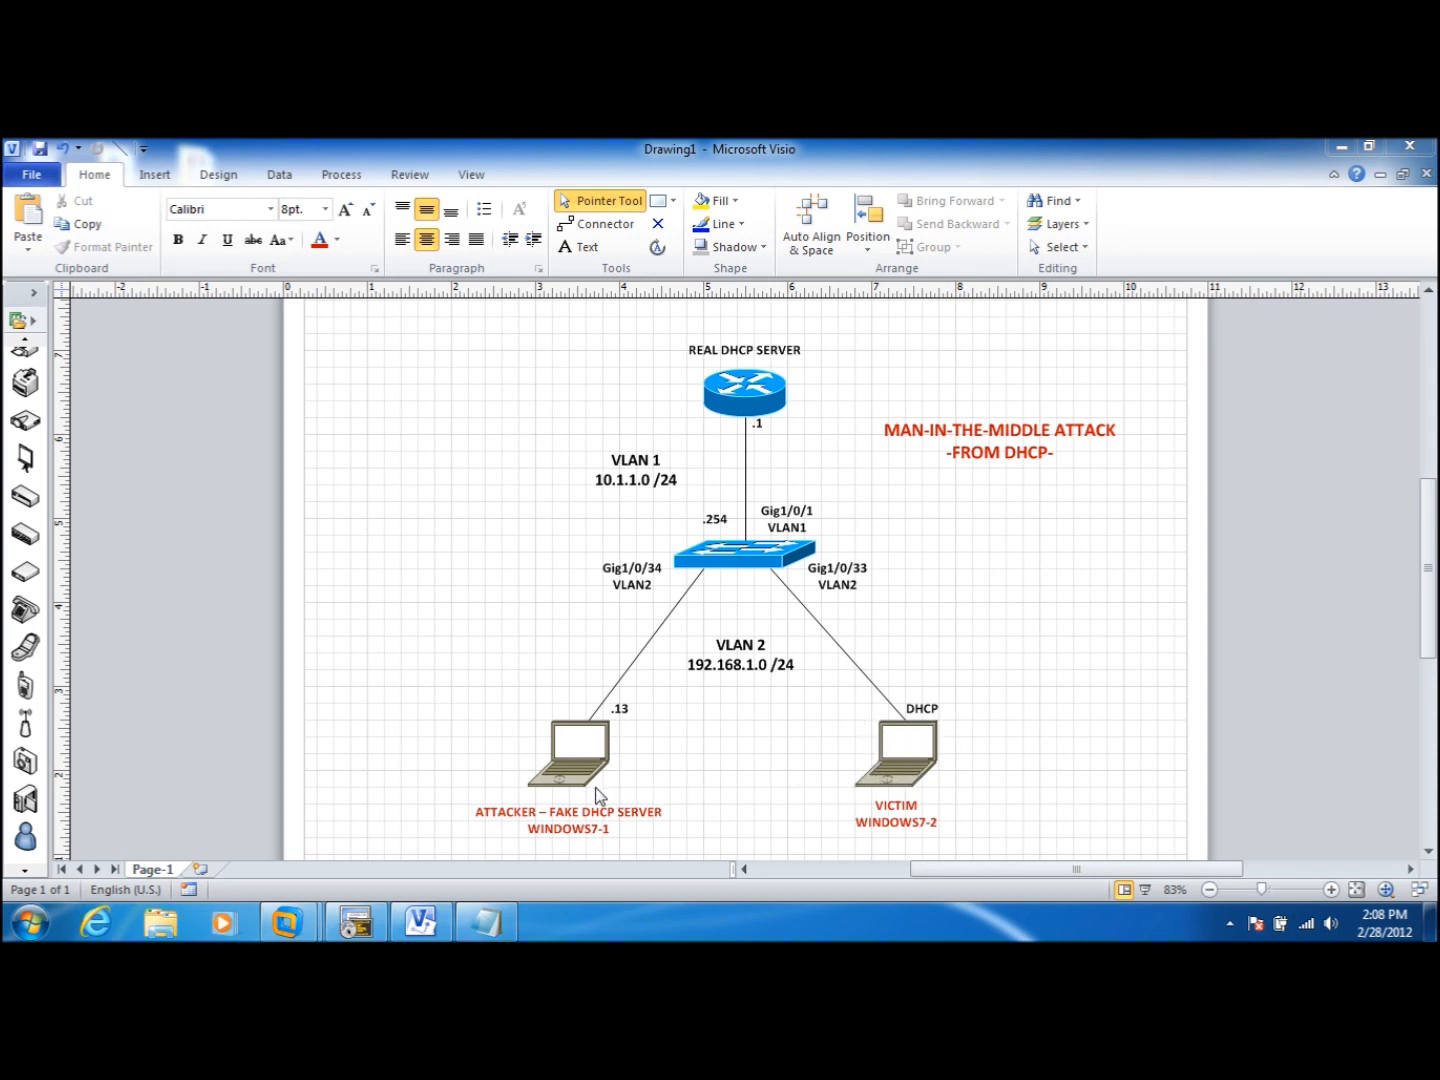
mouse_move(862, 764)
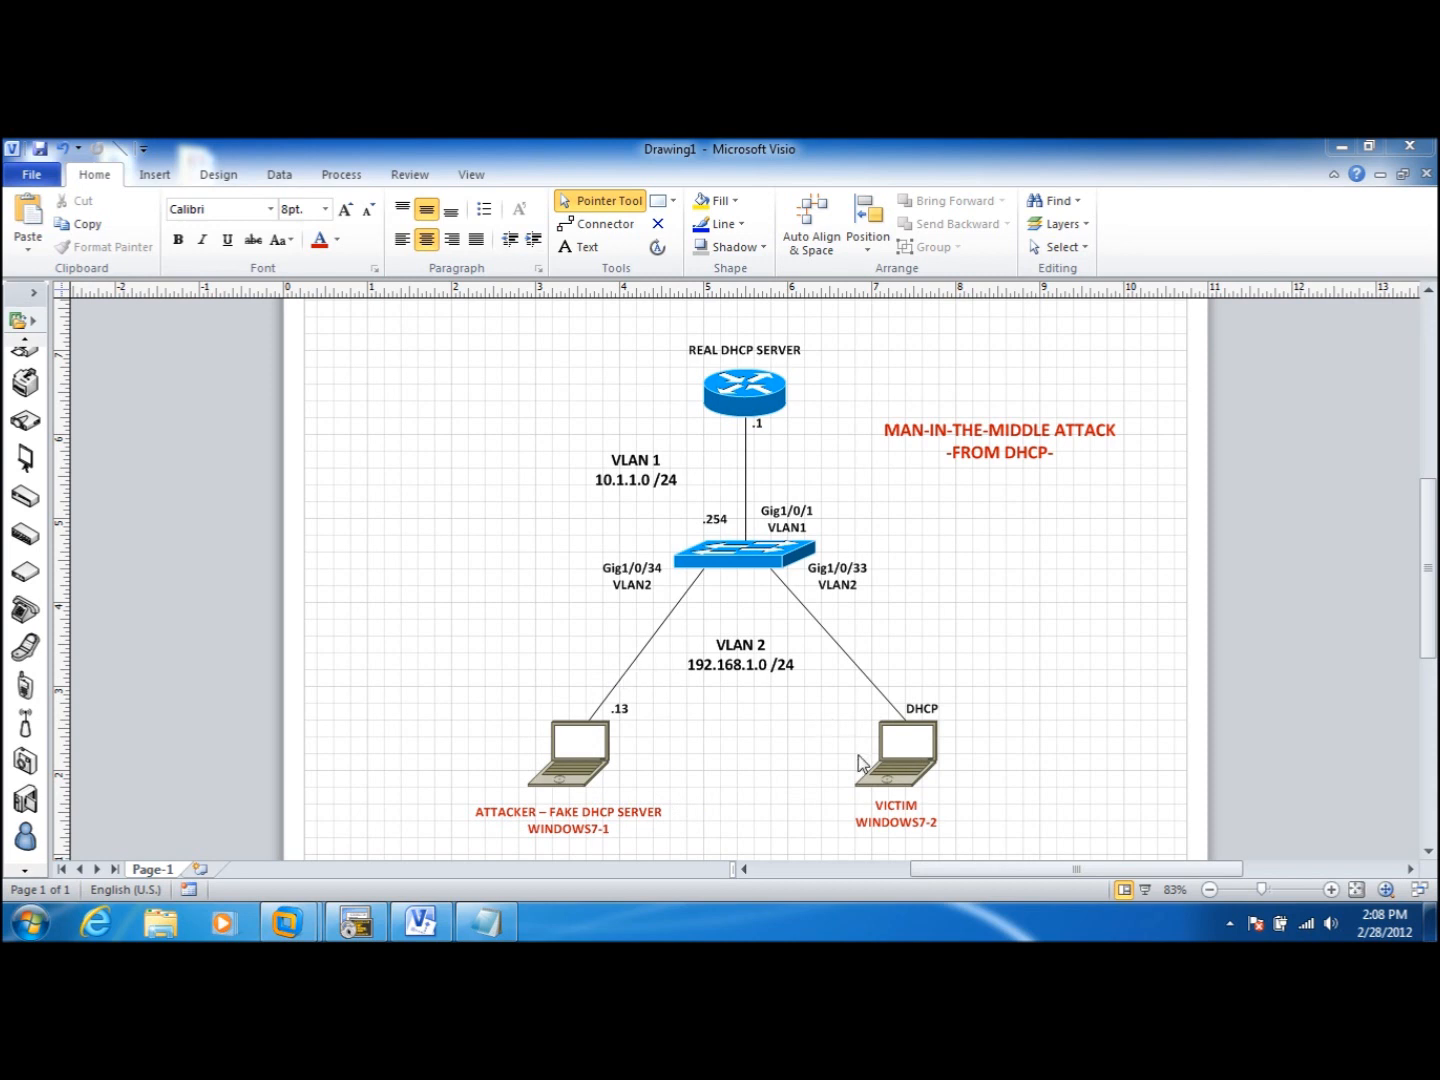
mouse_move(858, 762)
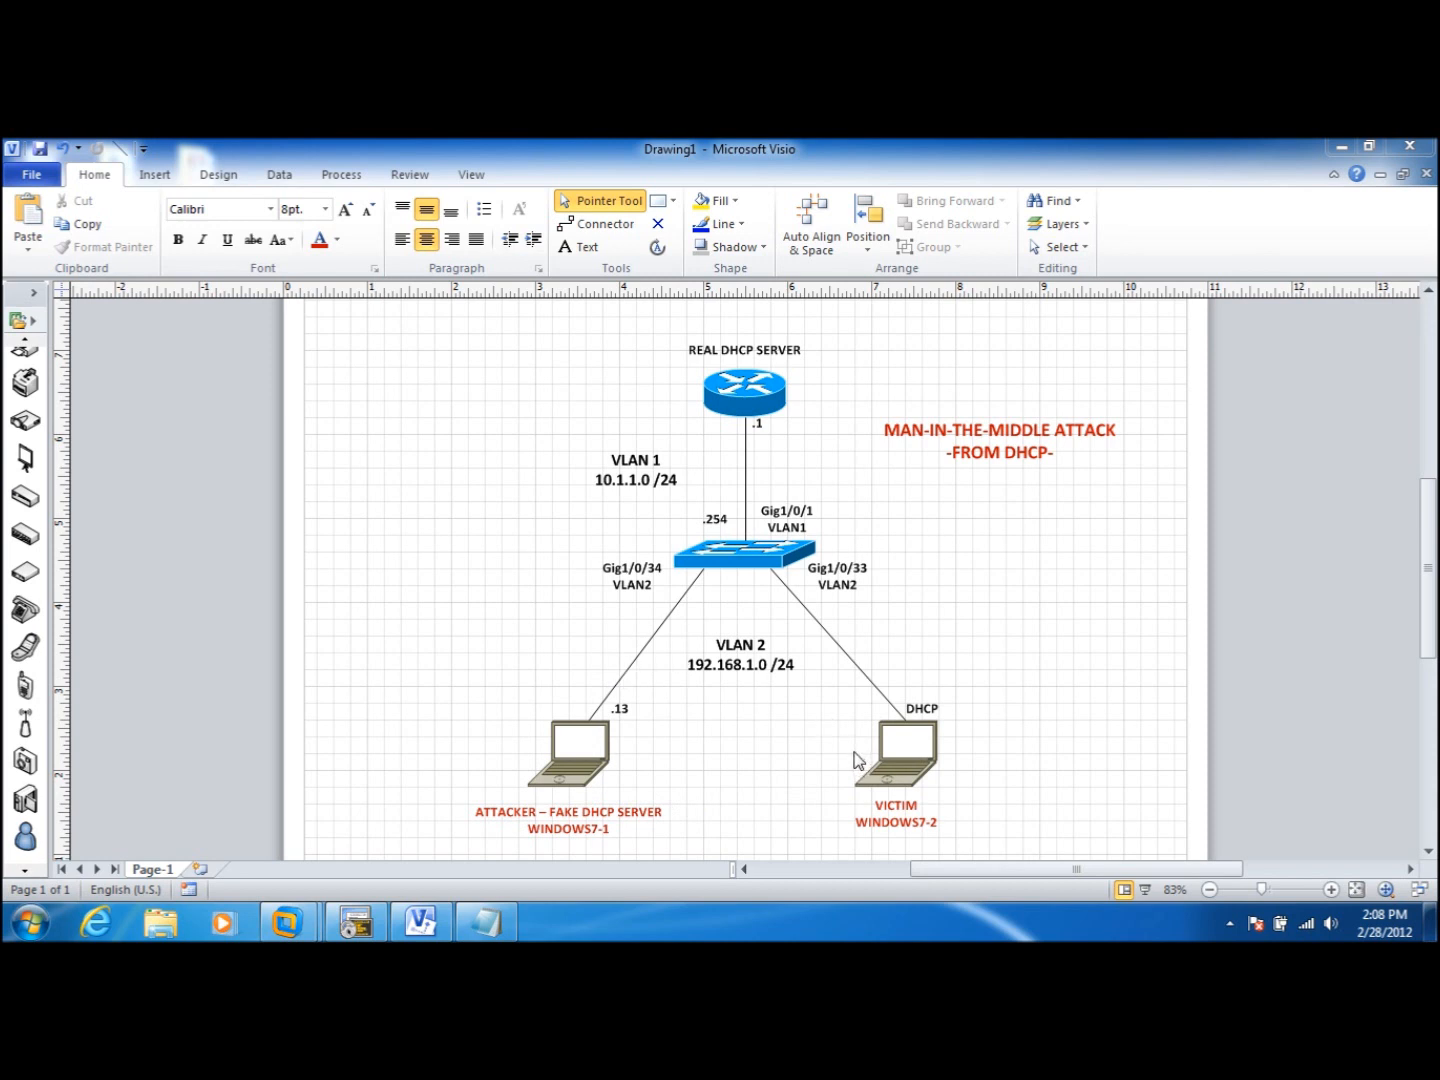
mouse_move(556, 744)
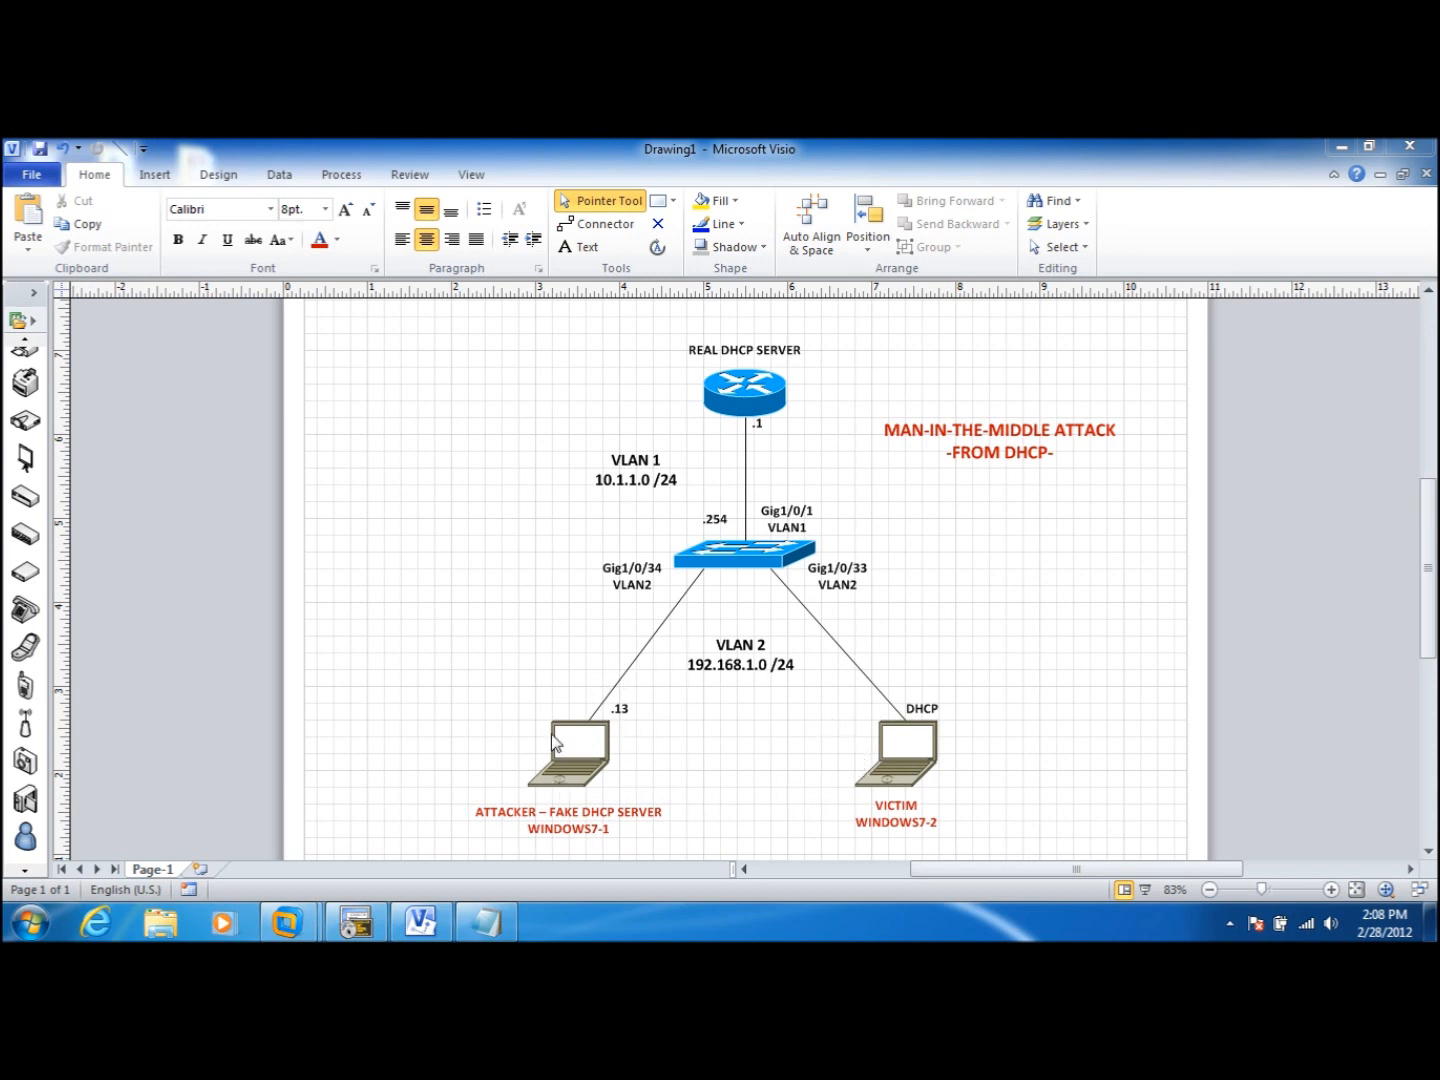
mouse_move(862, 756)
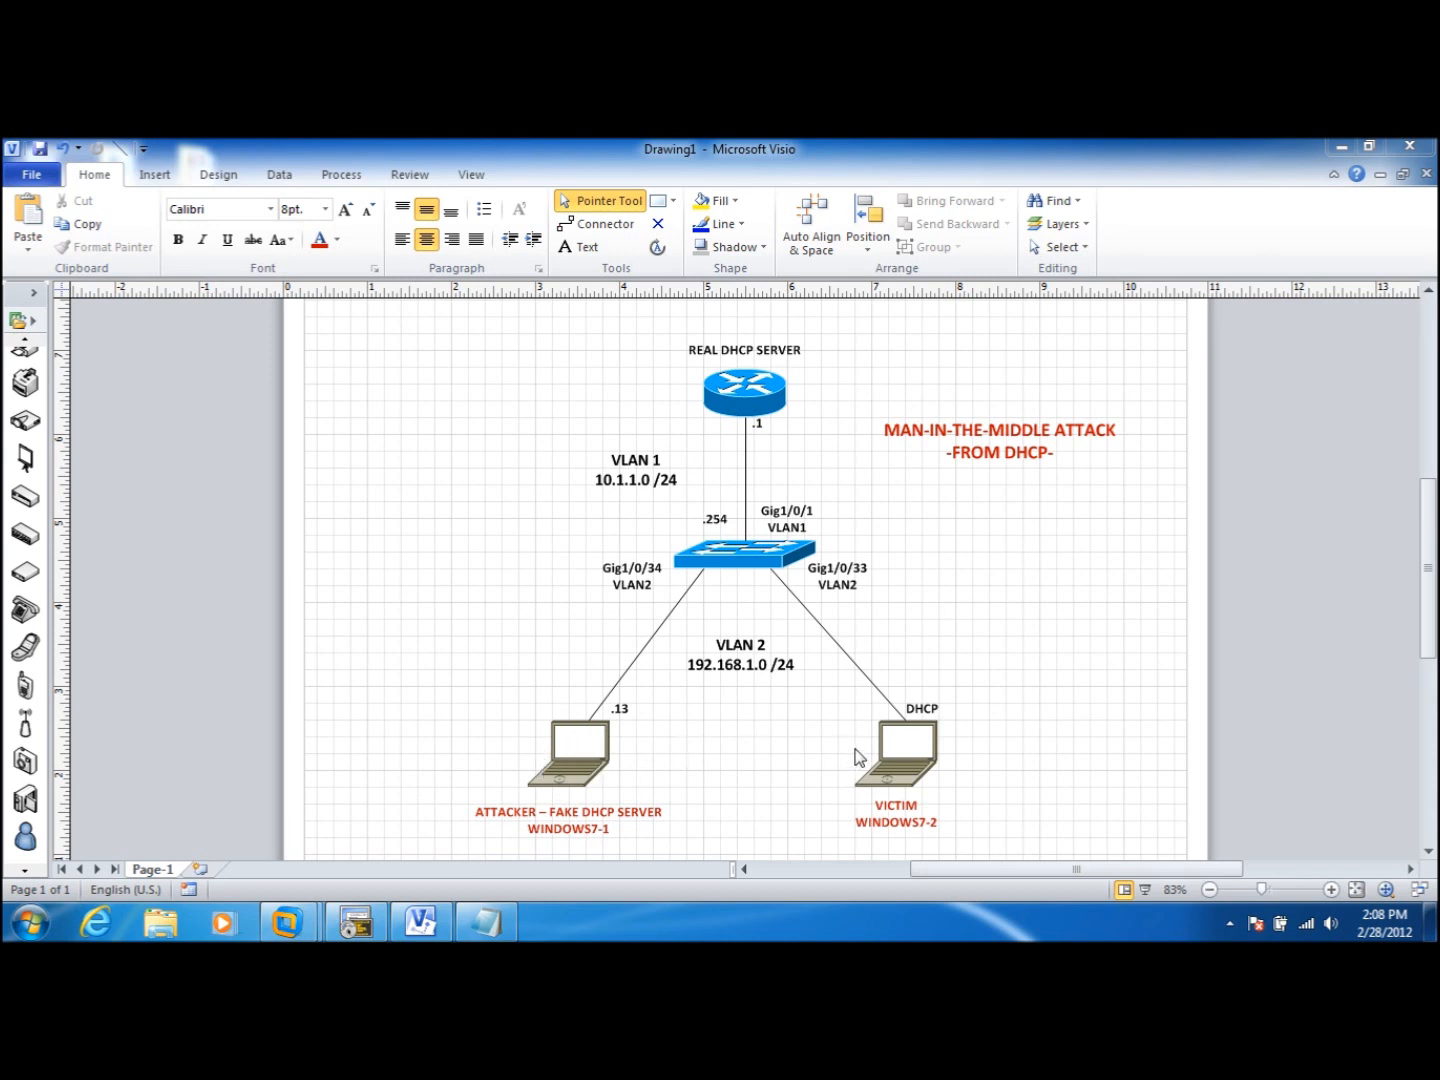
mouse_move(610, 776)
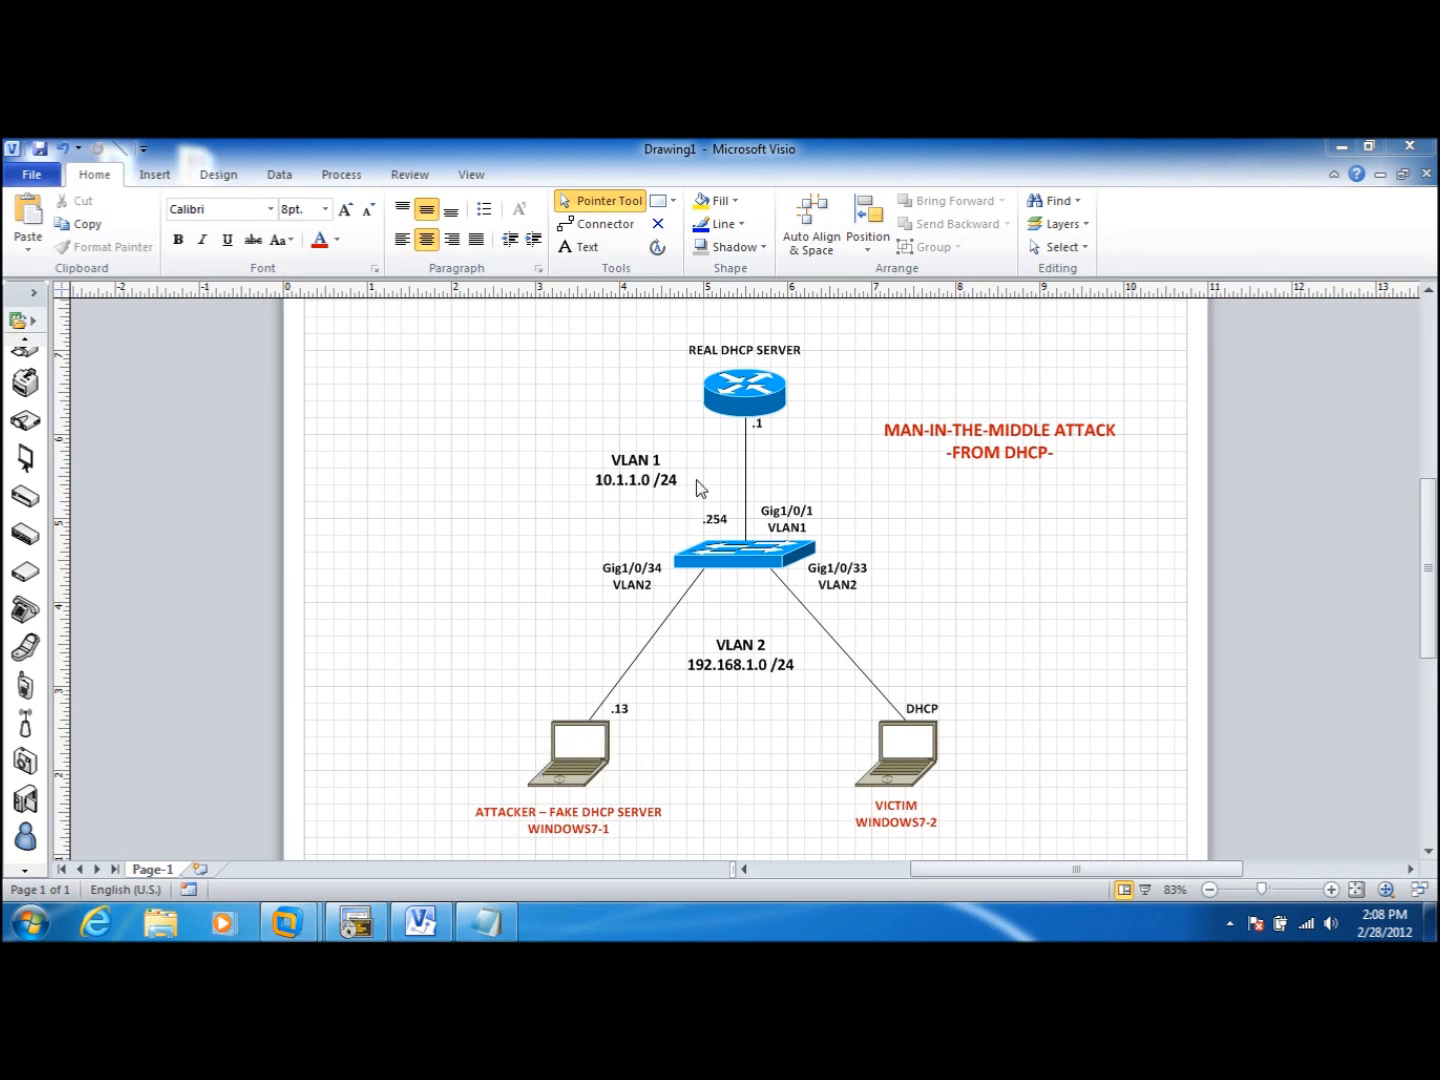
mouse_move(622, 728)
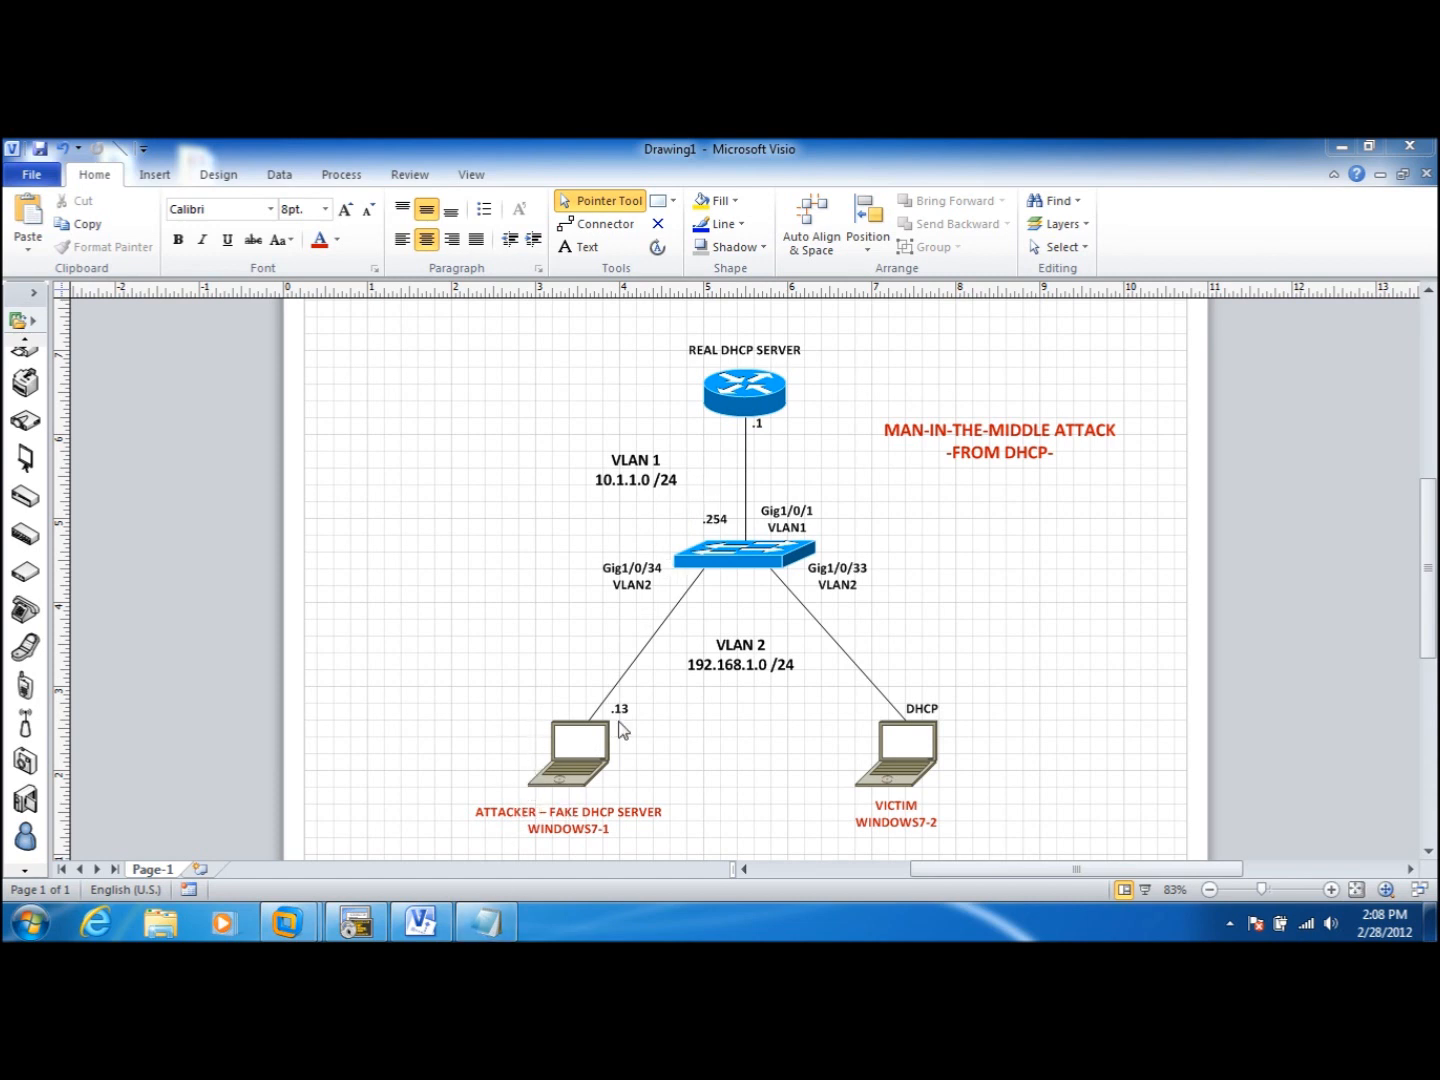
mouse_move(956, 784)
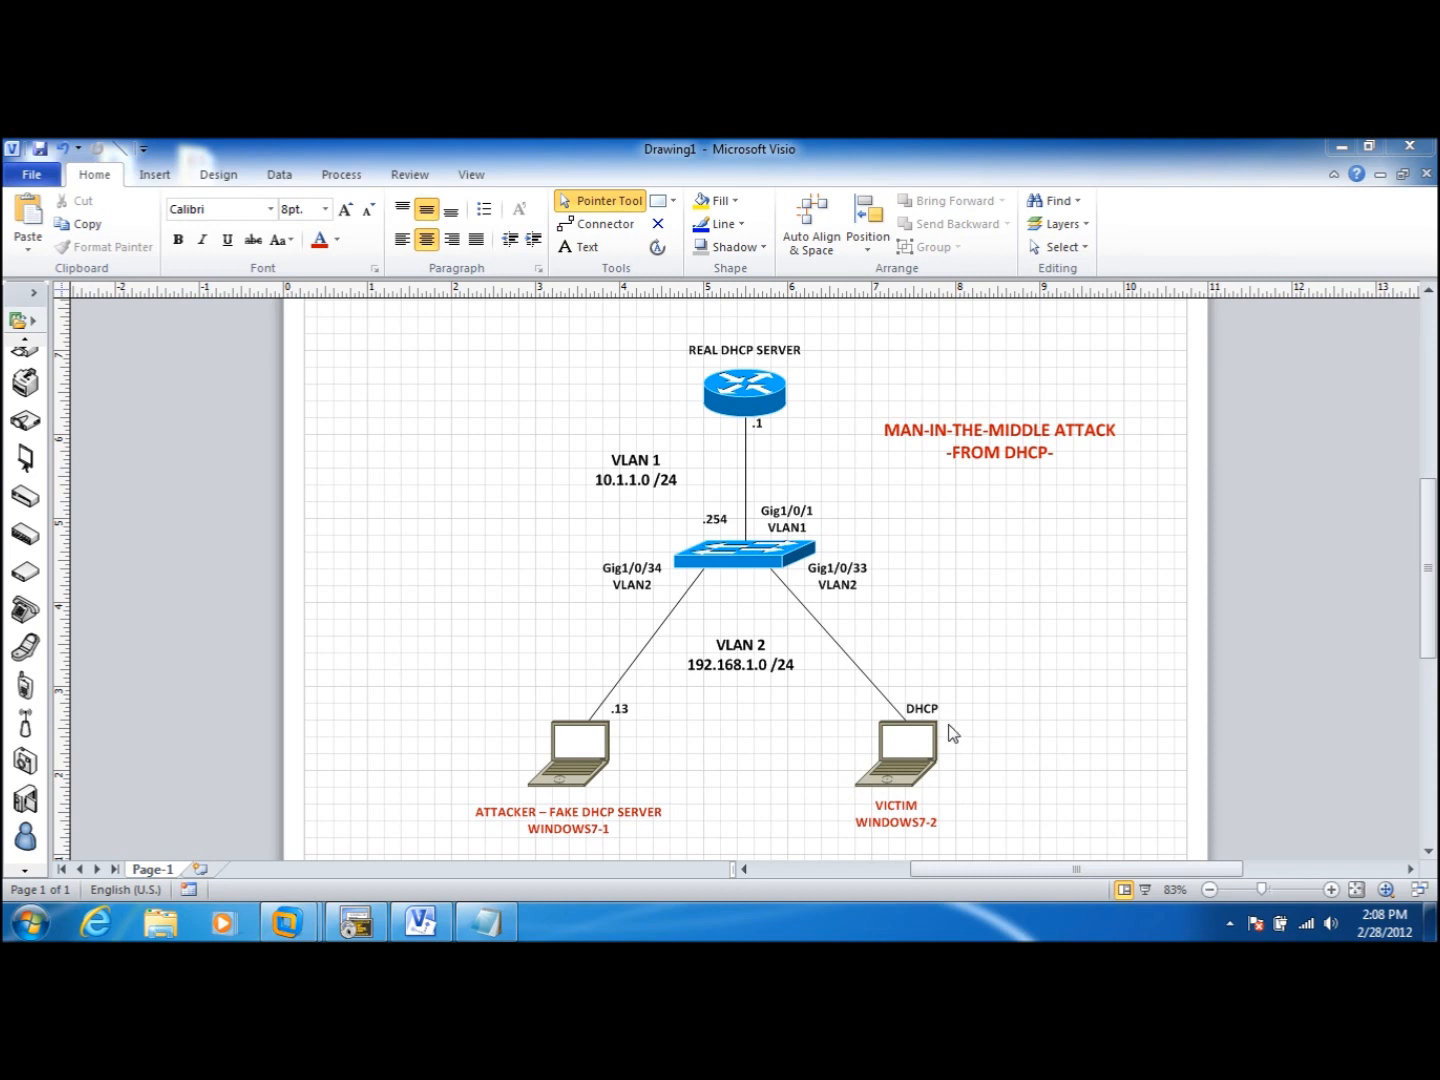
mouse_move(944, 716)
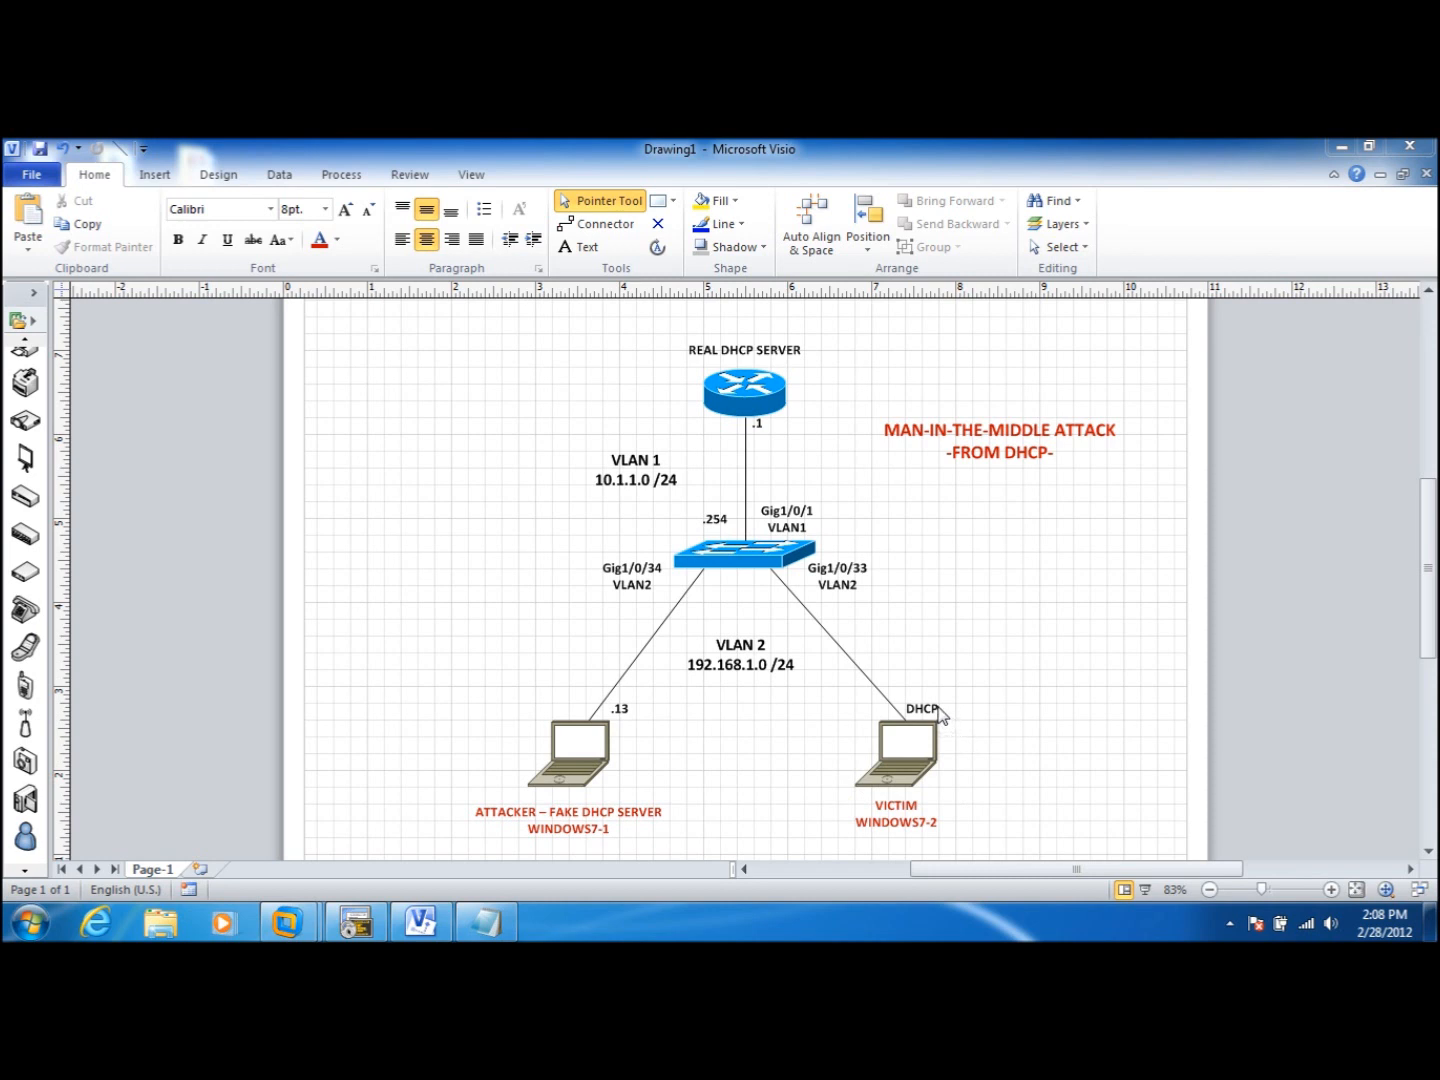
mouse_move(876, 804)
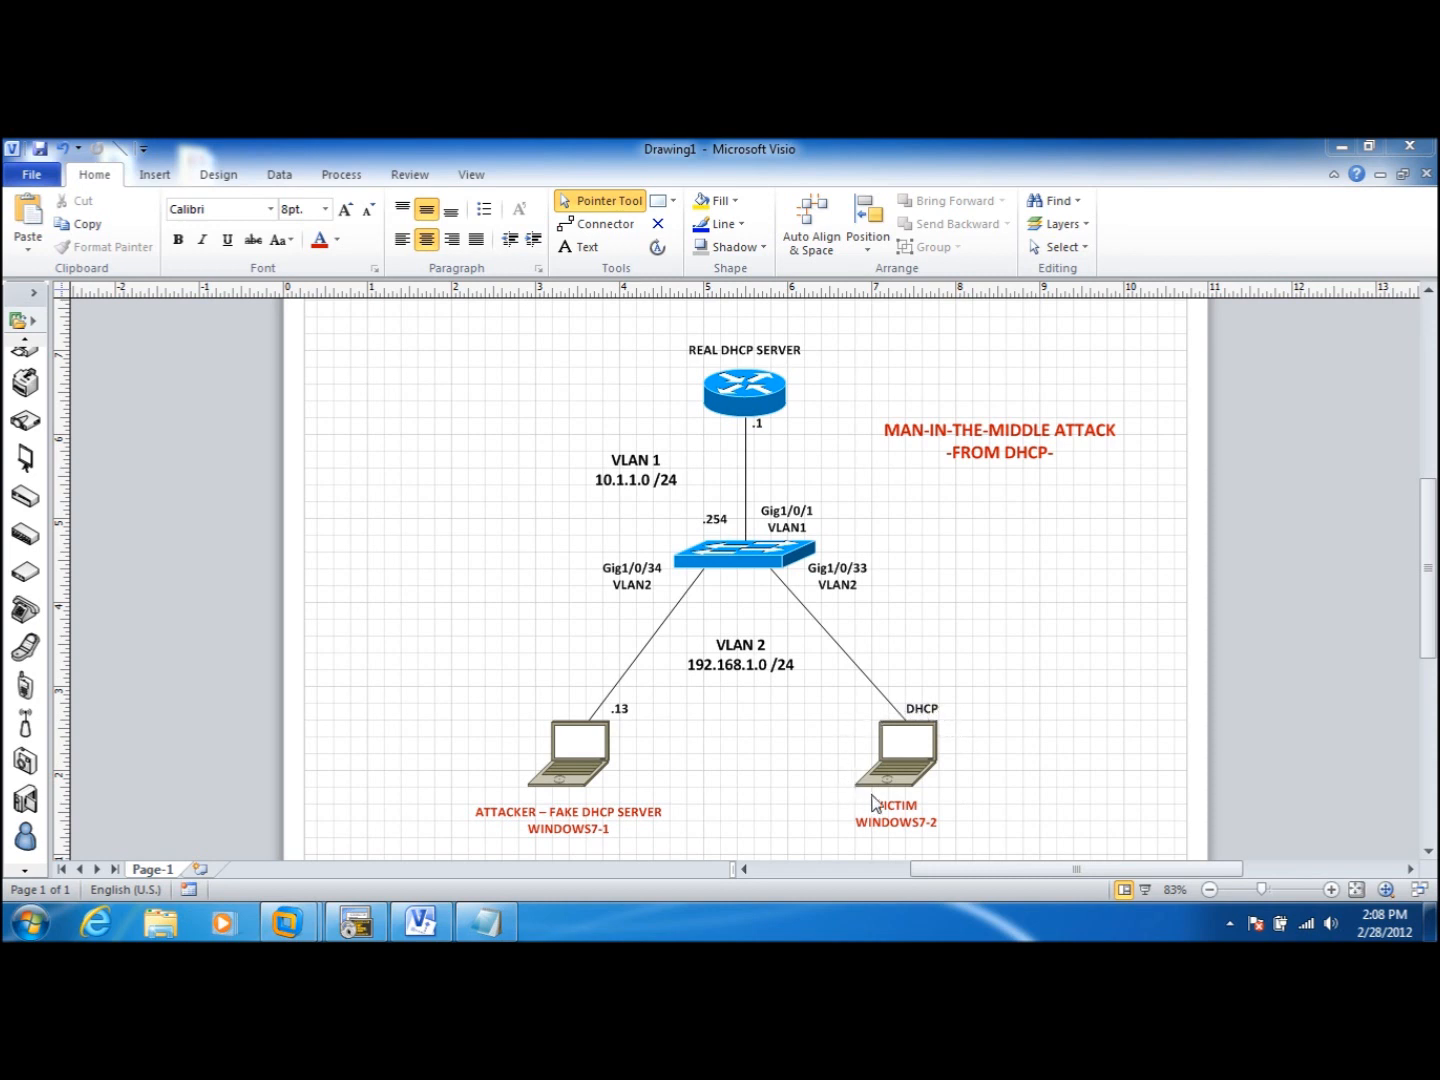
mouse_move(940, 722)
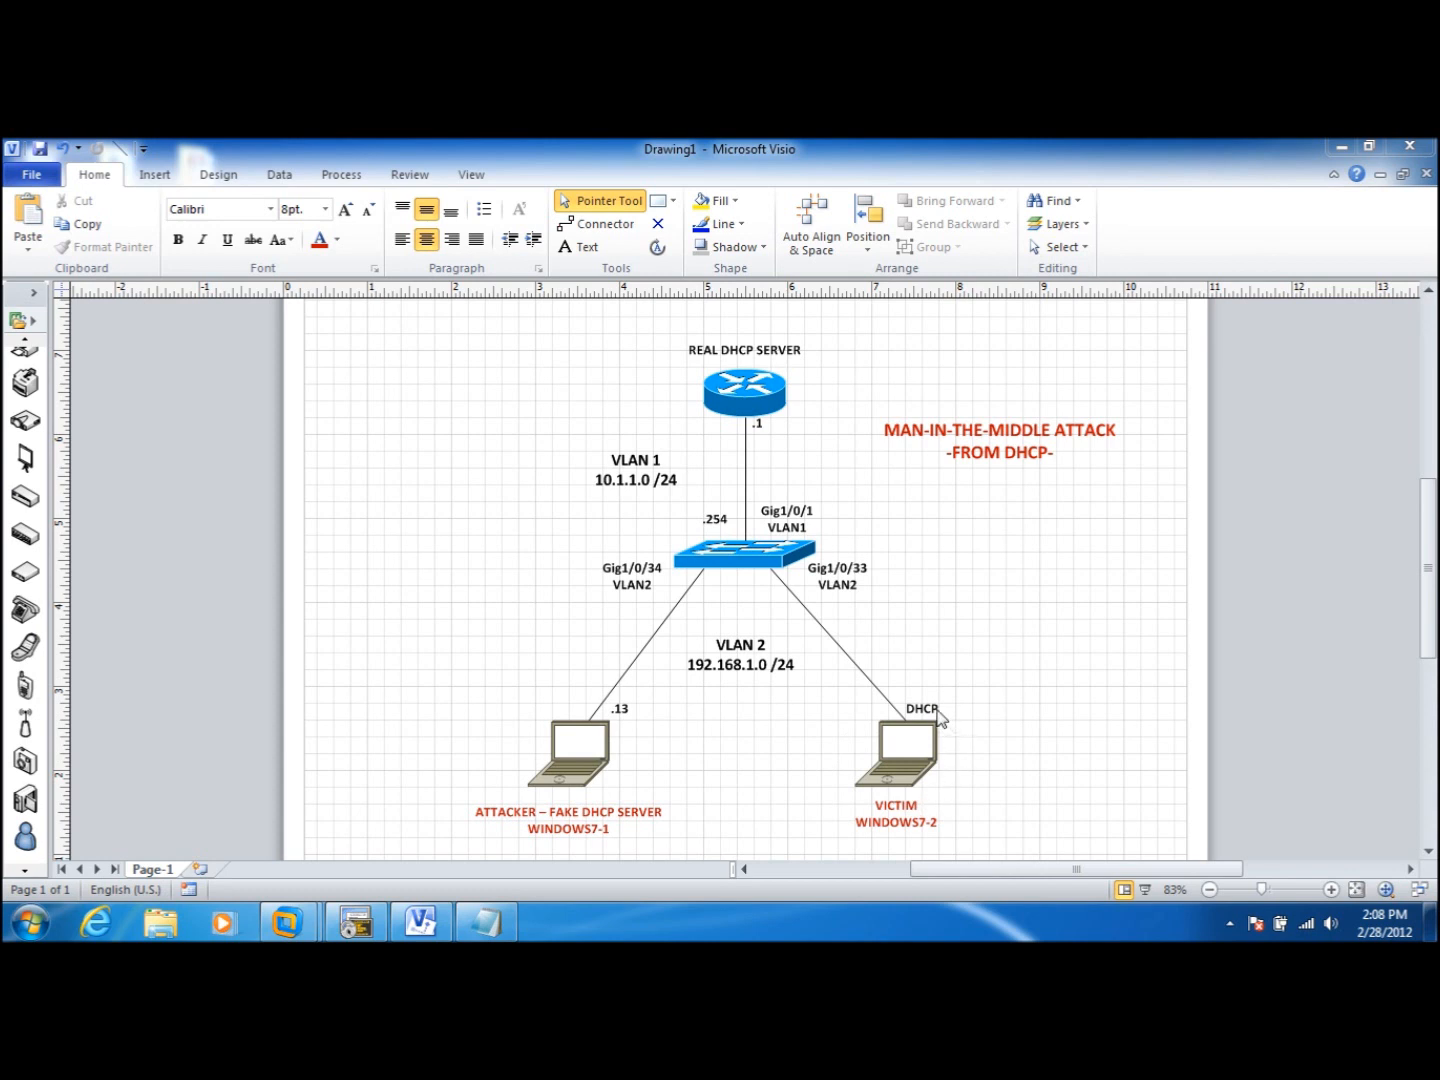
mouse_move(880, 718)
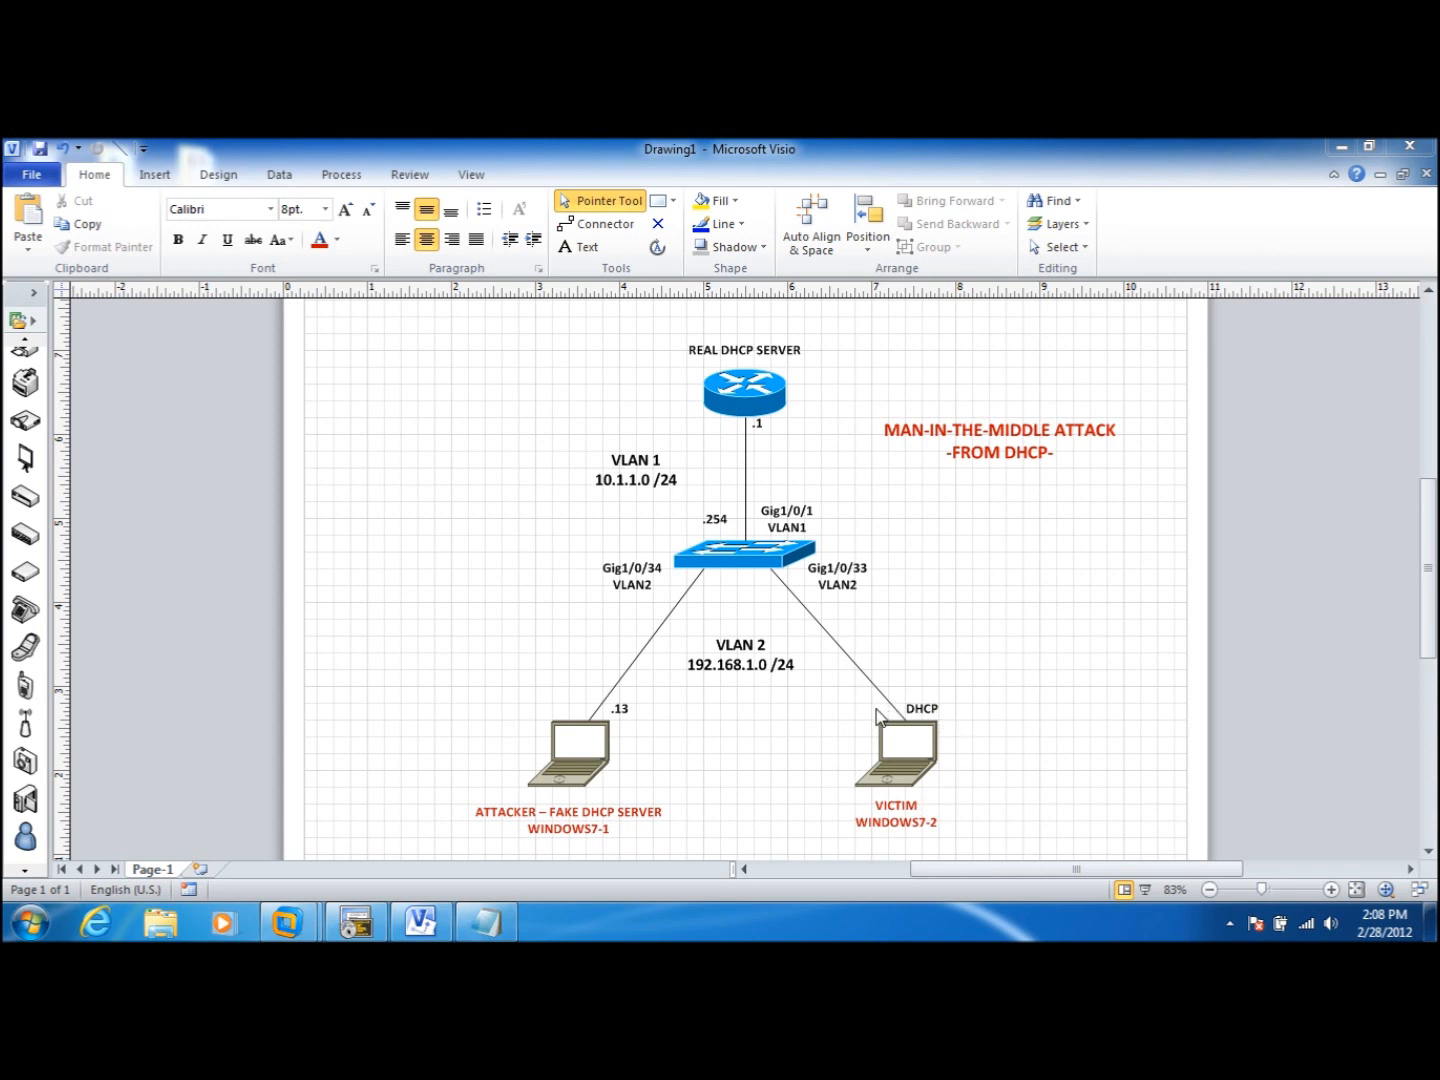
mouse_move(878, 720)
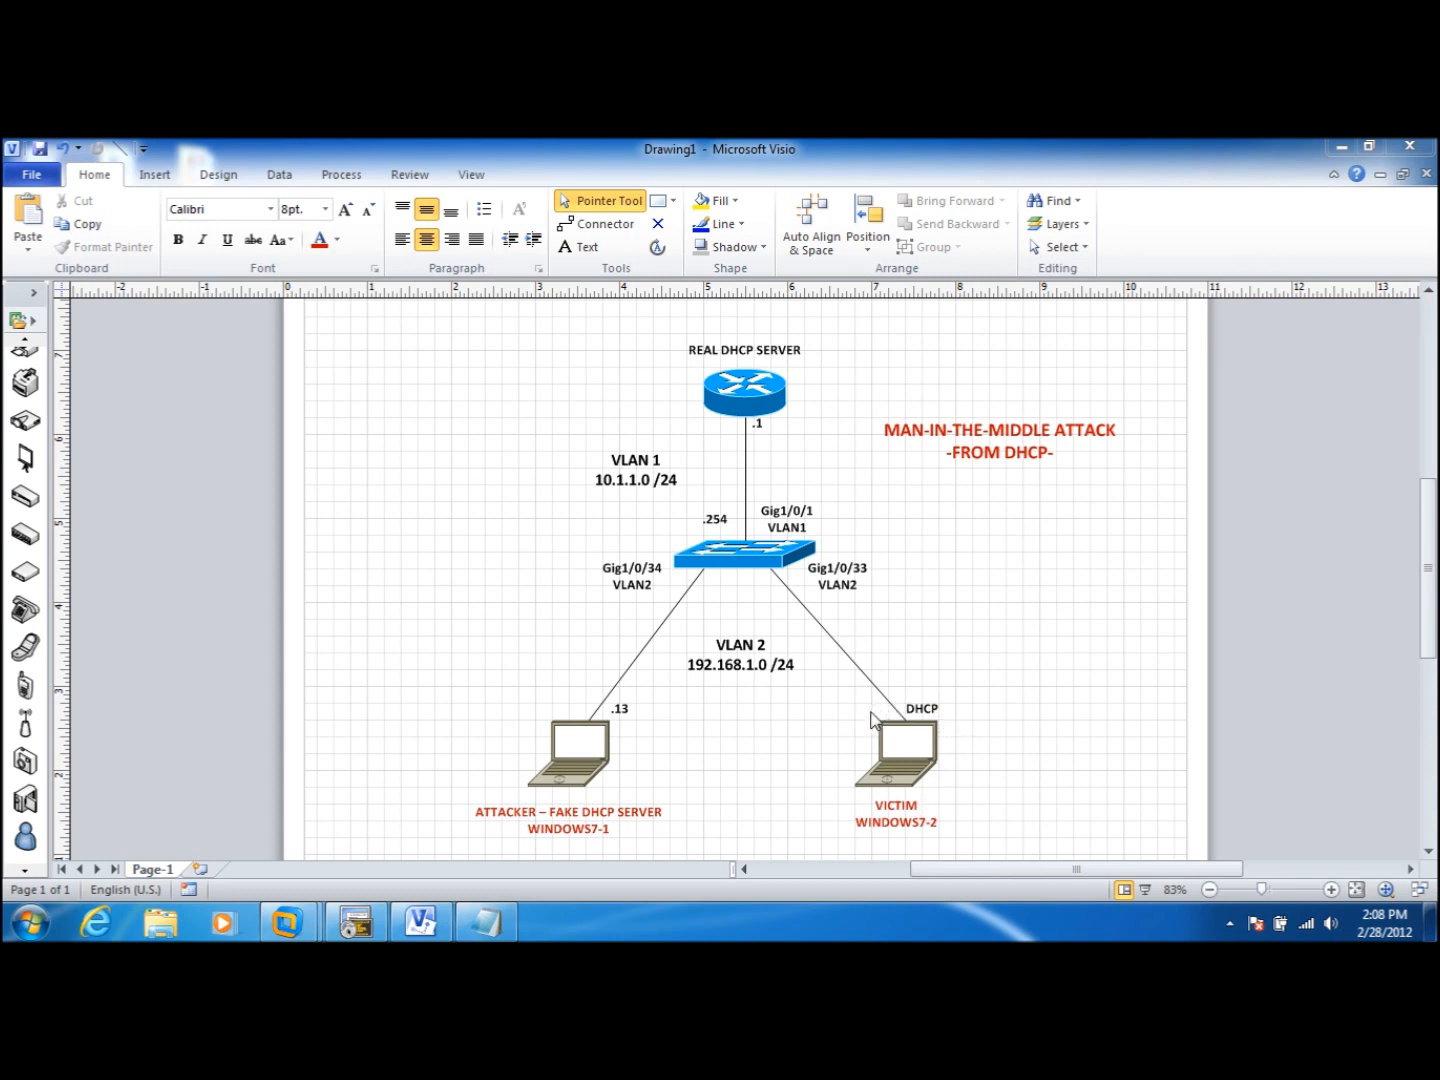
mouse_move(730, 416)
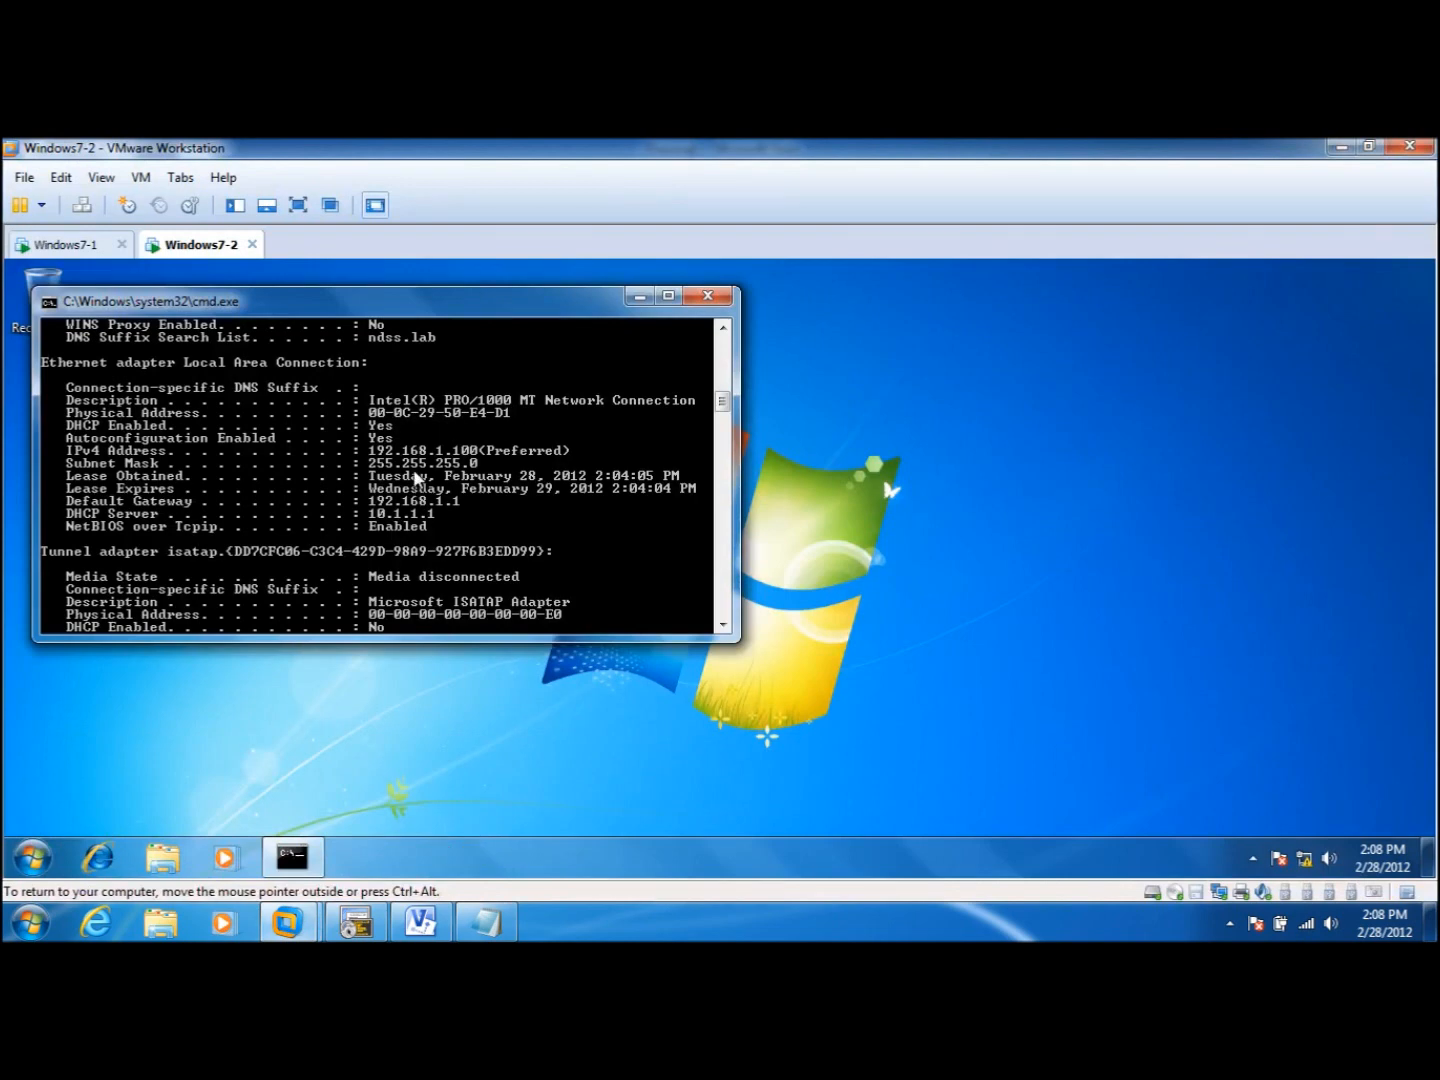
Step: Centre the victim's cmd window, read the ipconfig output, and return to the diagram
drag(380, 302, 770, 360)
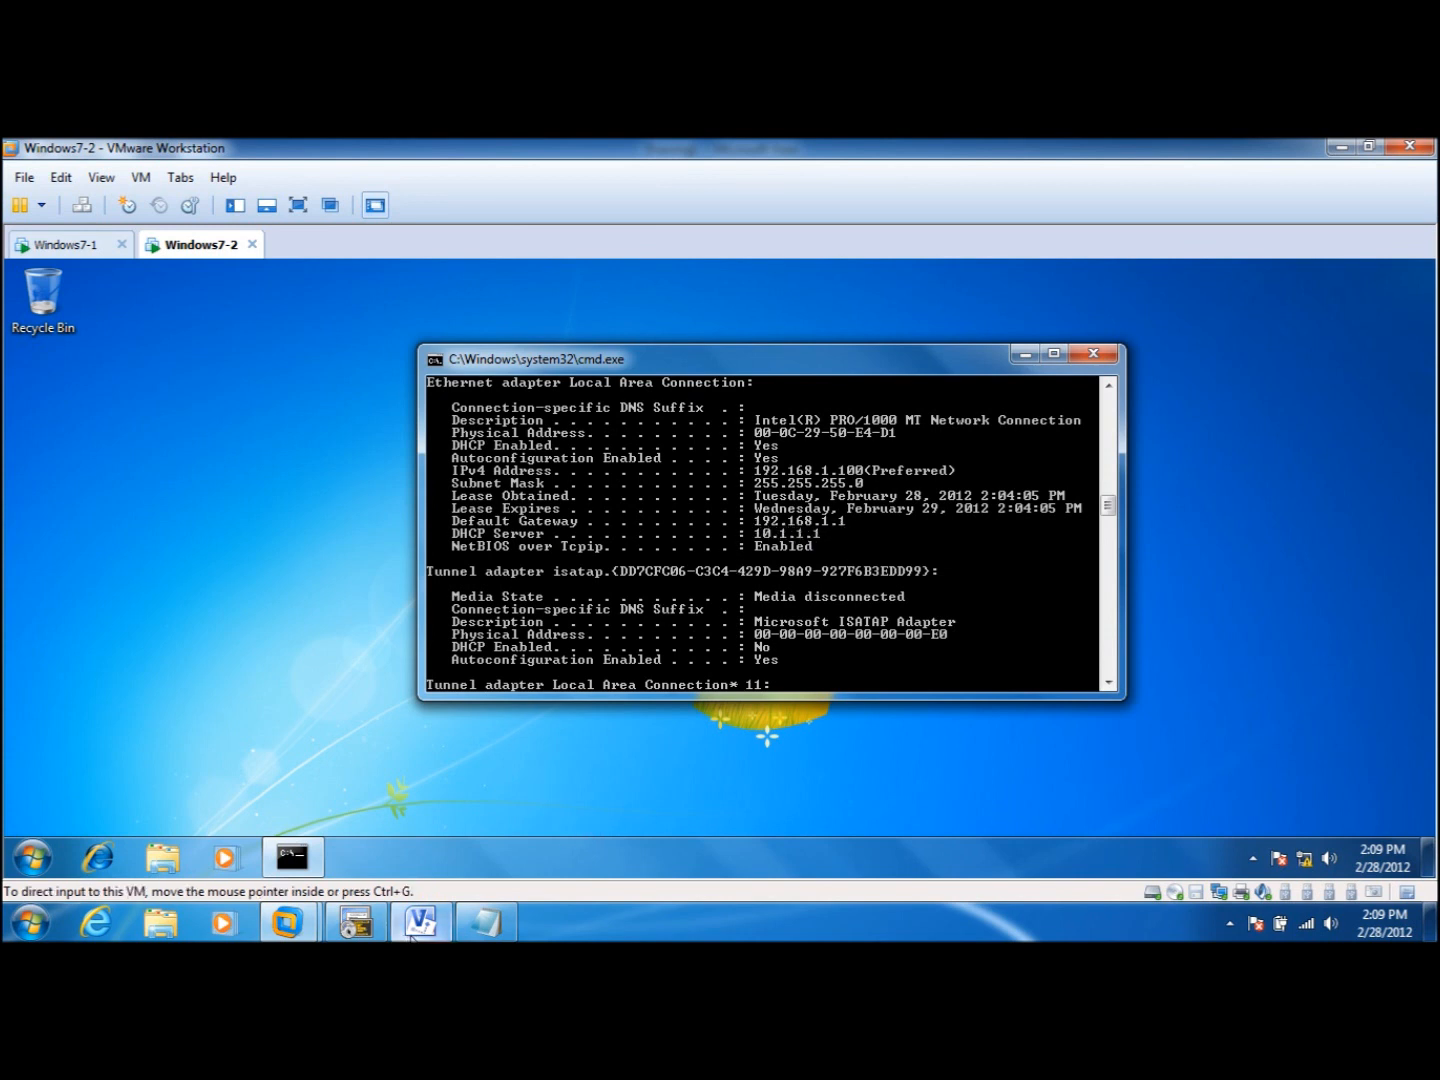
click(420, 922)
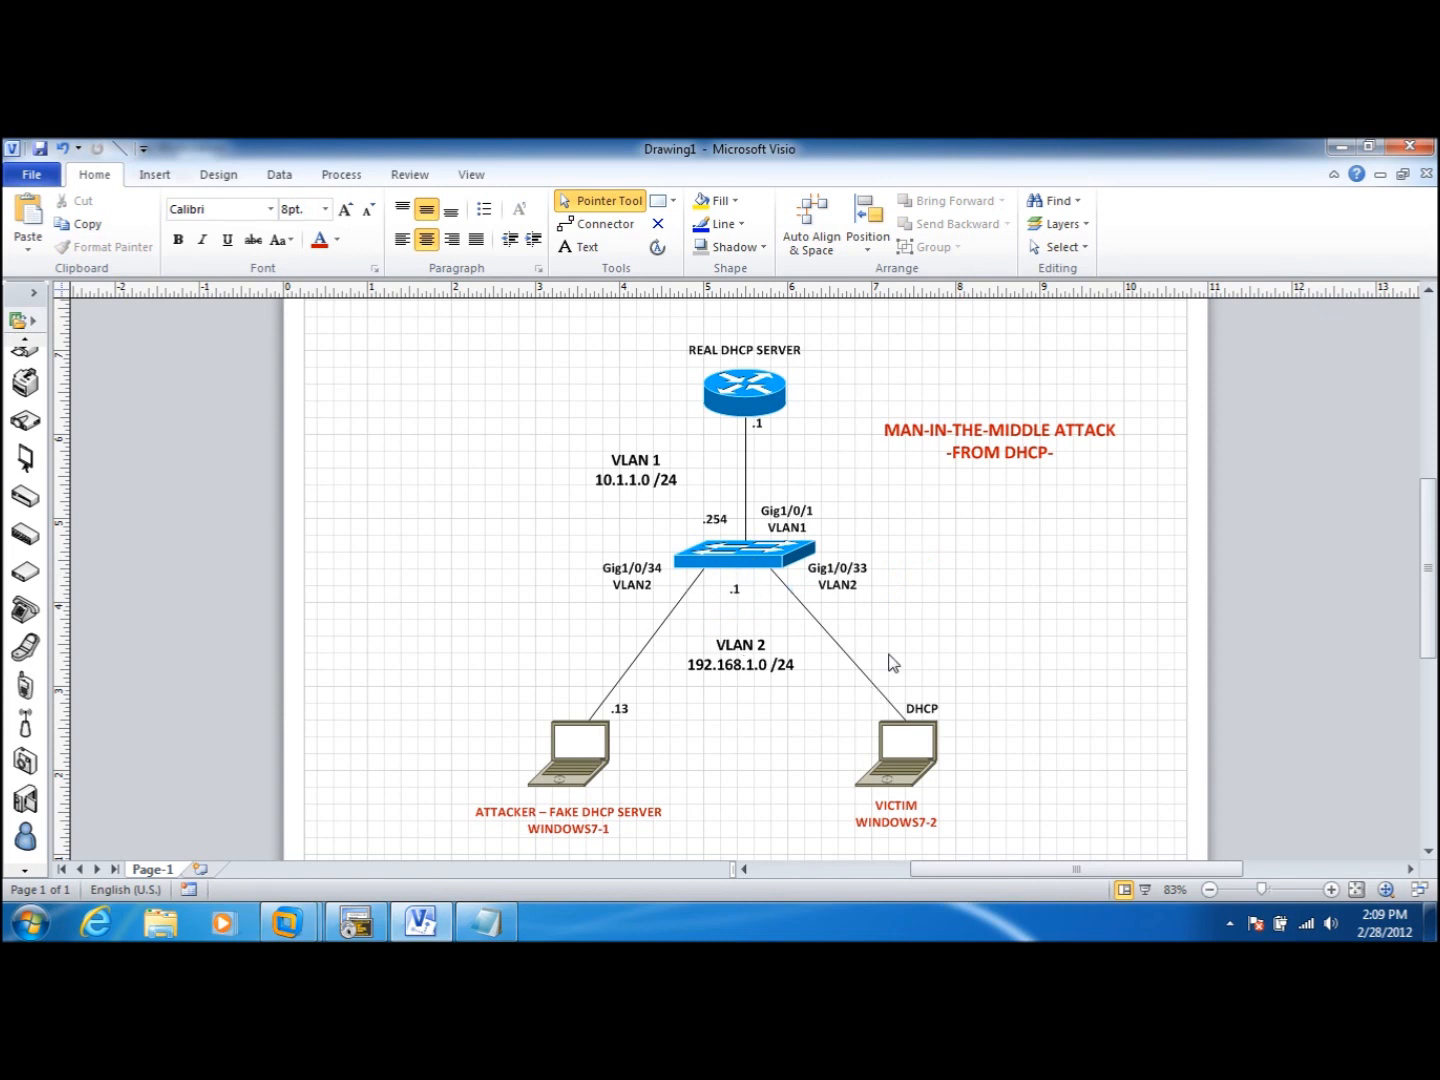
mouse_move(650, 490)
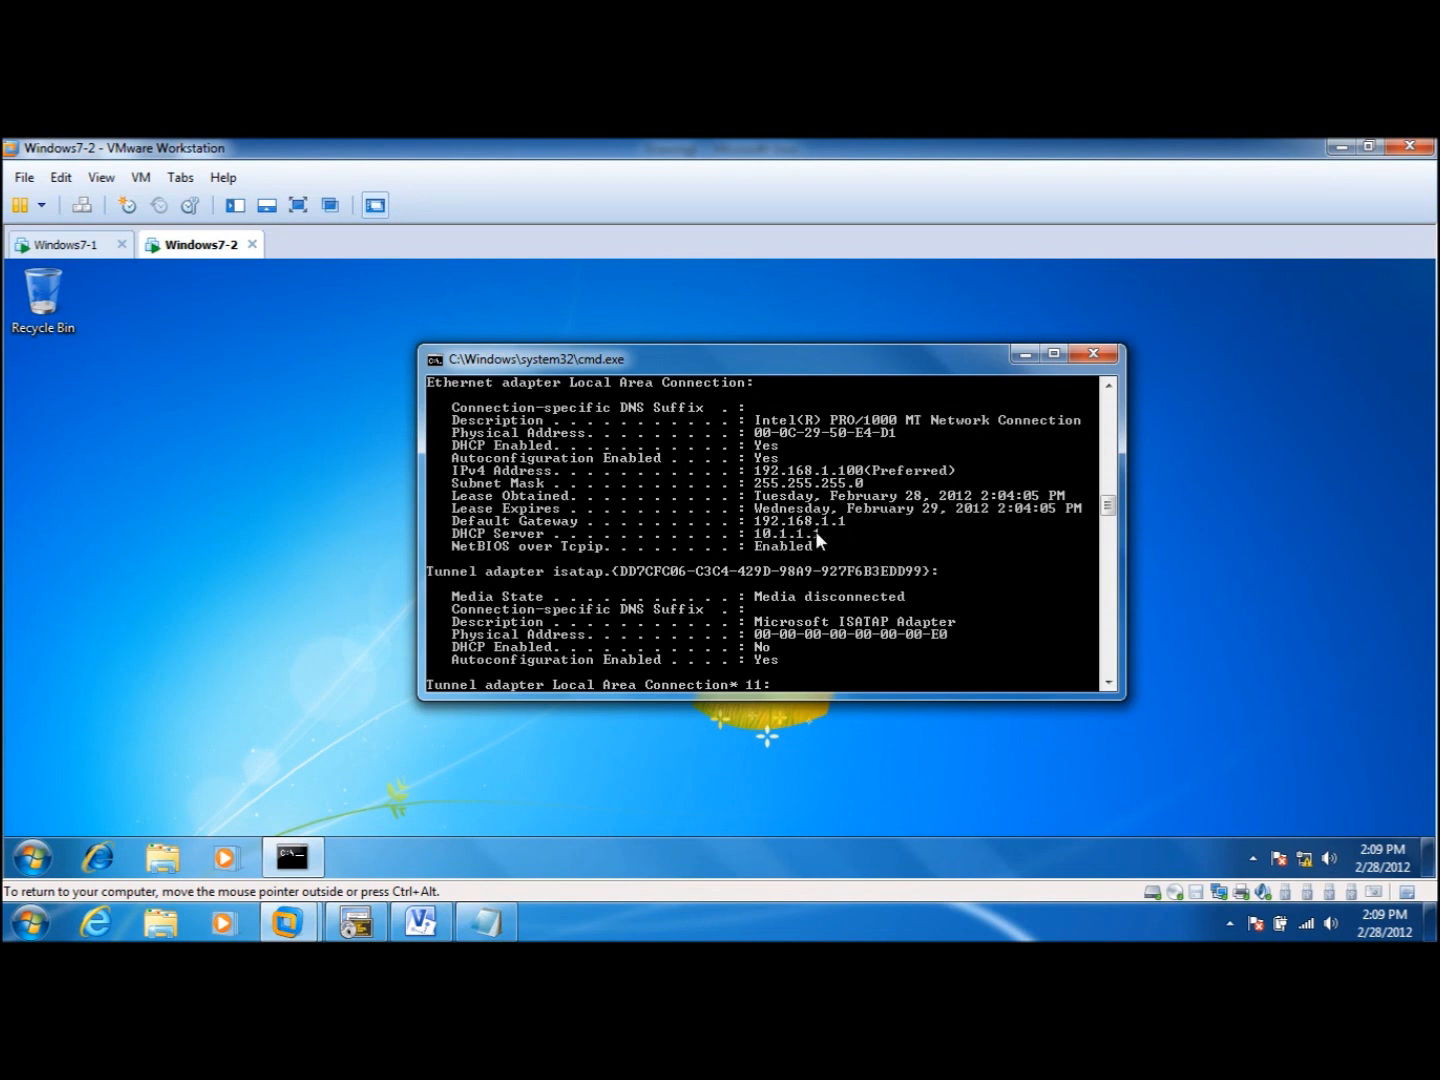
mouse_move(794, 530)
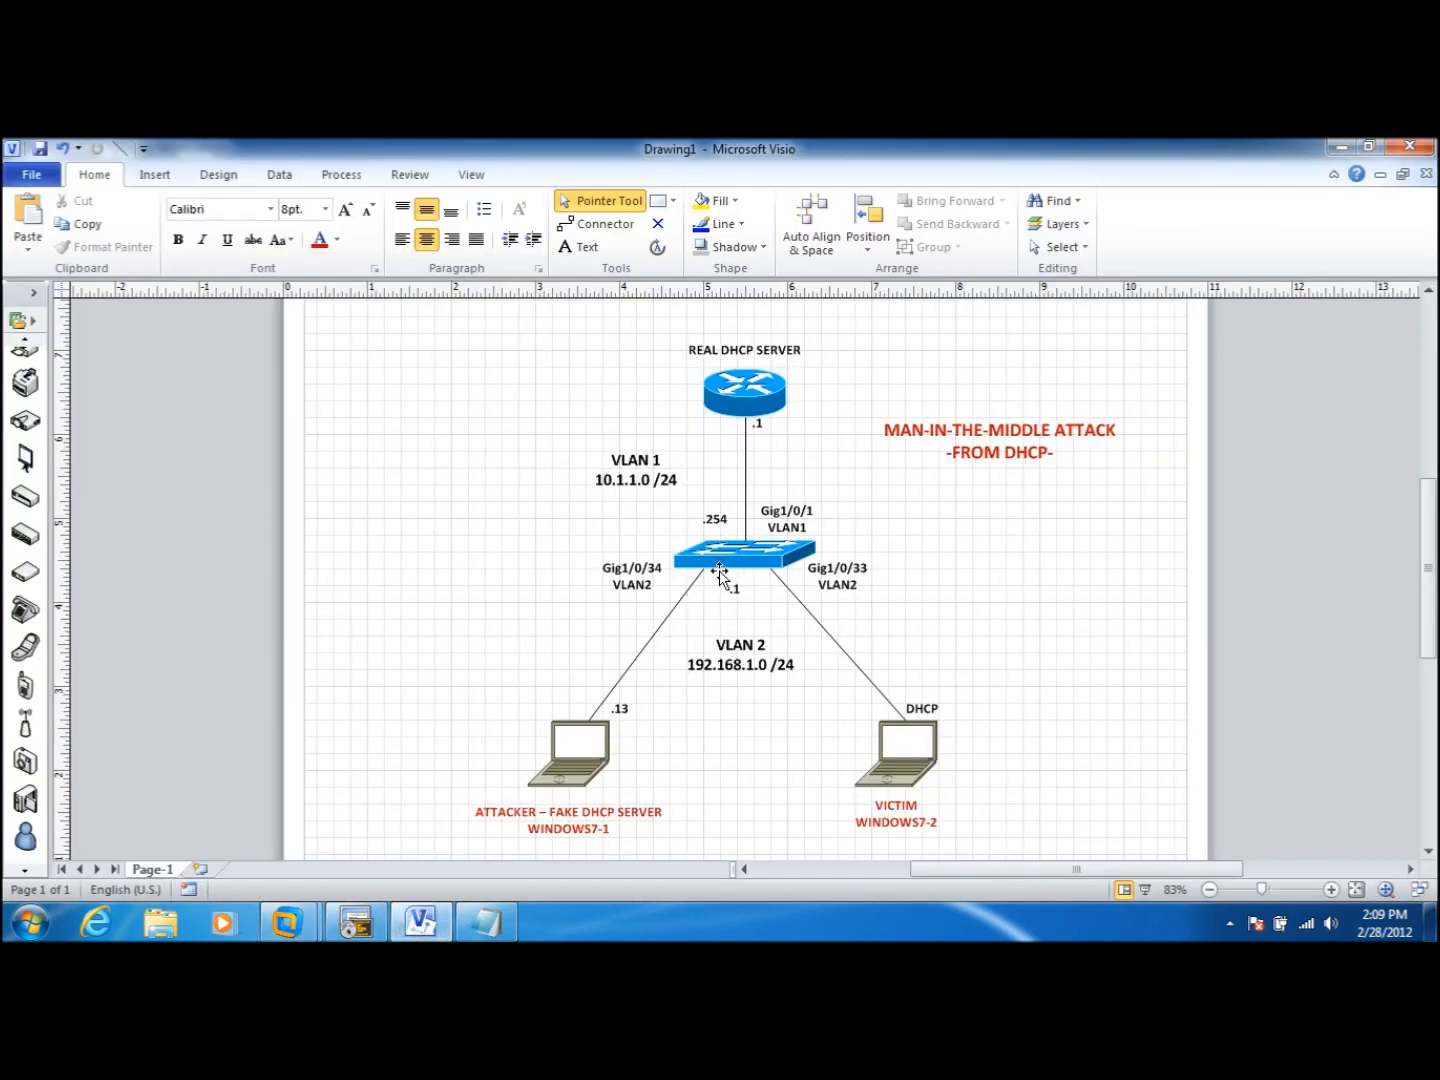
click(746, 556)
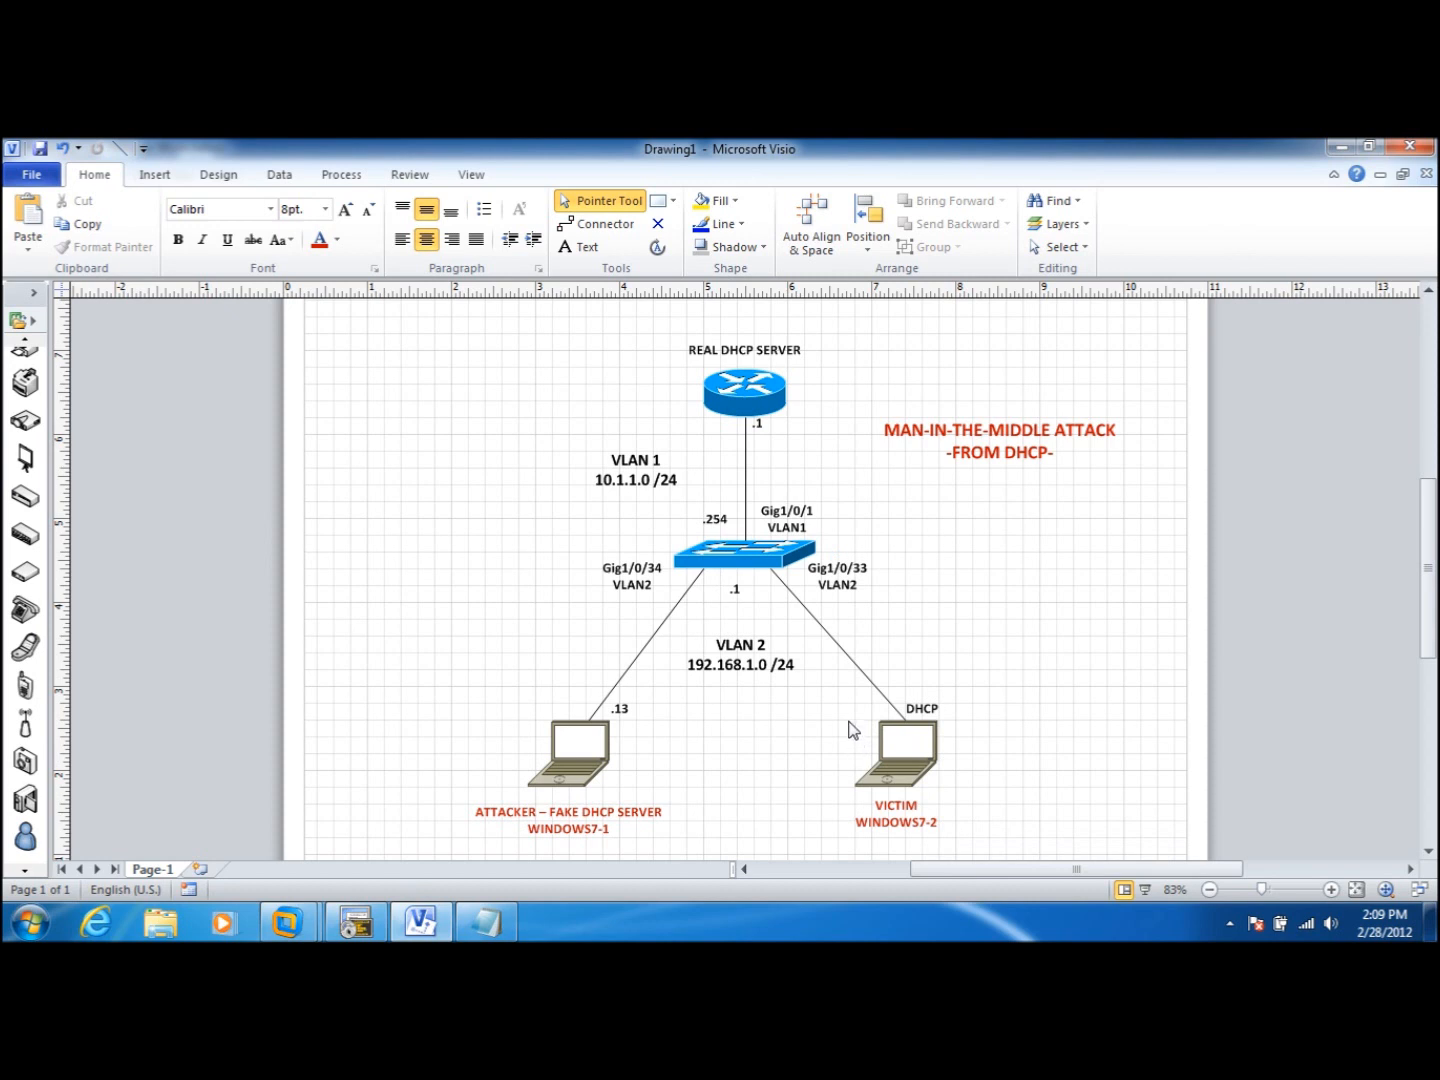
mouse_move(528, 790)
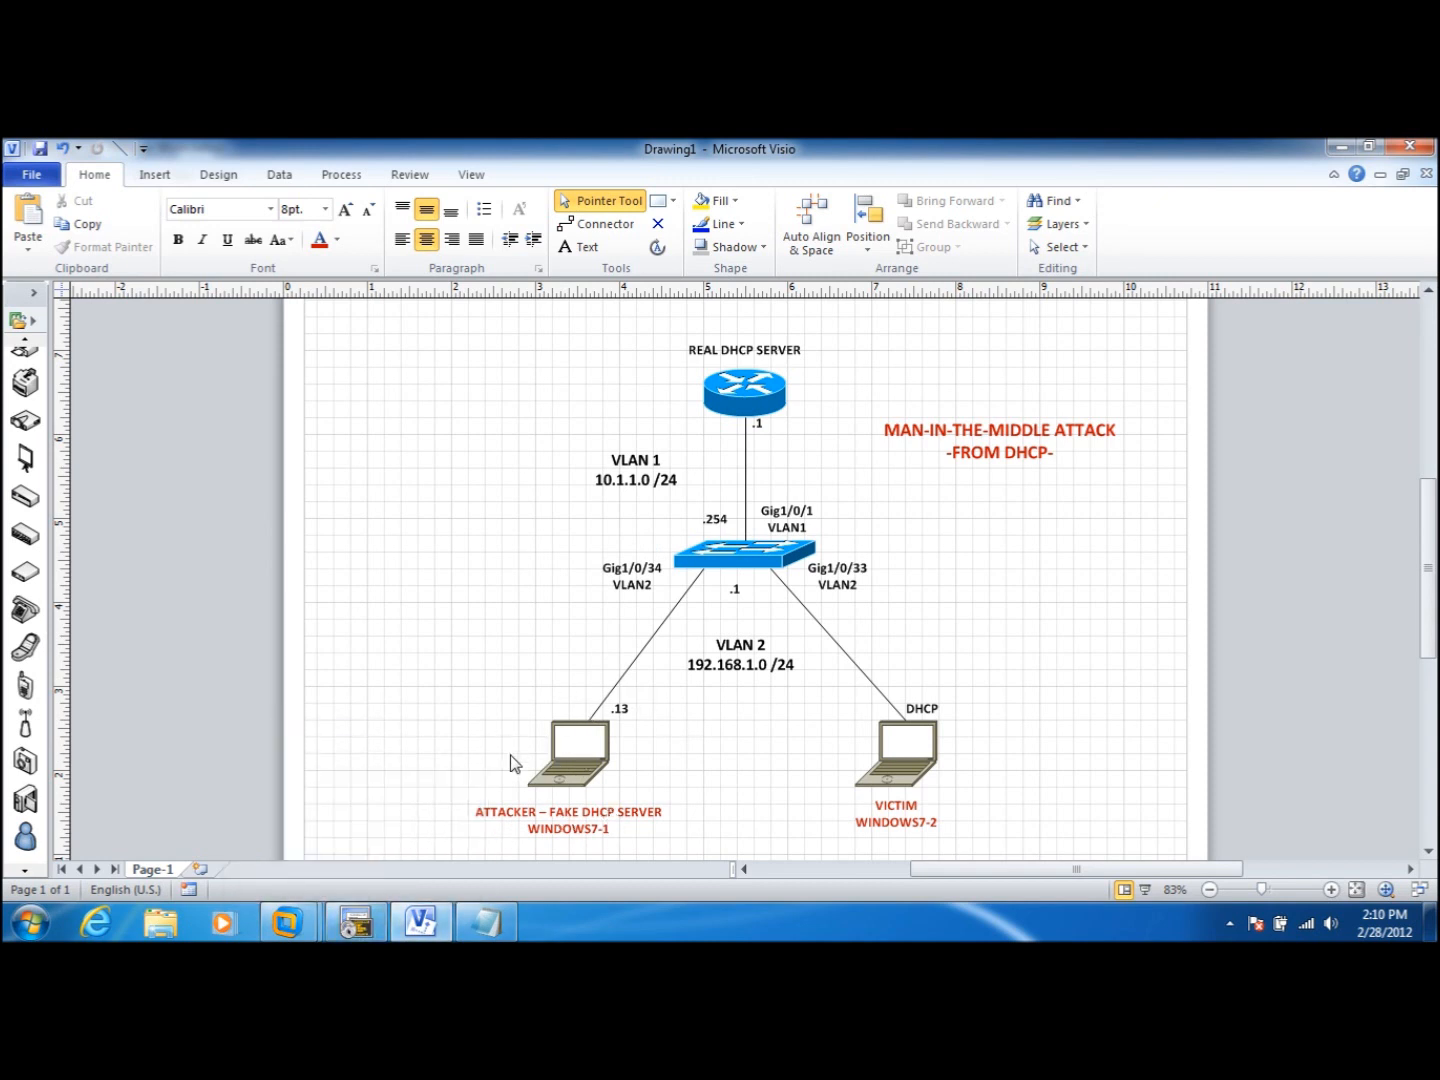
mouse_move(448, 896)
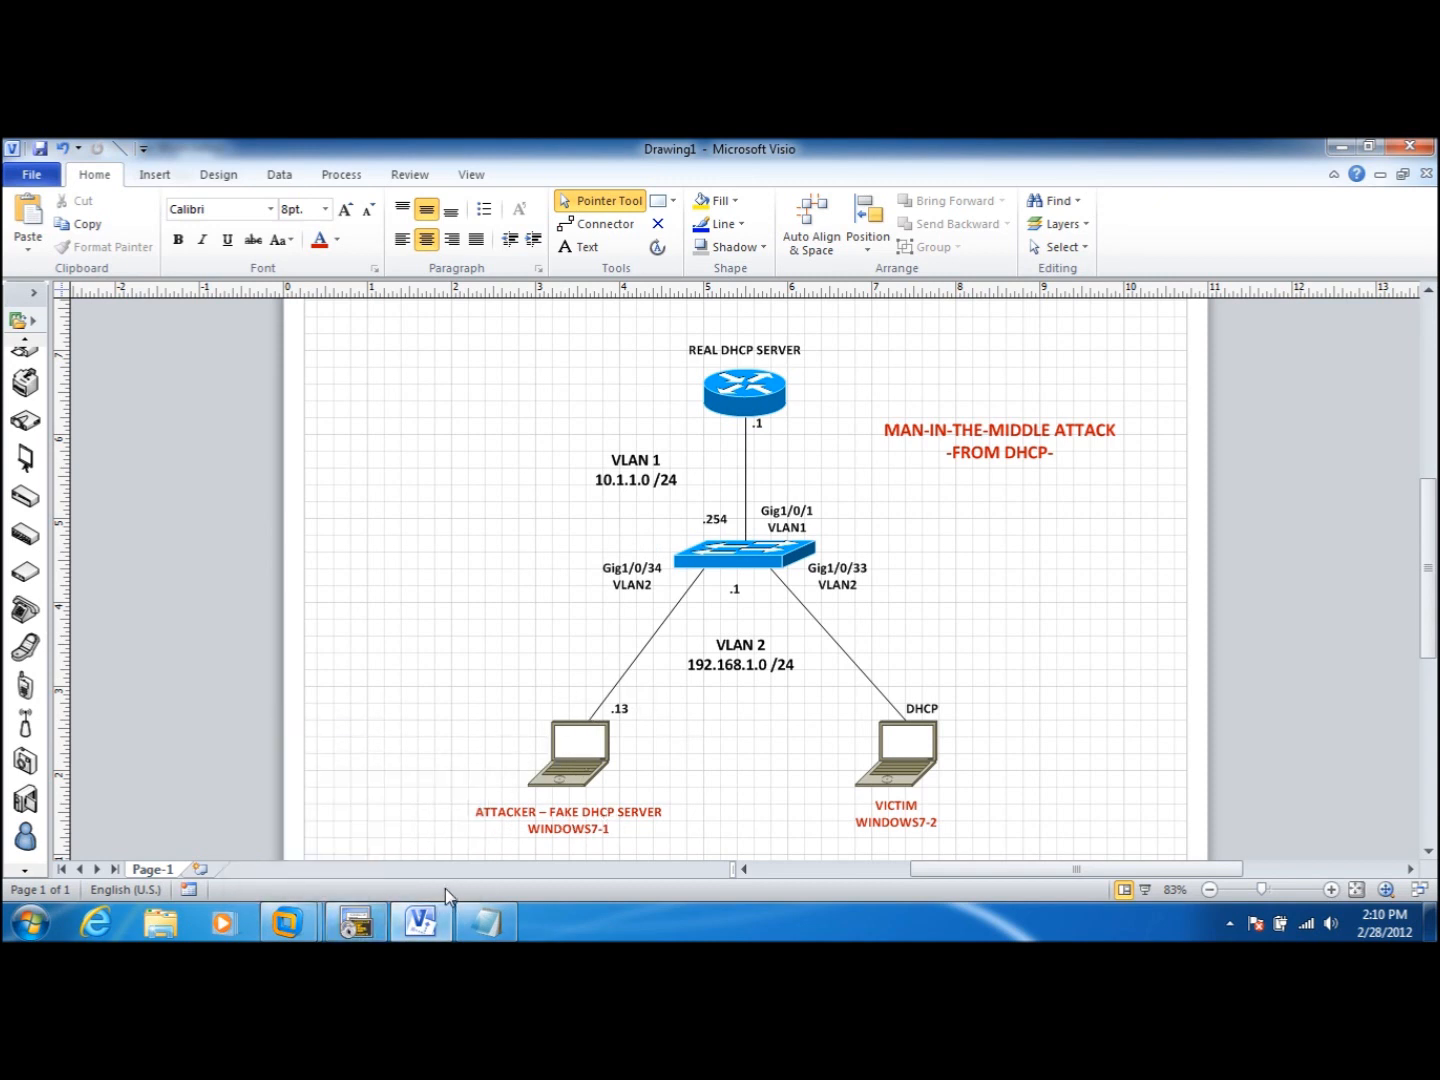
mouse_move(820, 752)
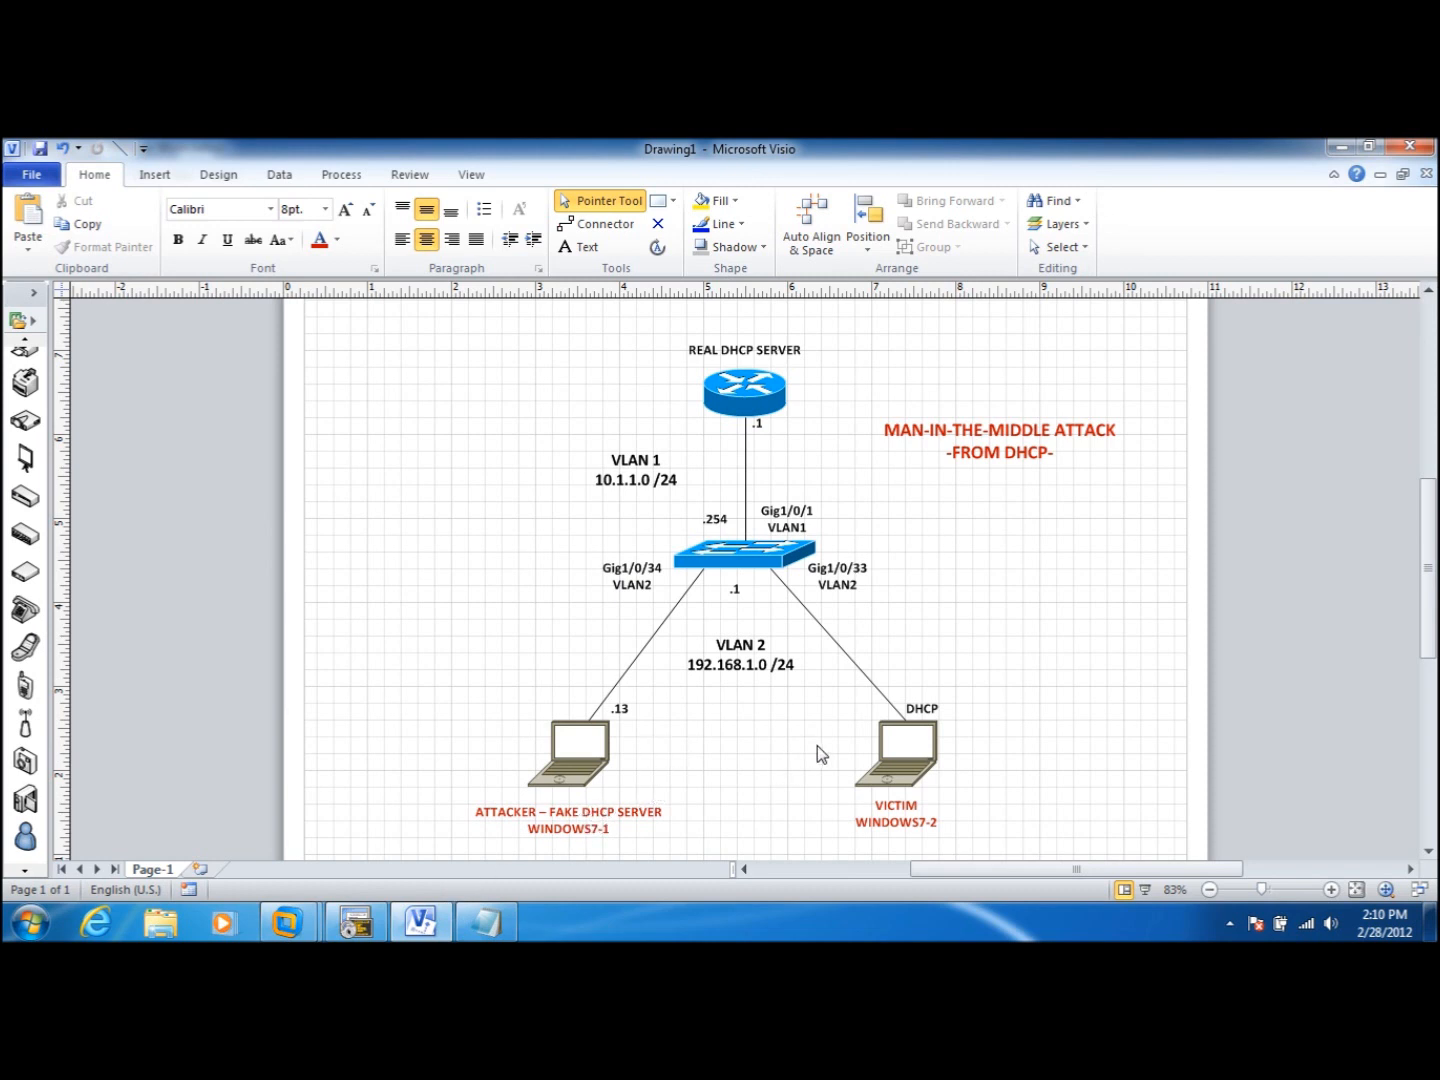
mouse_move(910, 696)
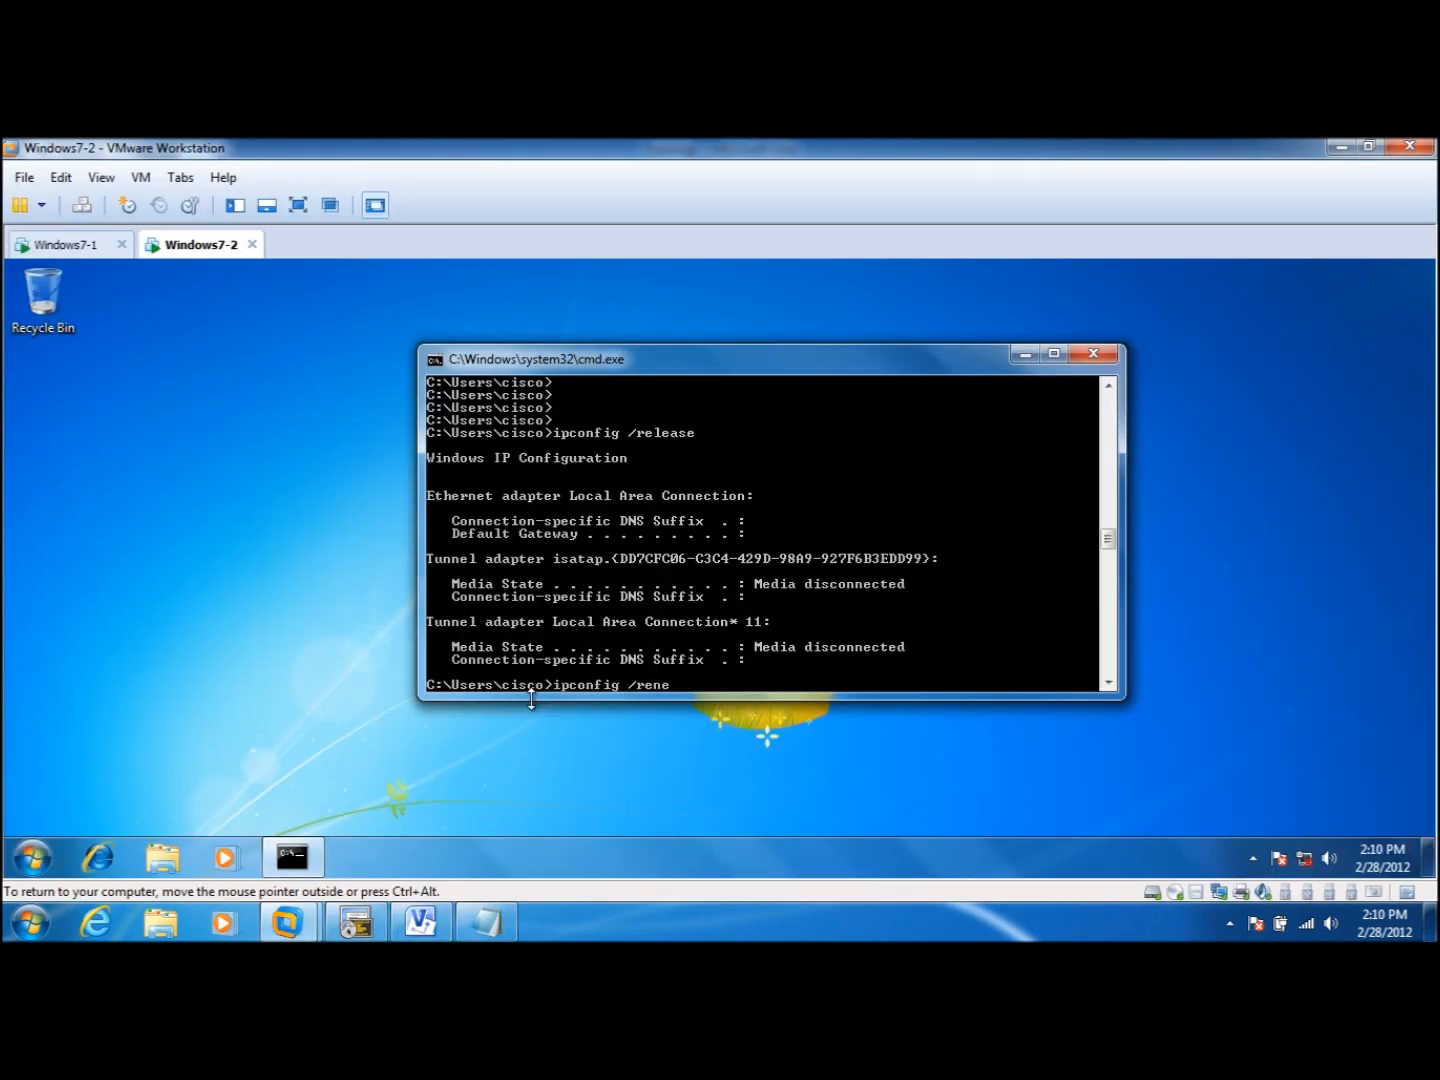
Step: Run ipconfig /release and ipconfig /renew on the victim to obtain gateway 192.168.1.13
key(enter)
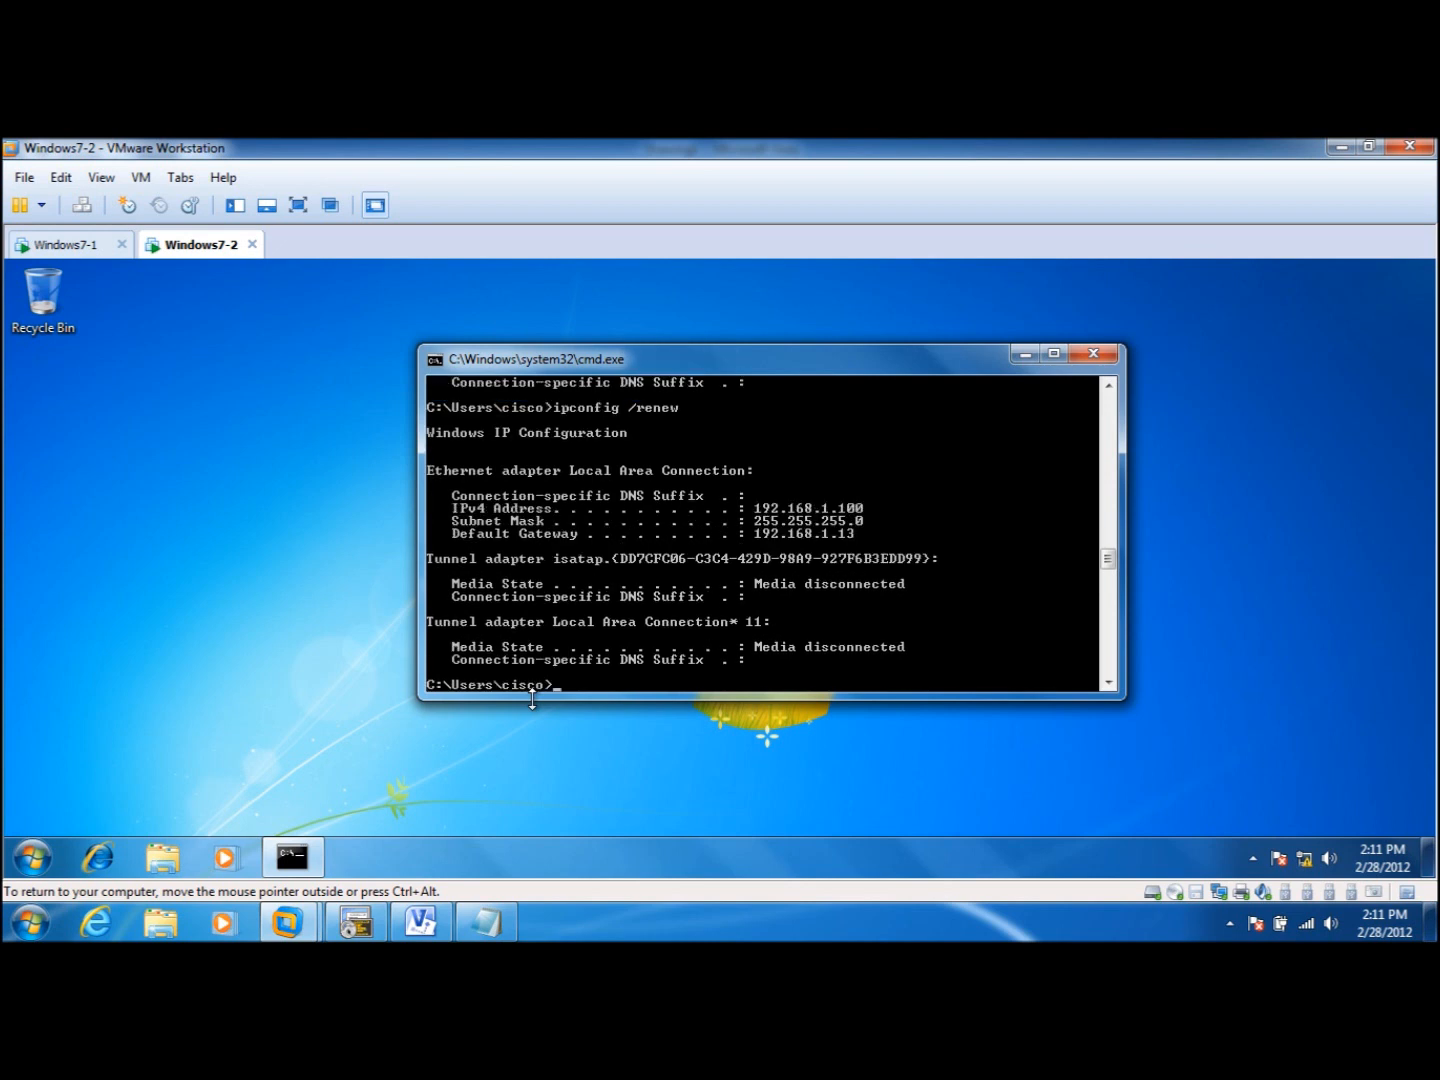
mouse_move(650, 596)
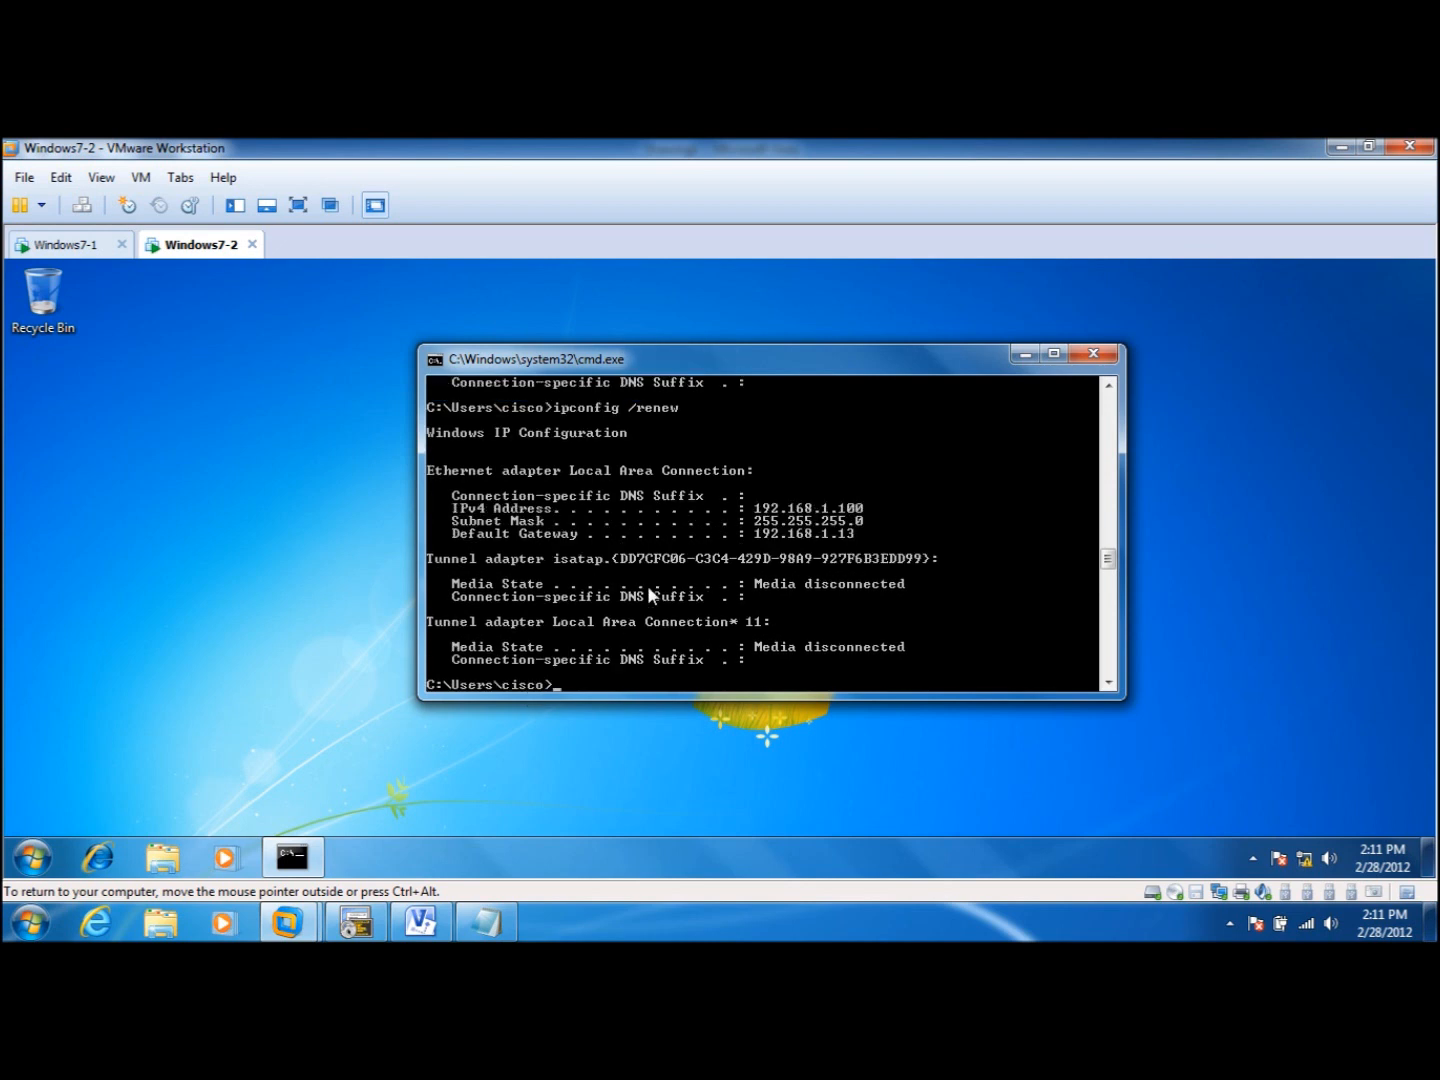
text(ipconfig /renew)
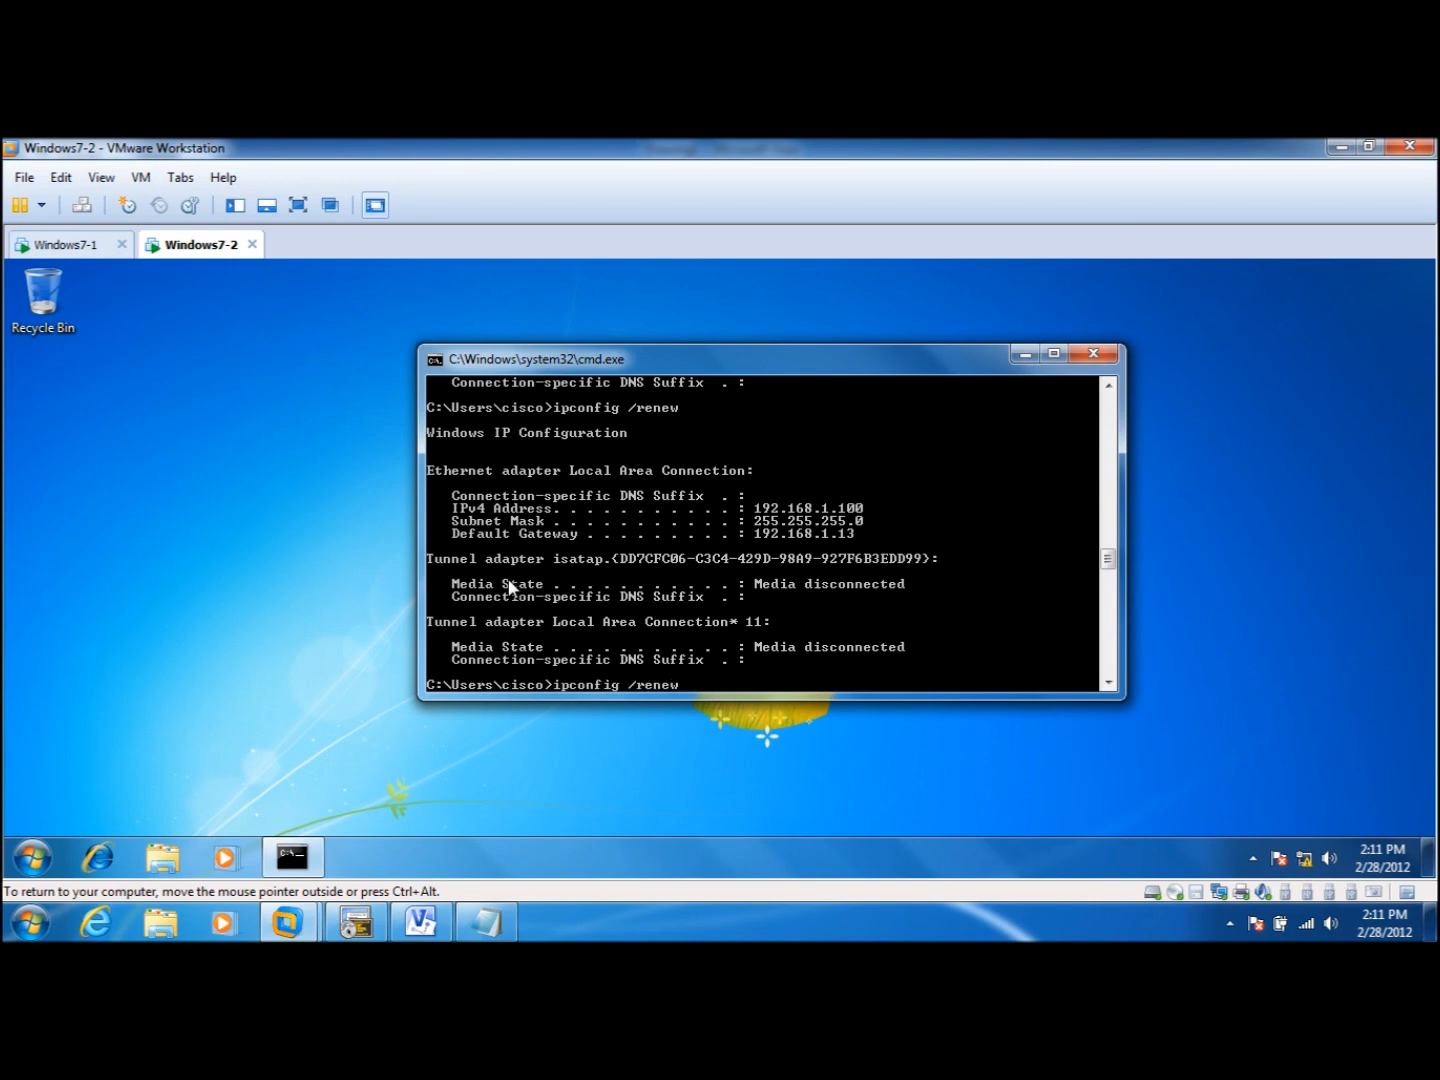
key(Backspace)
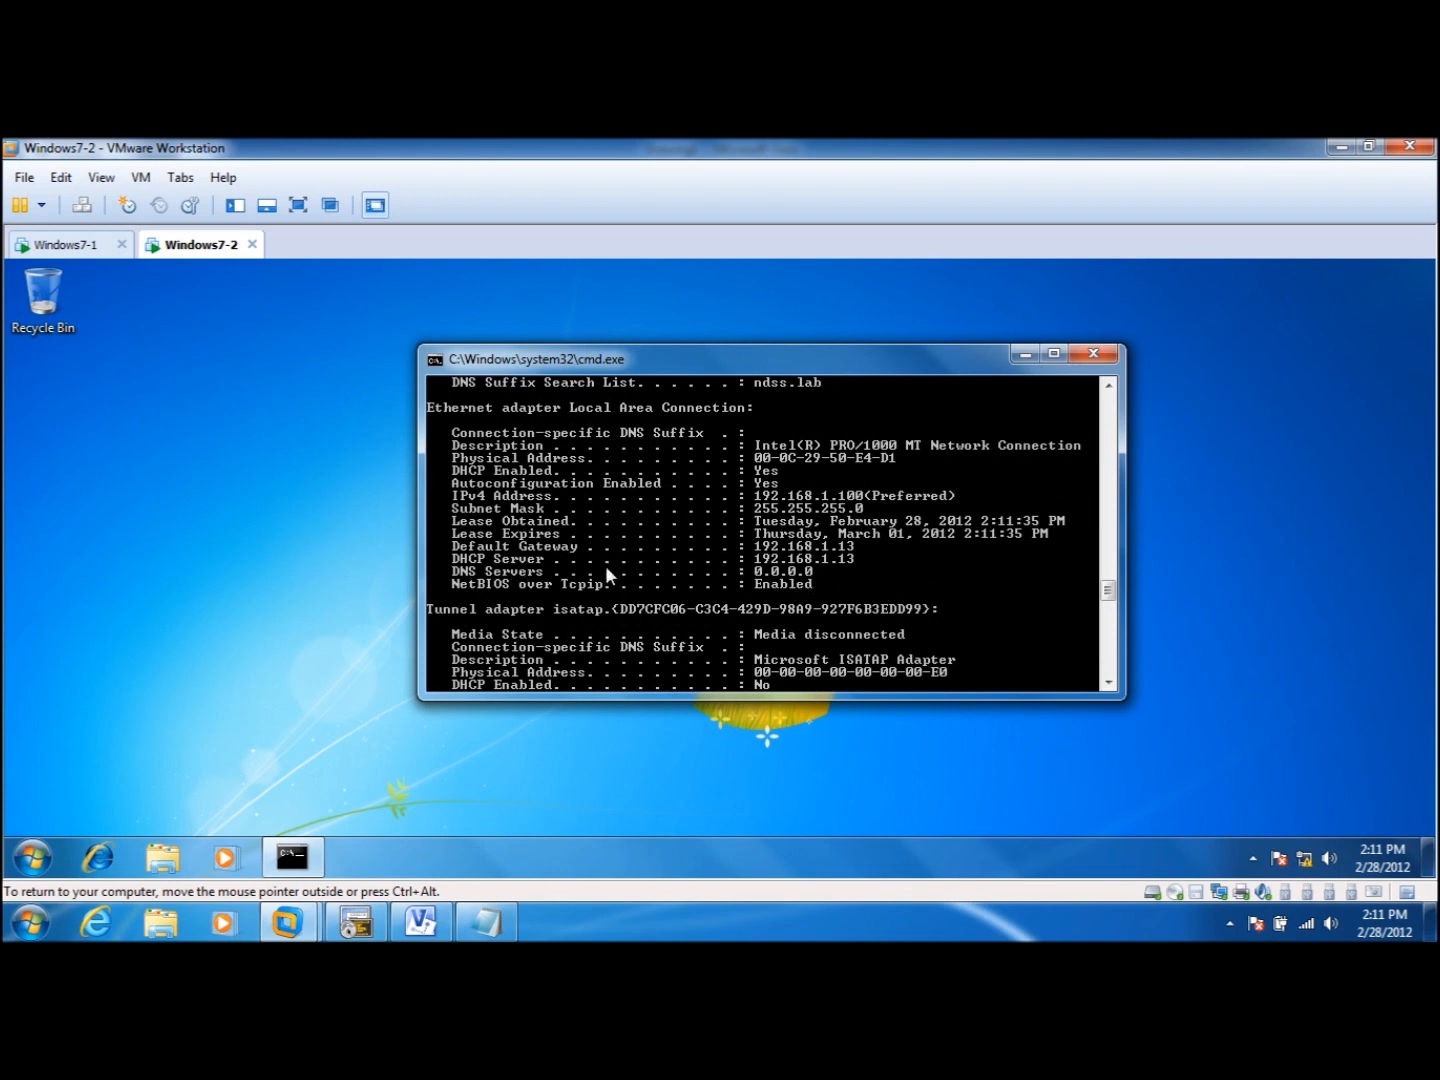
mouse_move(848, 572)
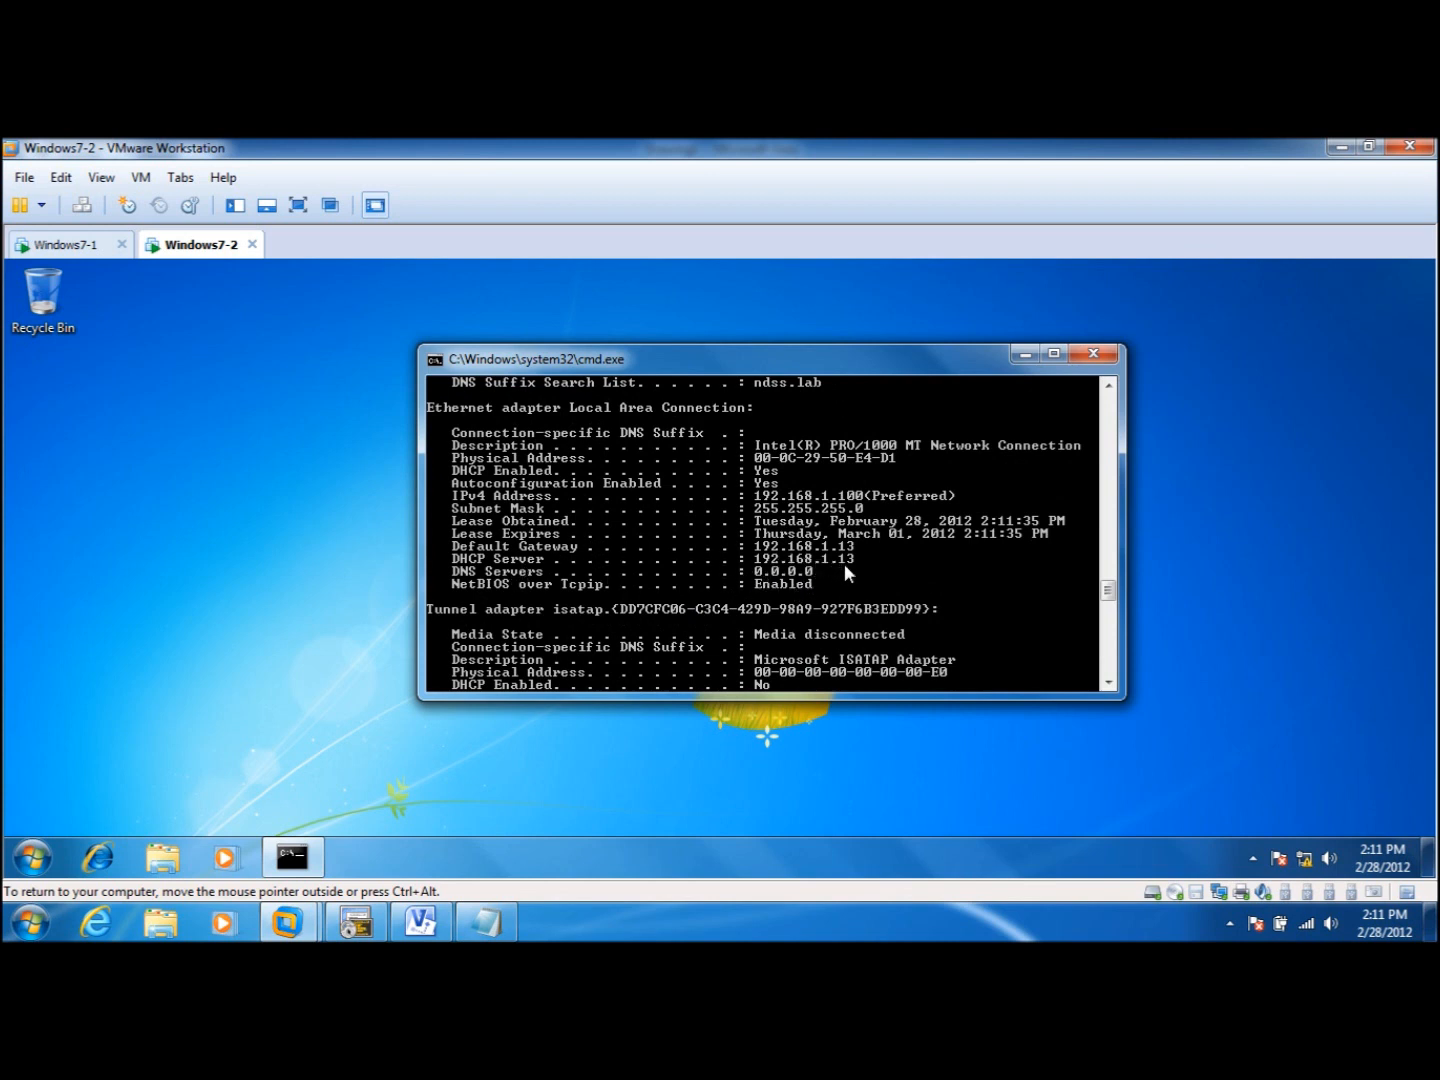
mouse_move(804, 512)
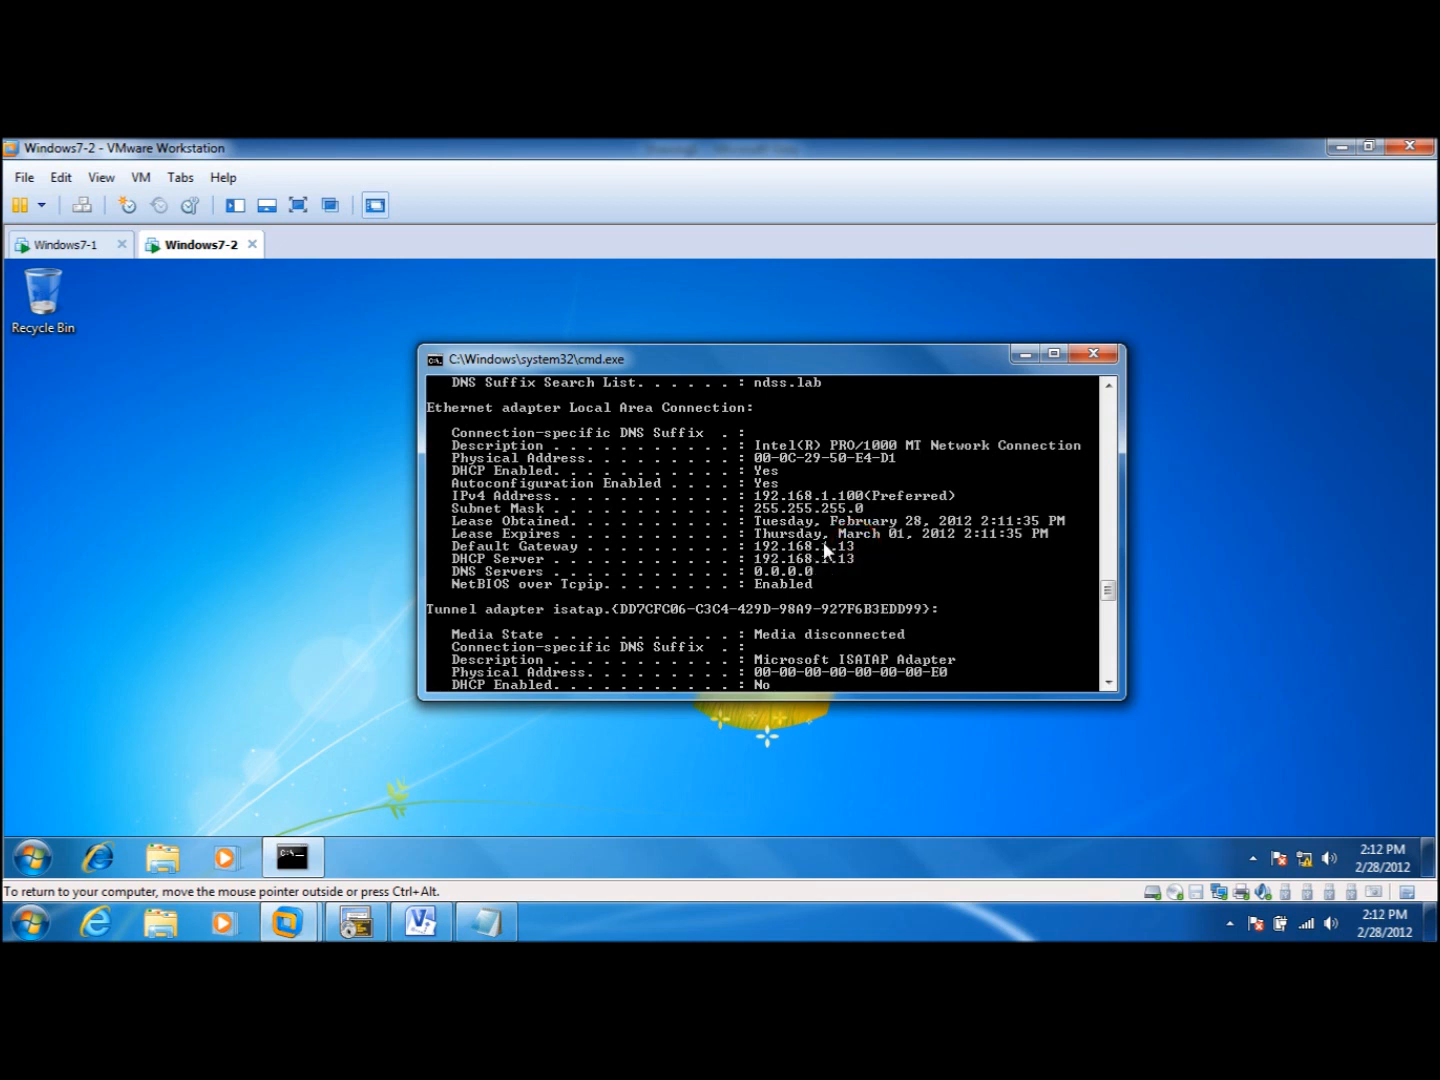
mouse_move(836, 556)
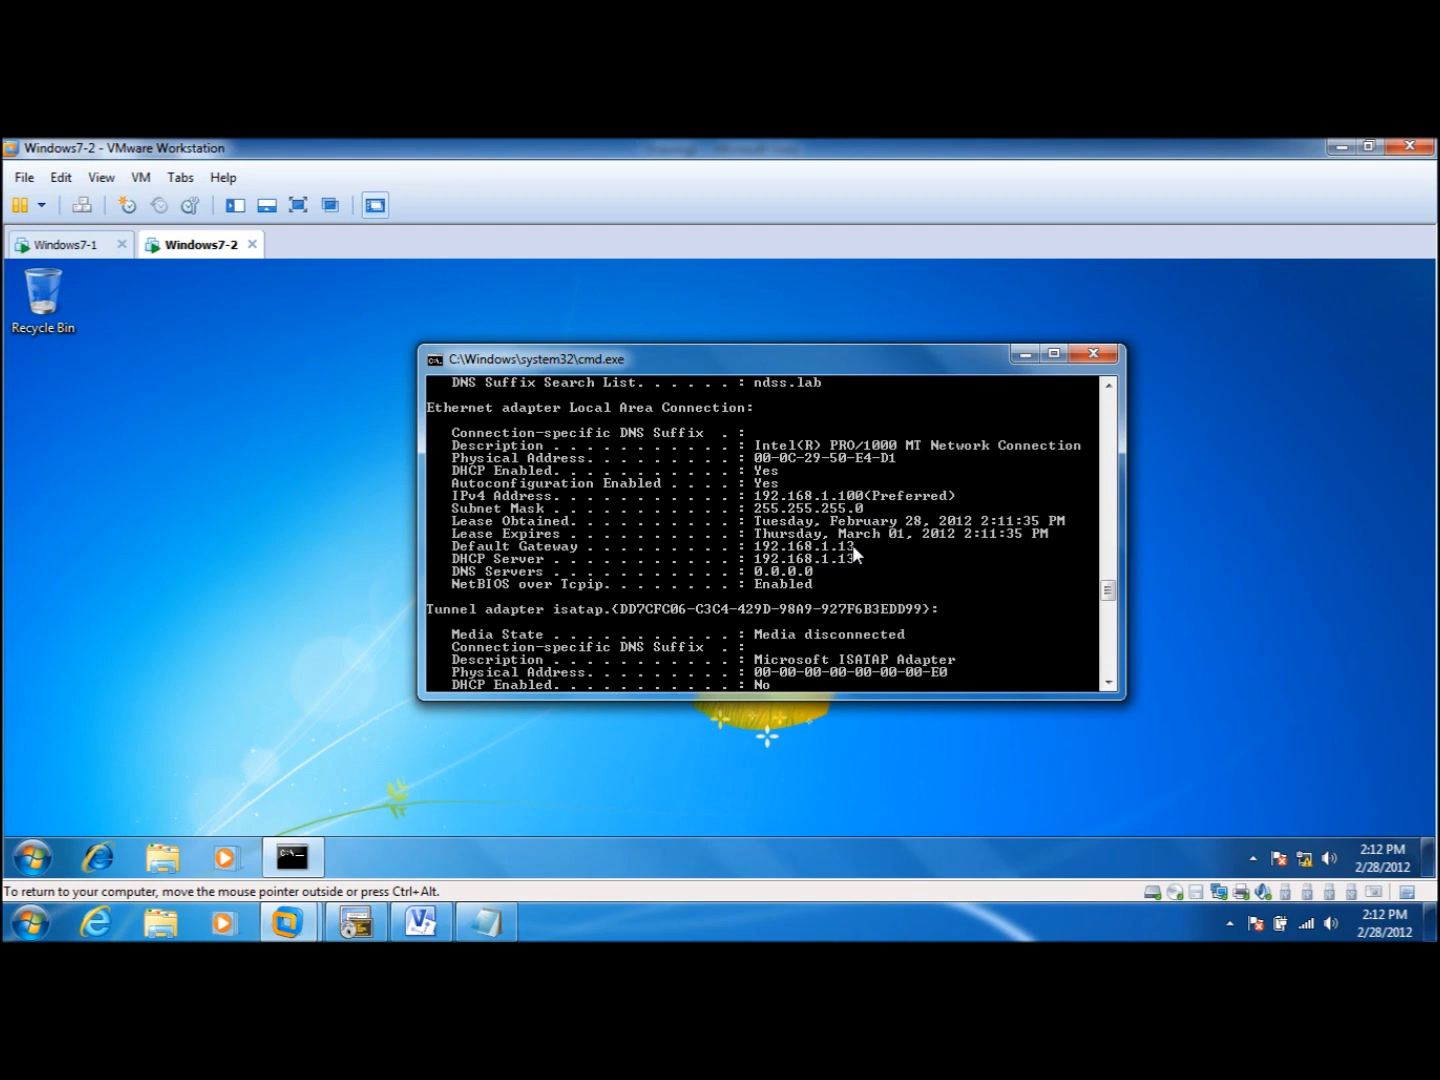
mouse_move(420, 920)
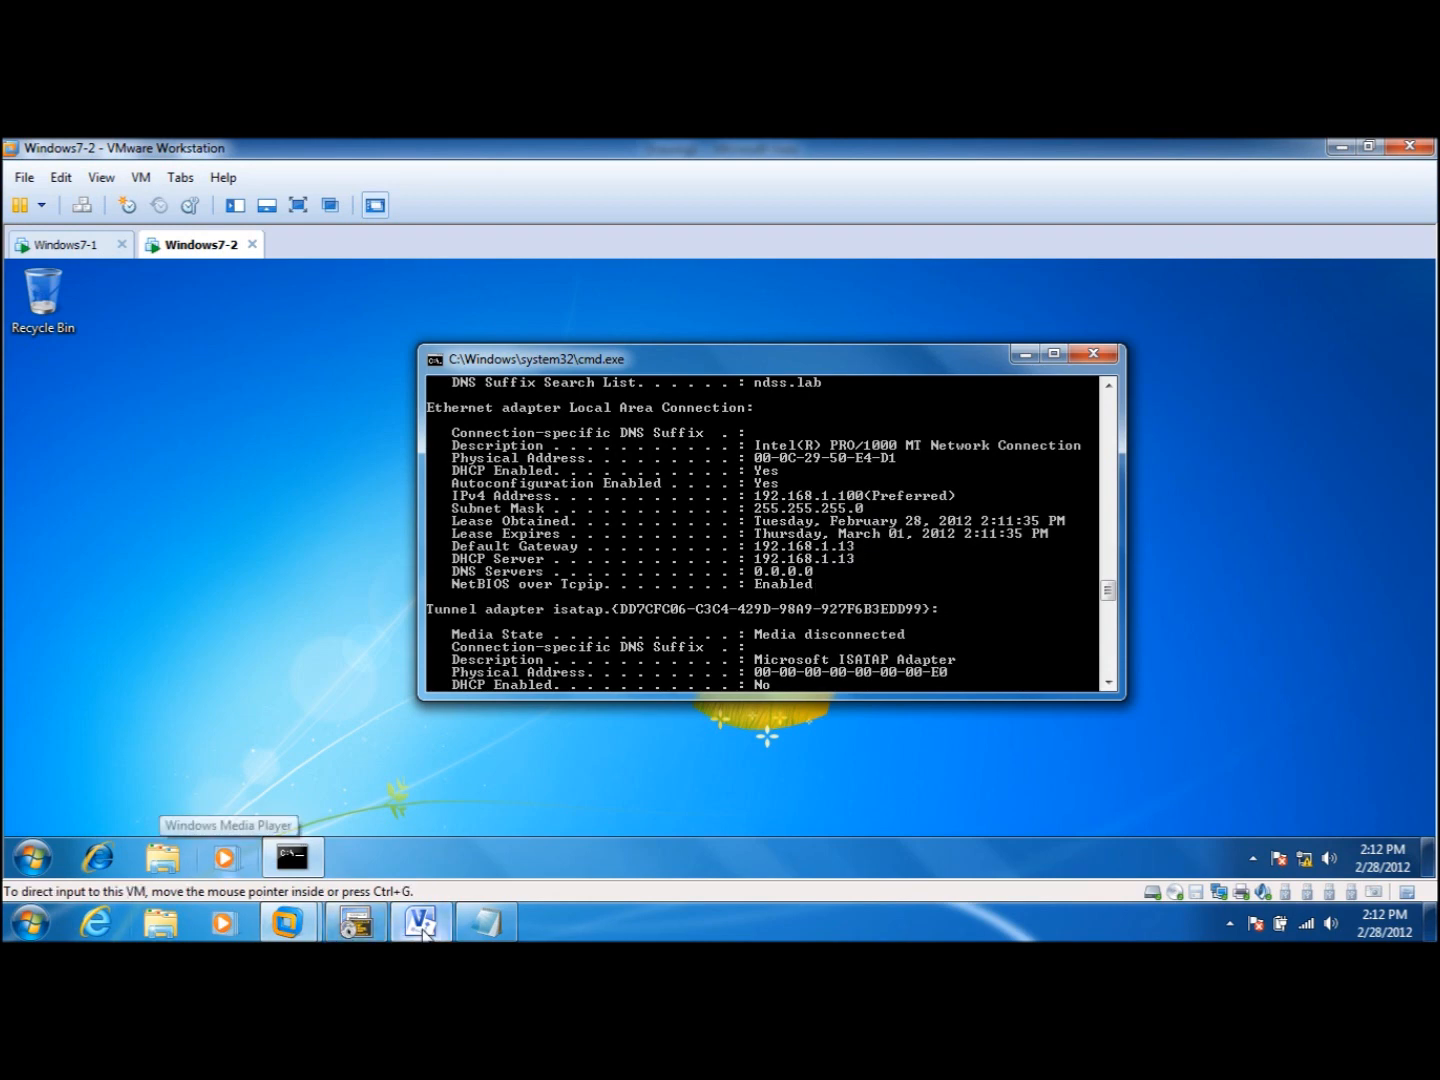
Step: Switch from the victim's ipconfig /all output back to the network diagram
click(420, 920)
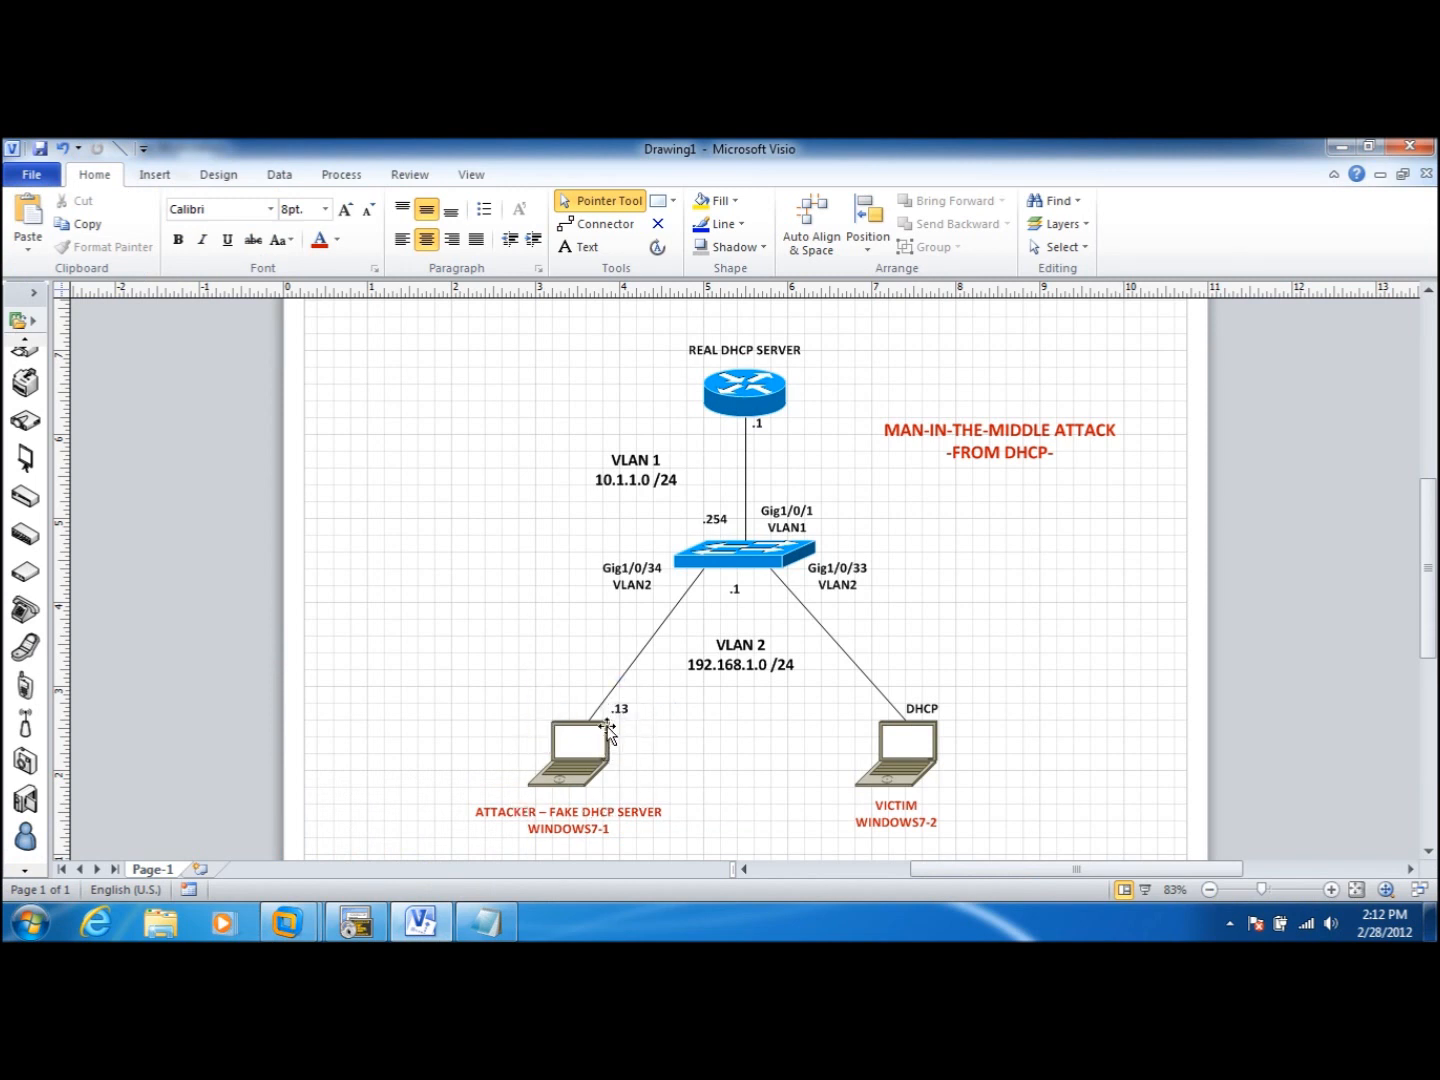
Step: Switch from the diagram to the Windows7-2 victim VM's command prompt
click(896, 756)
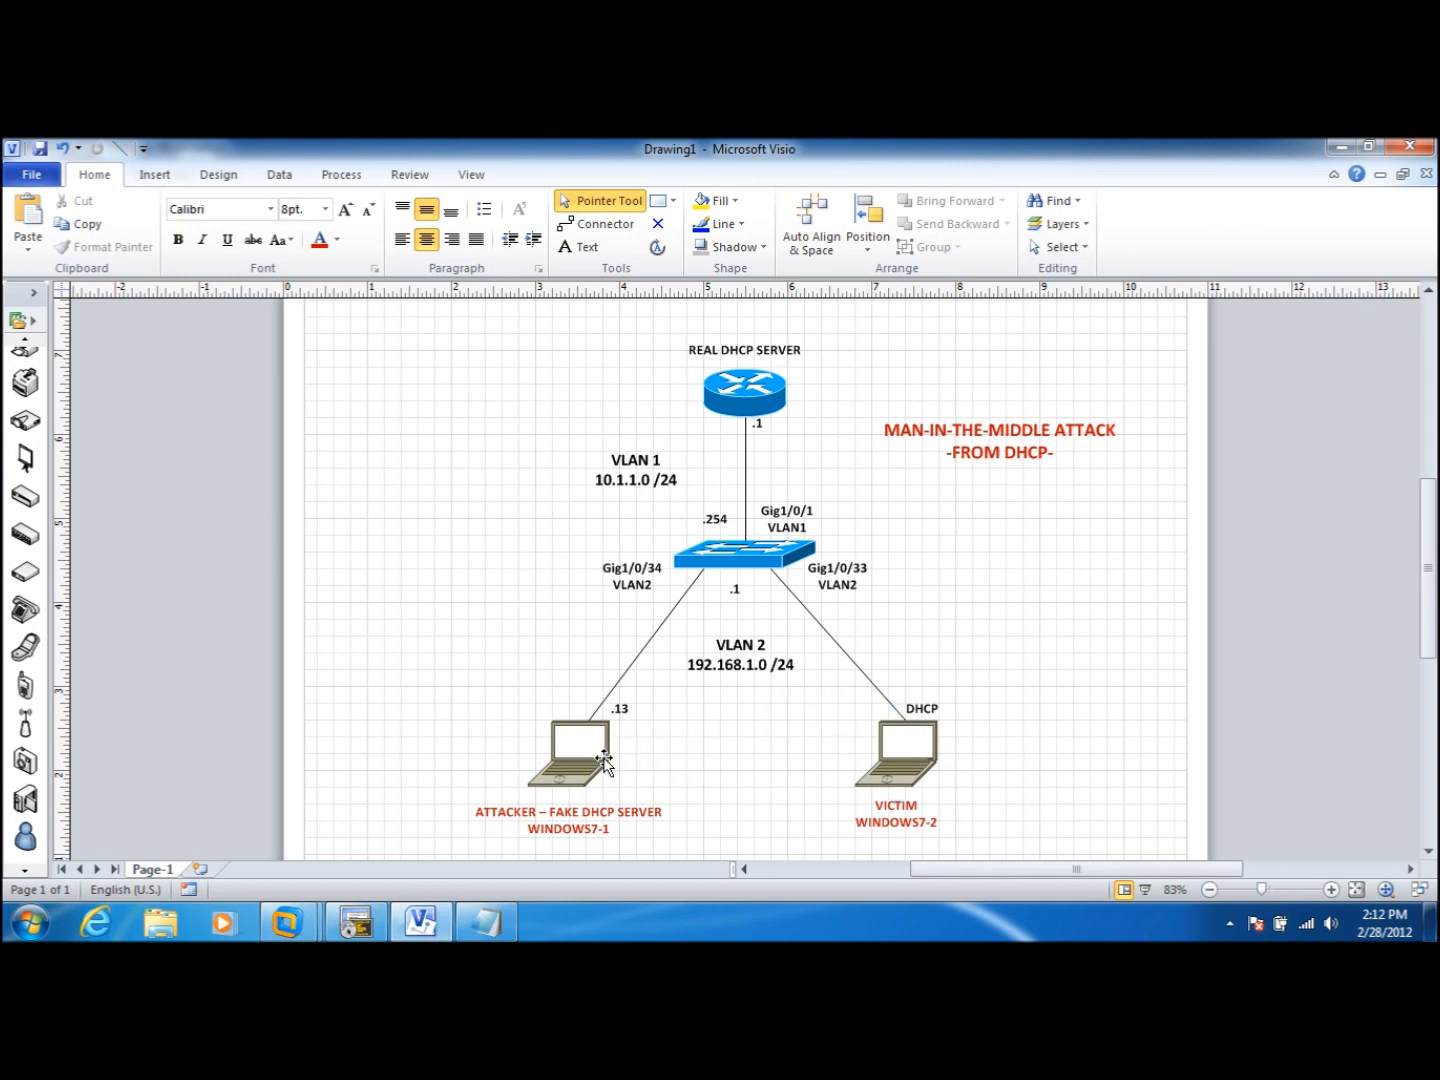
mouse_move(800, 680)
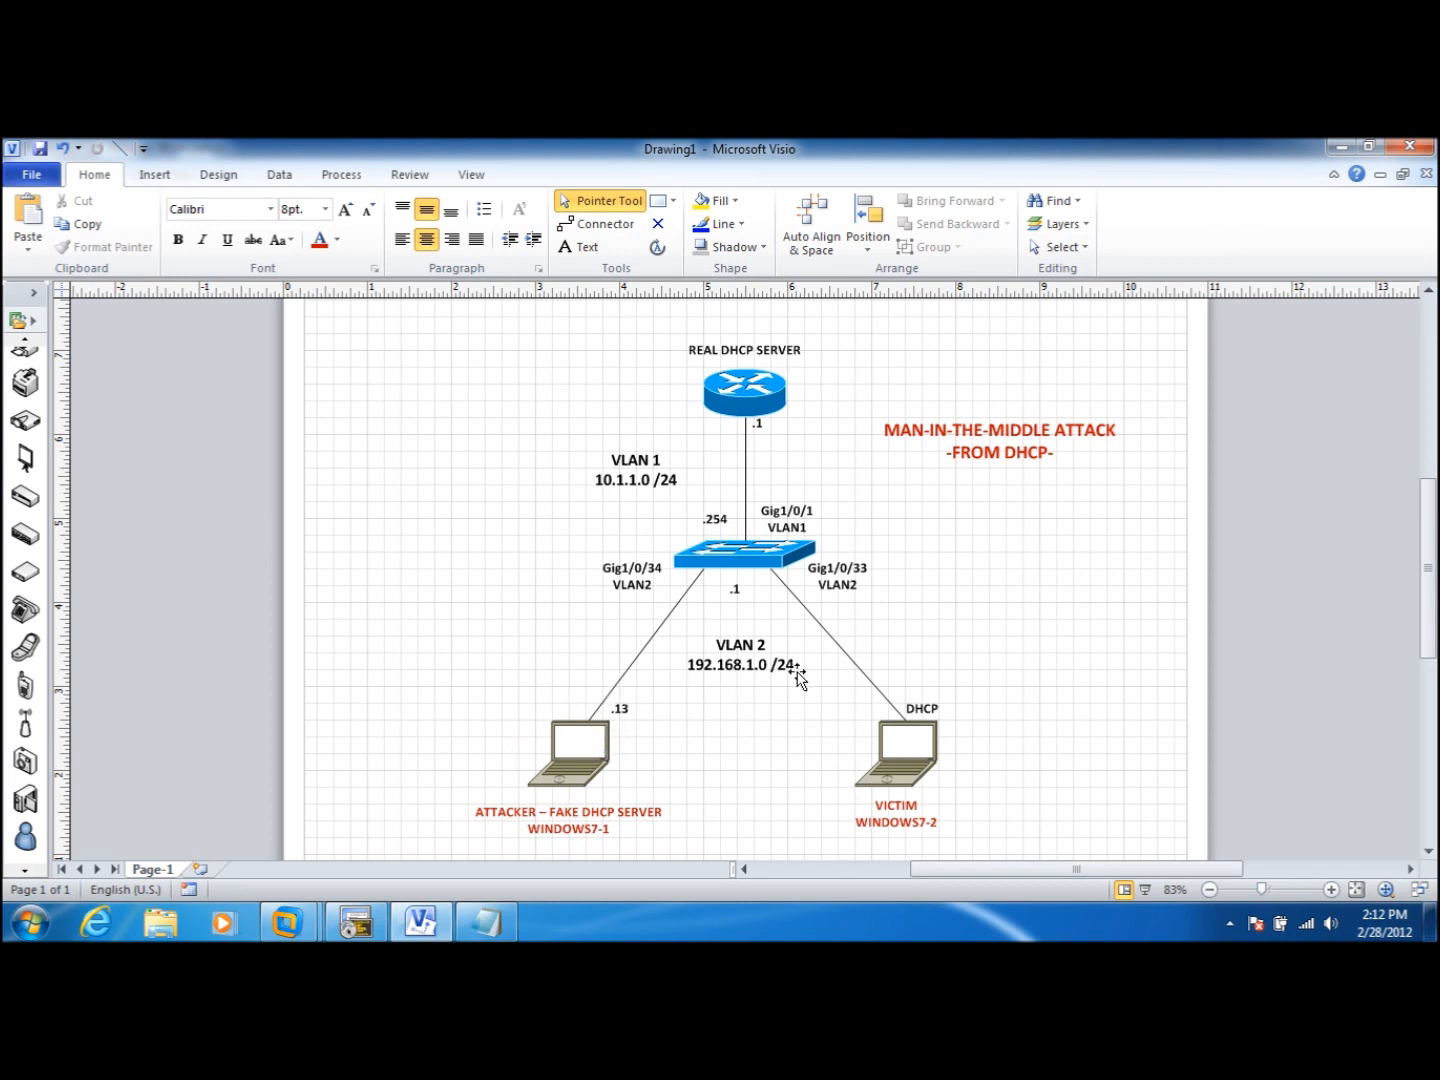
mouse_move(878, 722)
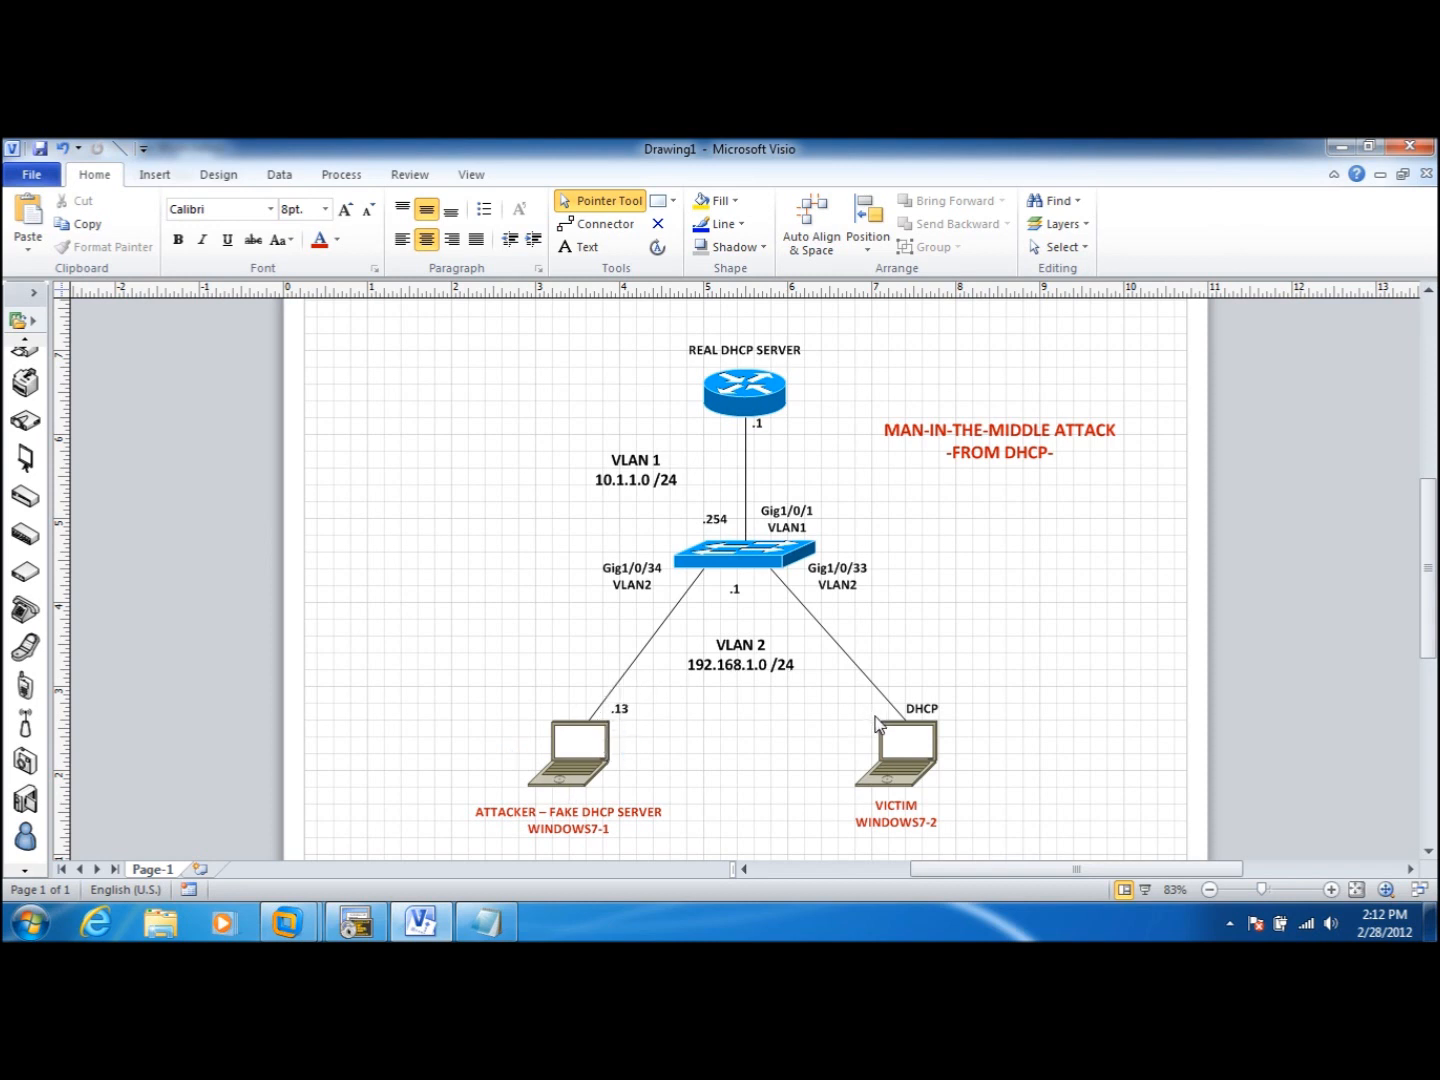
mouse_move(808, 860)
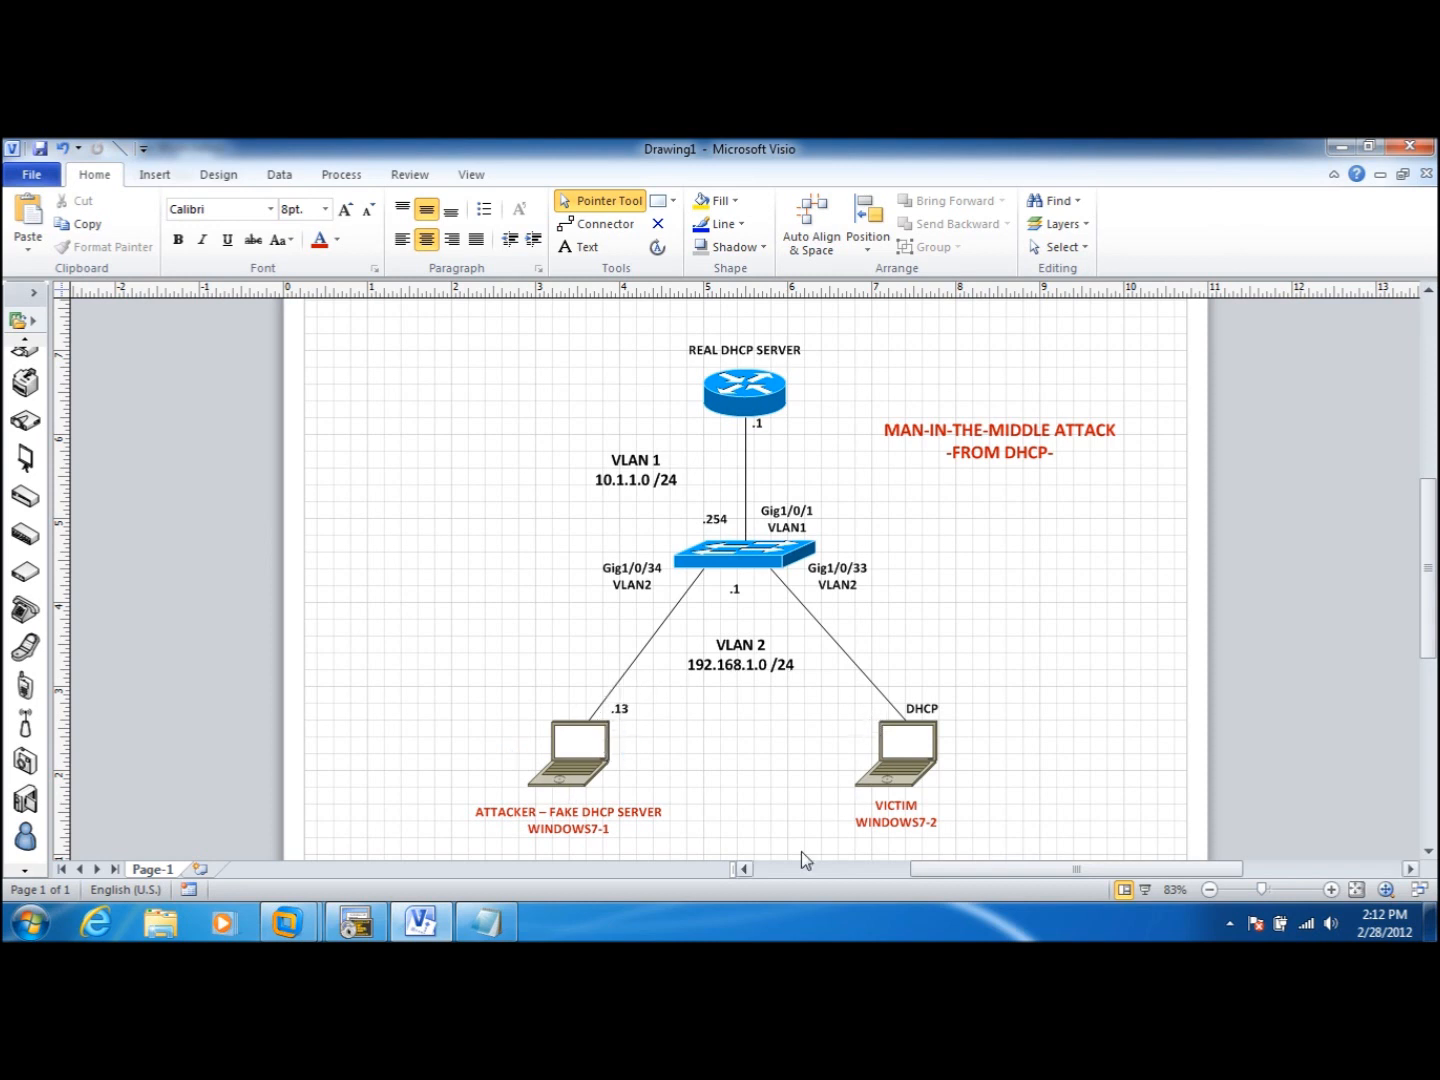
mouse_move(872, 696)
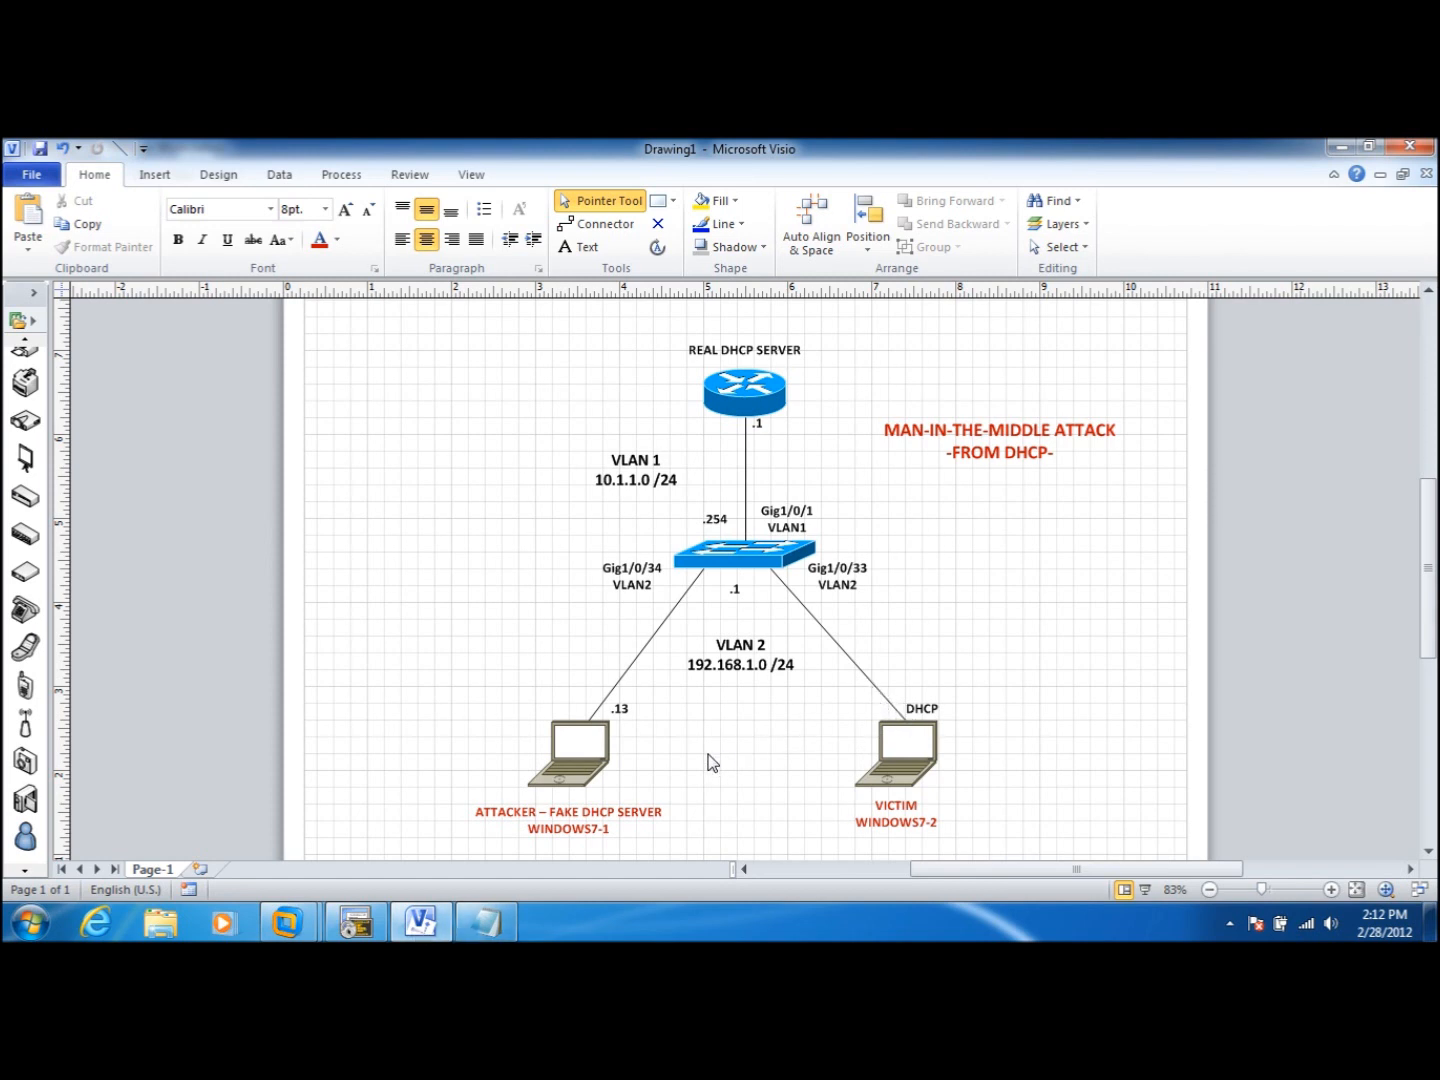
click(292, 856)
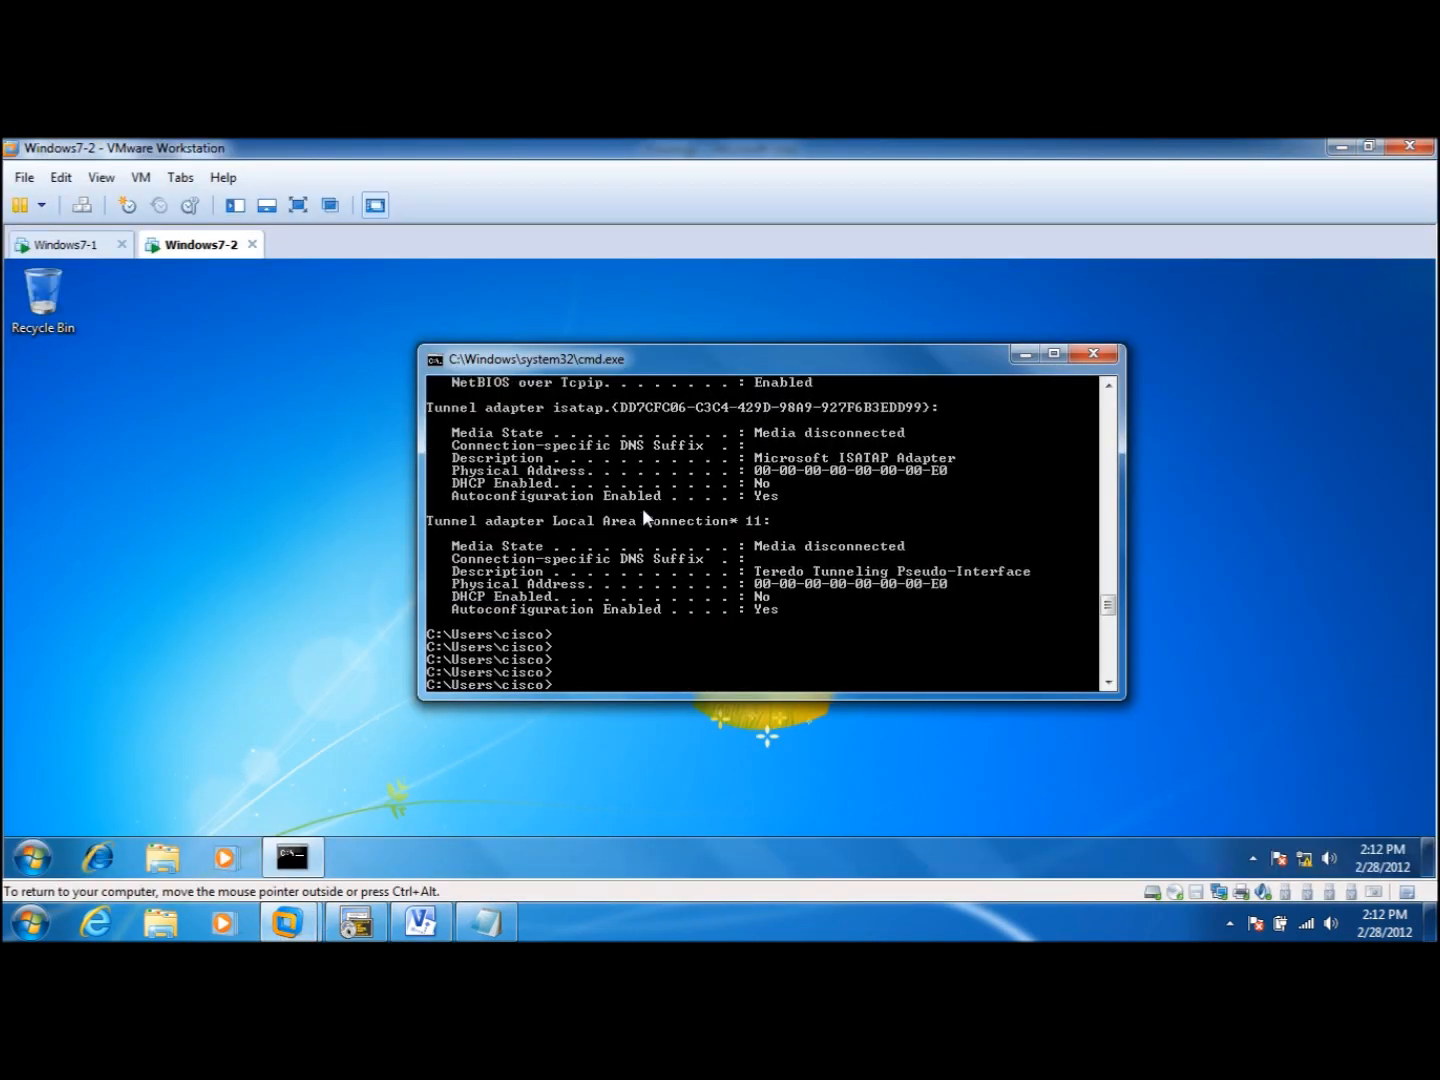
Step: Ping 10.1.1.1 from the victim, then switch to the attacker VM Windows7-1
text(ping 10.)
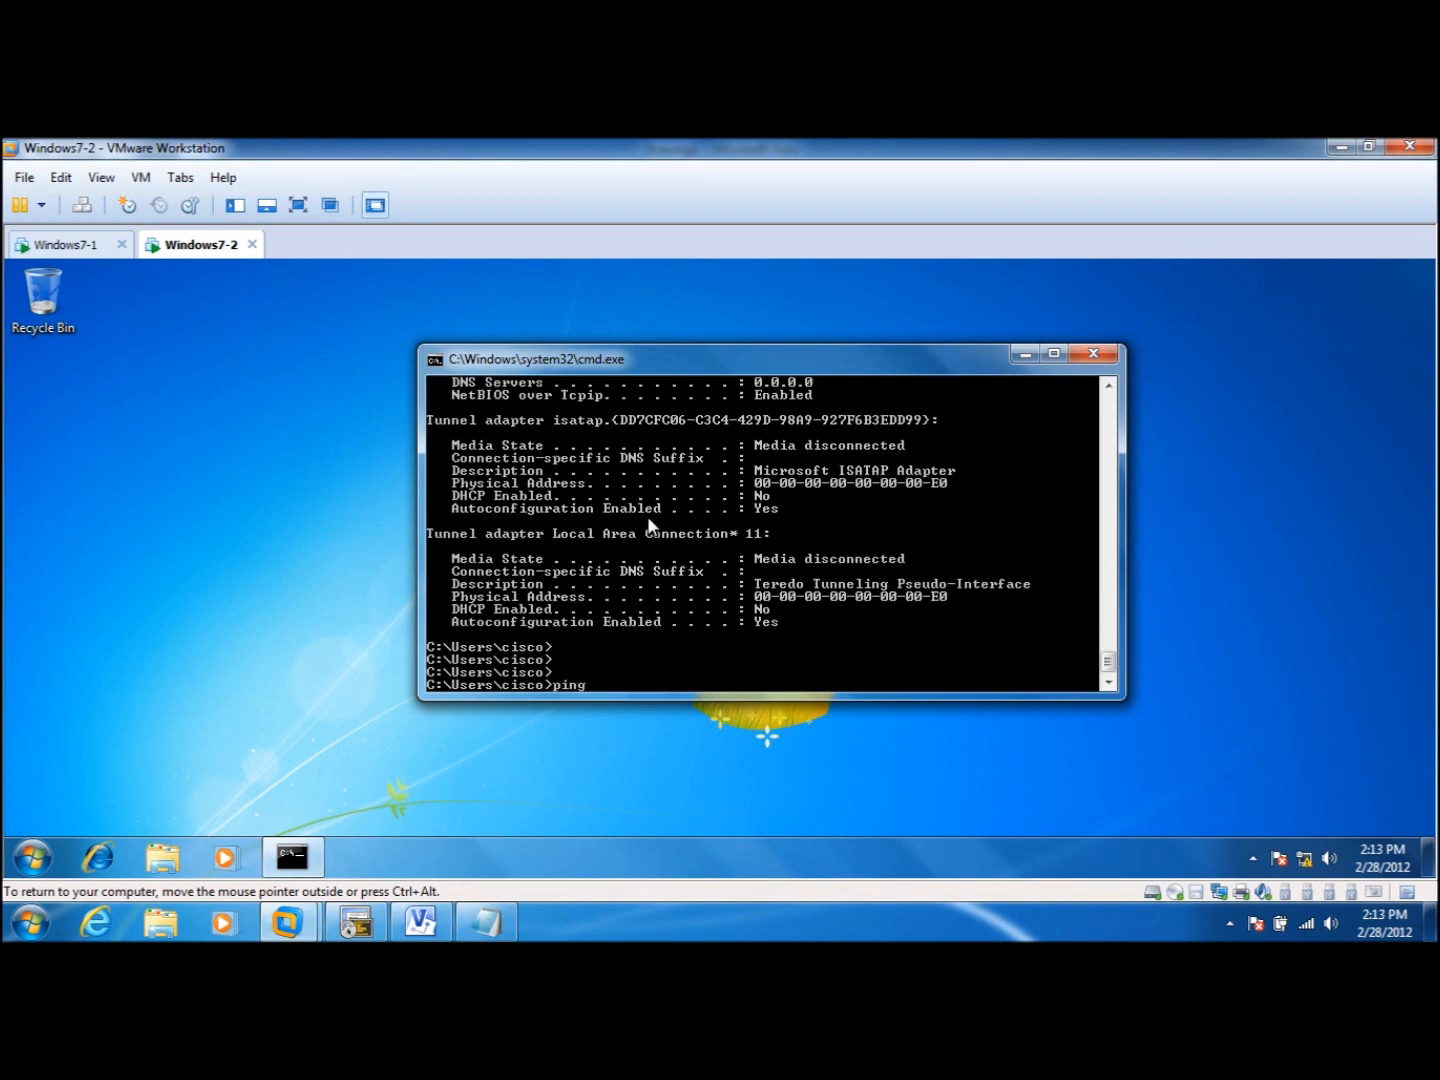
text(10.1.1.1)
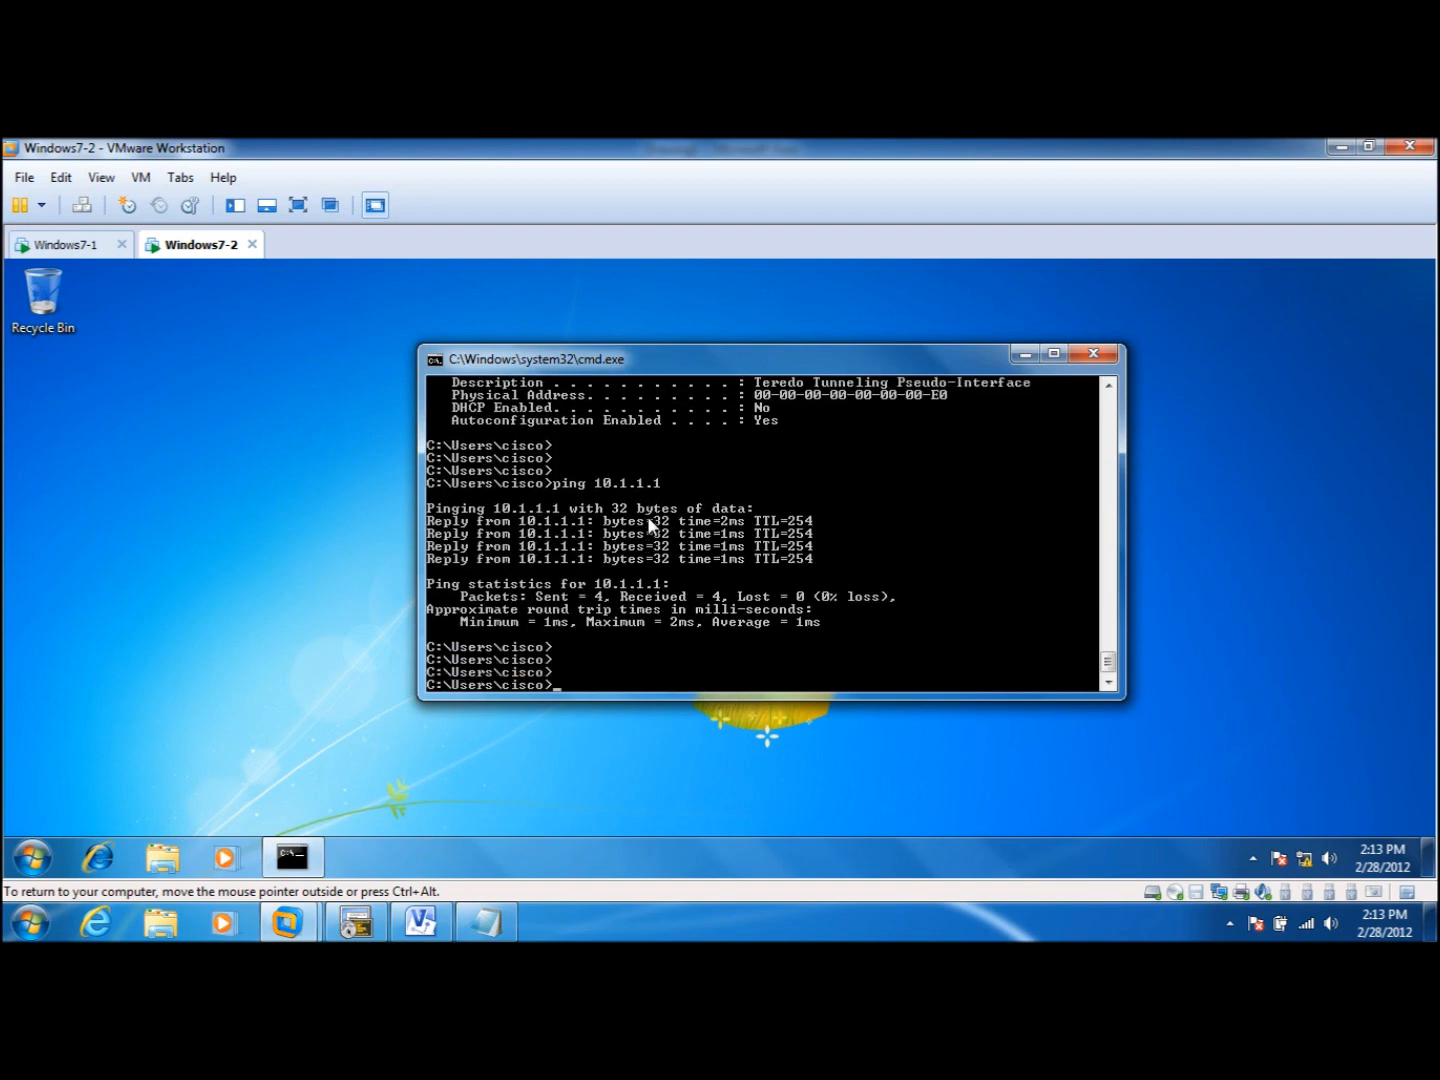
click(64, 244)
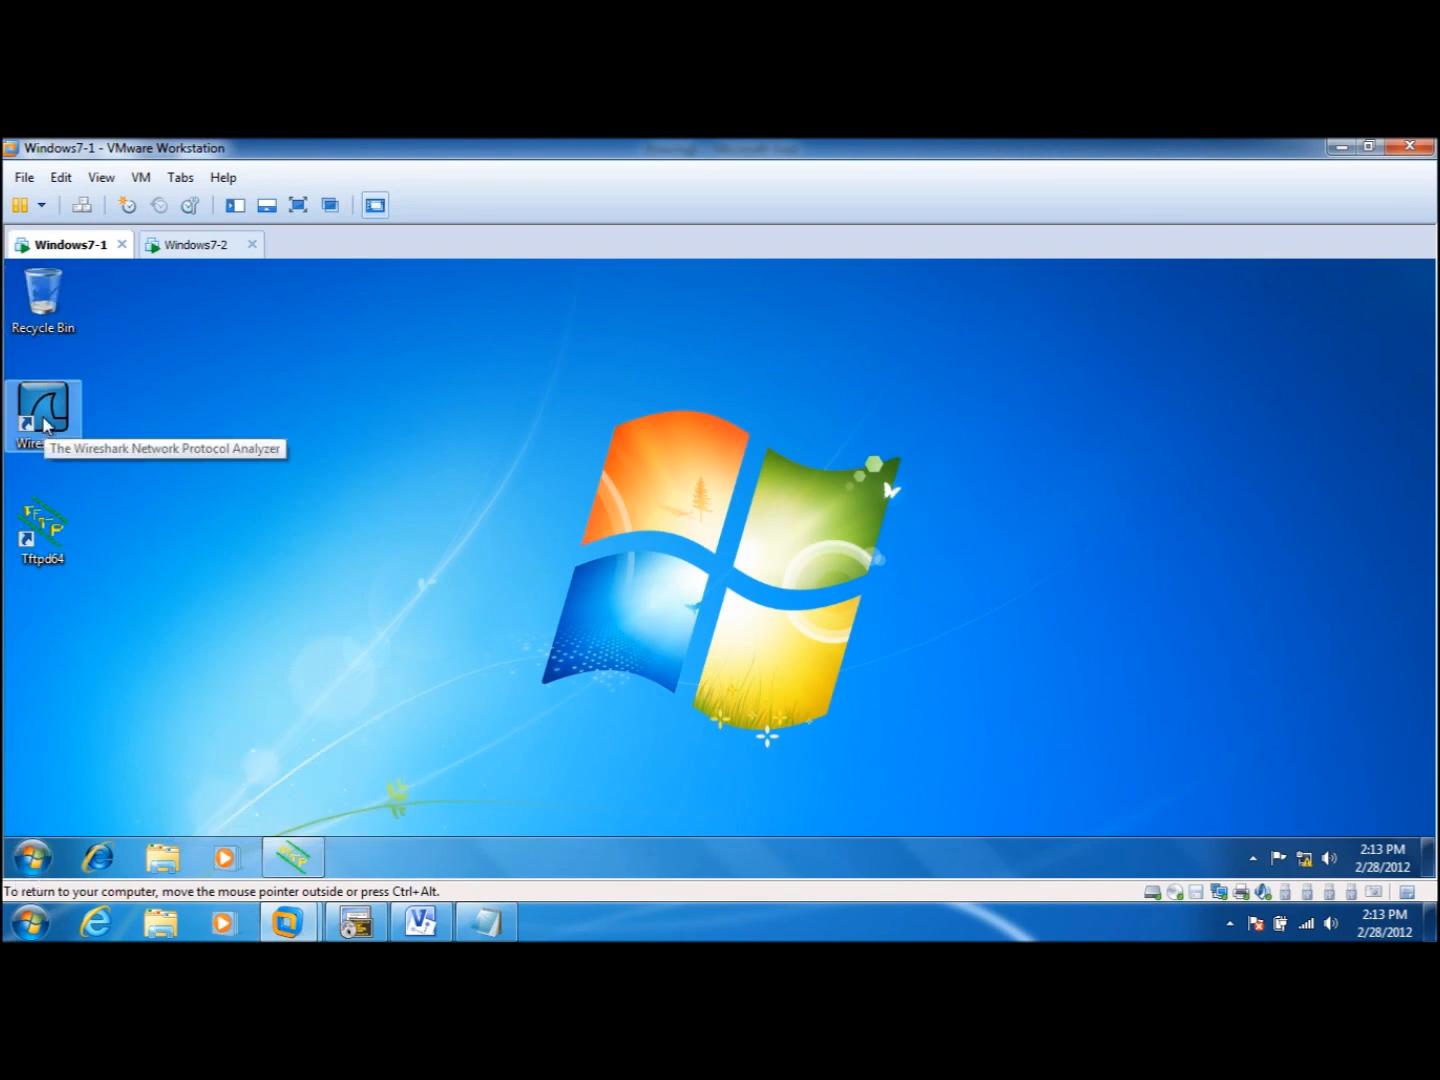
Step: Launch Wireshark, start capturing on the Intel PRO/1000 MT interface and apply the display filter
double_click(42, 410)
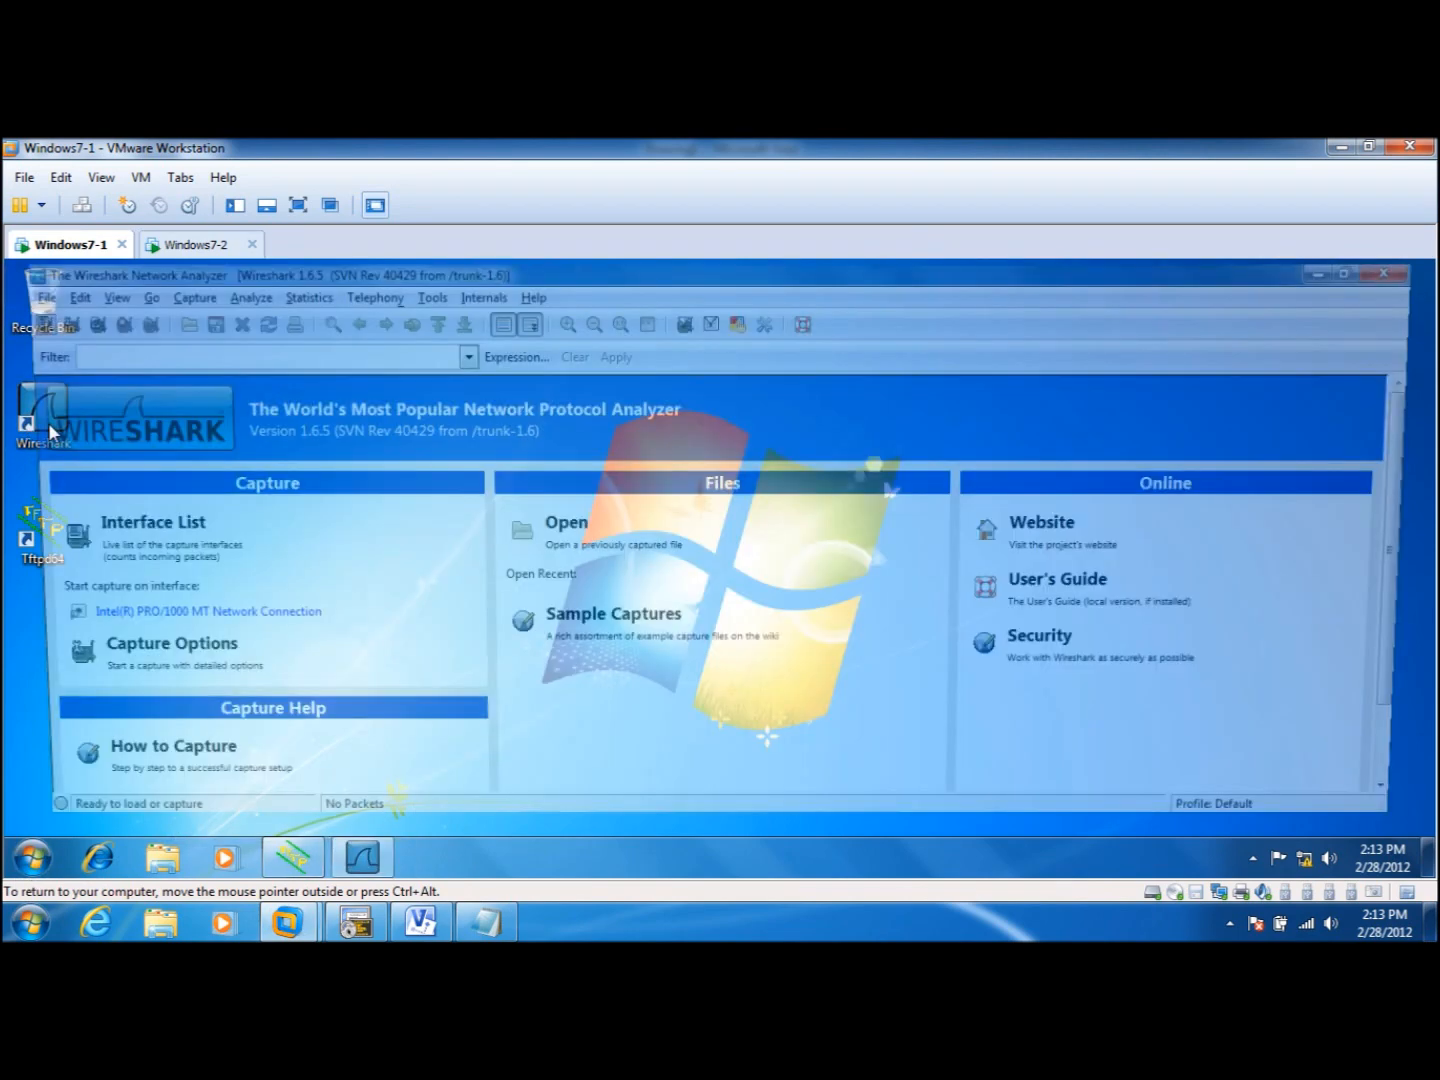
click(176, 292)
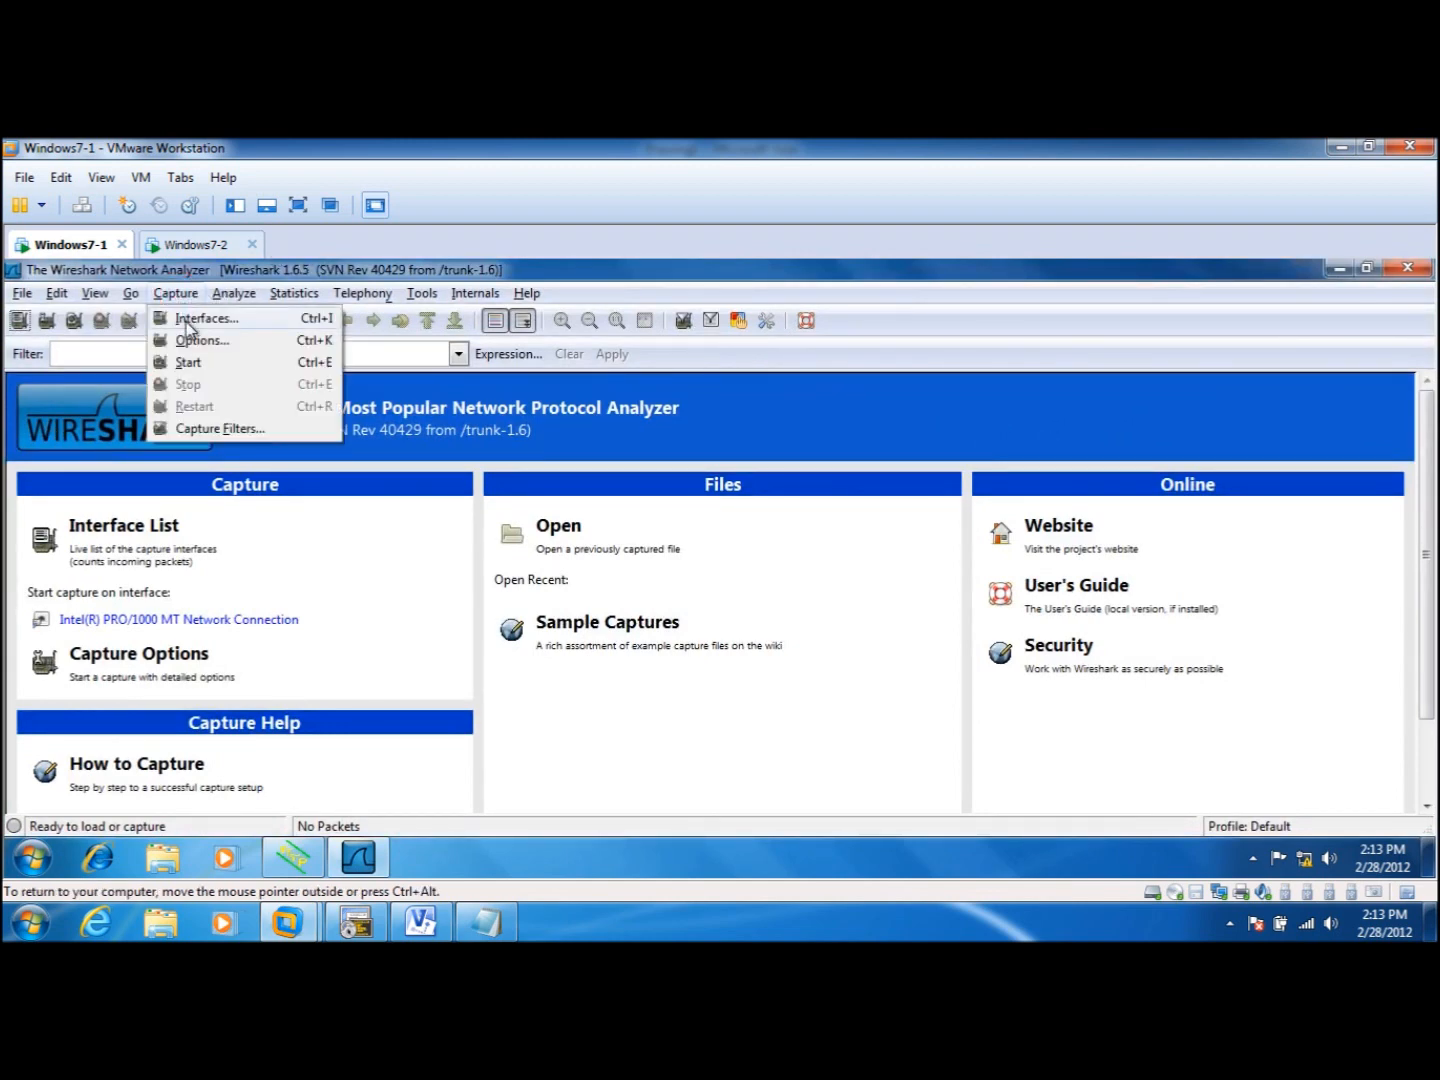
click(206, 318)
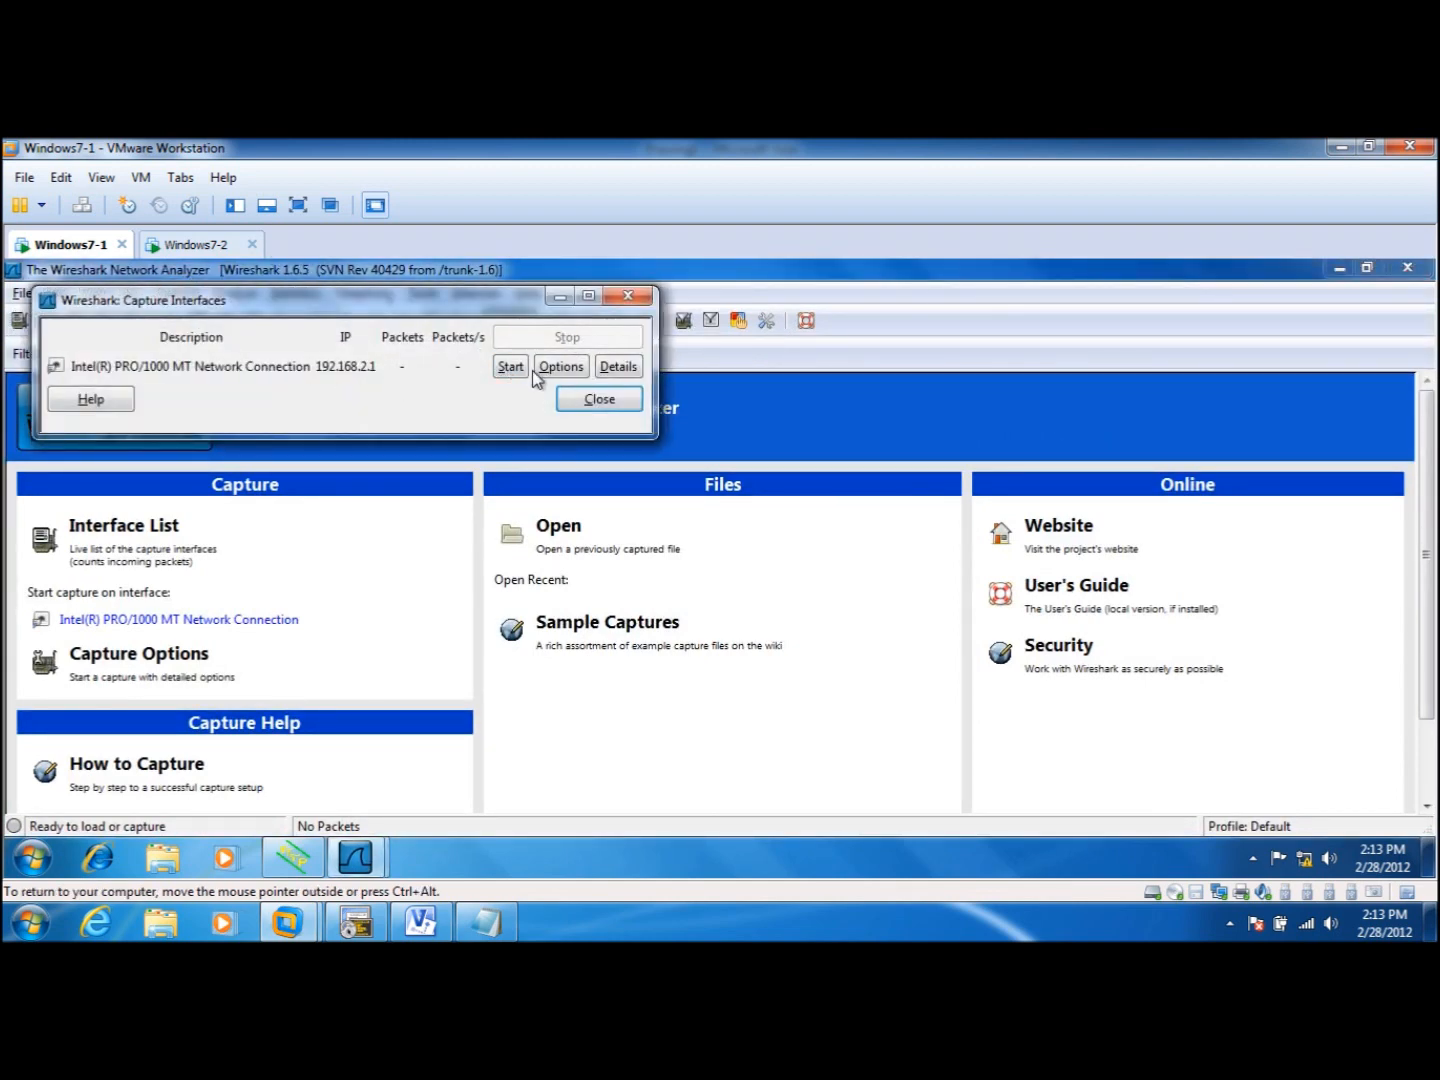
click(510, 366)
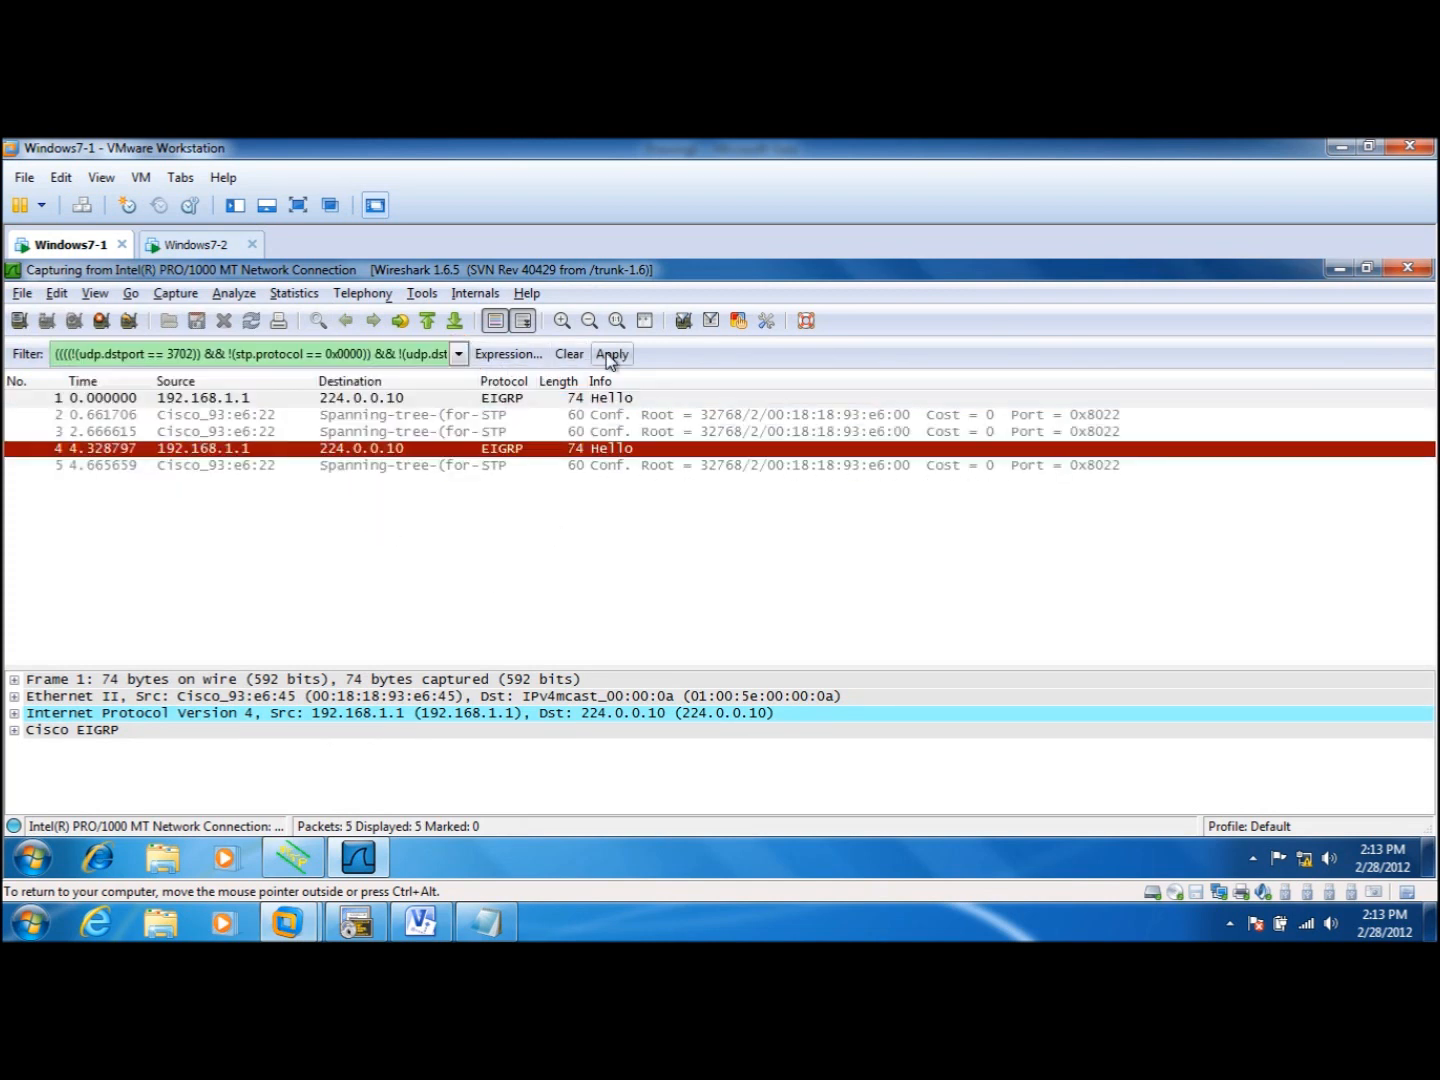
click(612, 352)
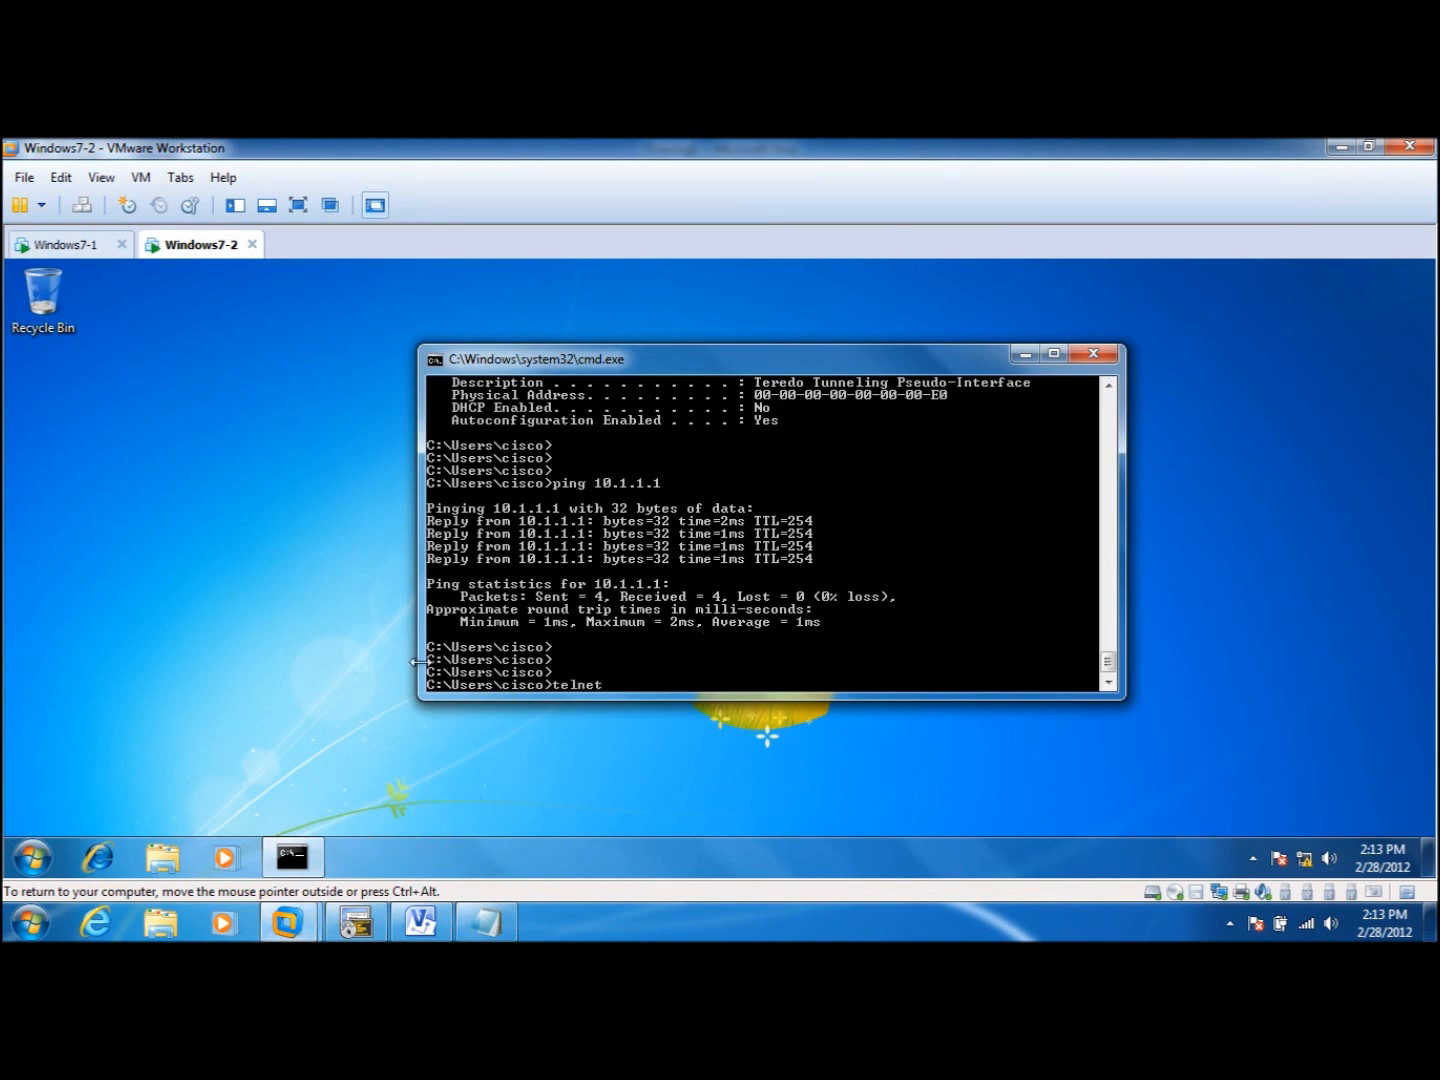
Step: Run telnet 10.1.1.1 from the victim to reach the Rack1R1 router
text(10.10.1)
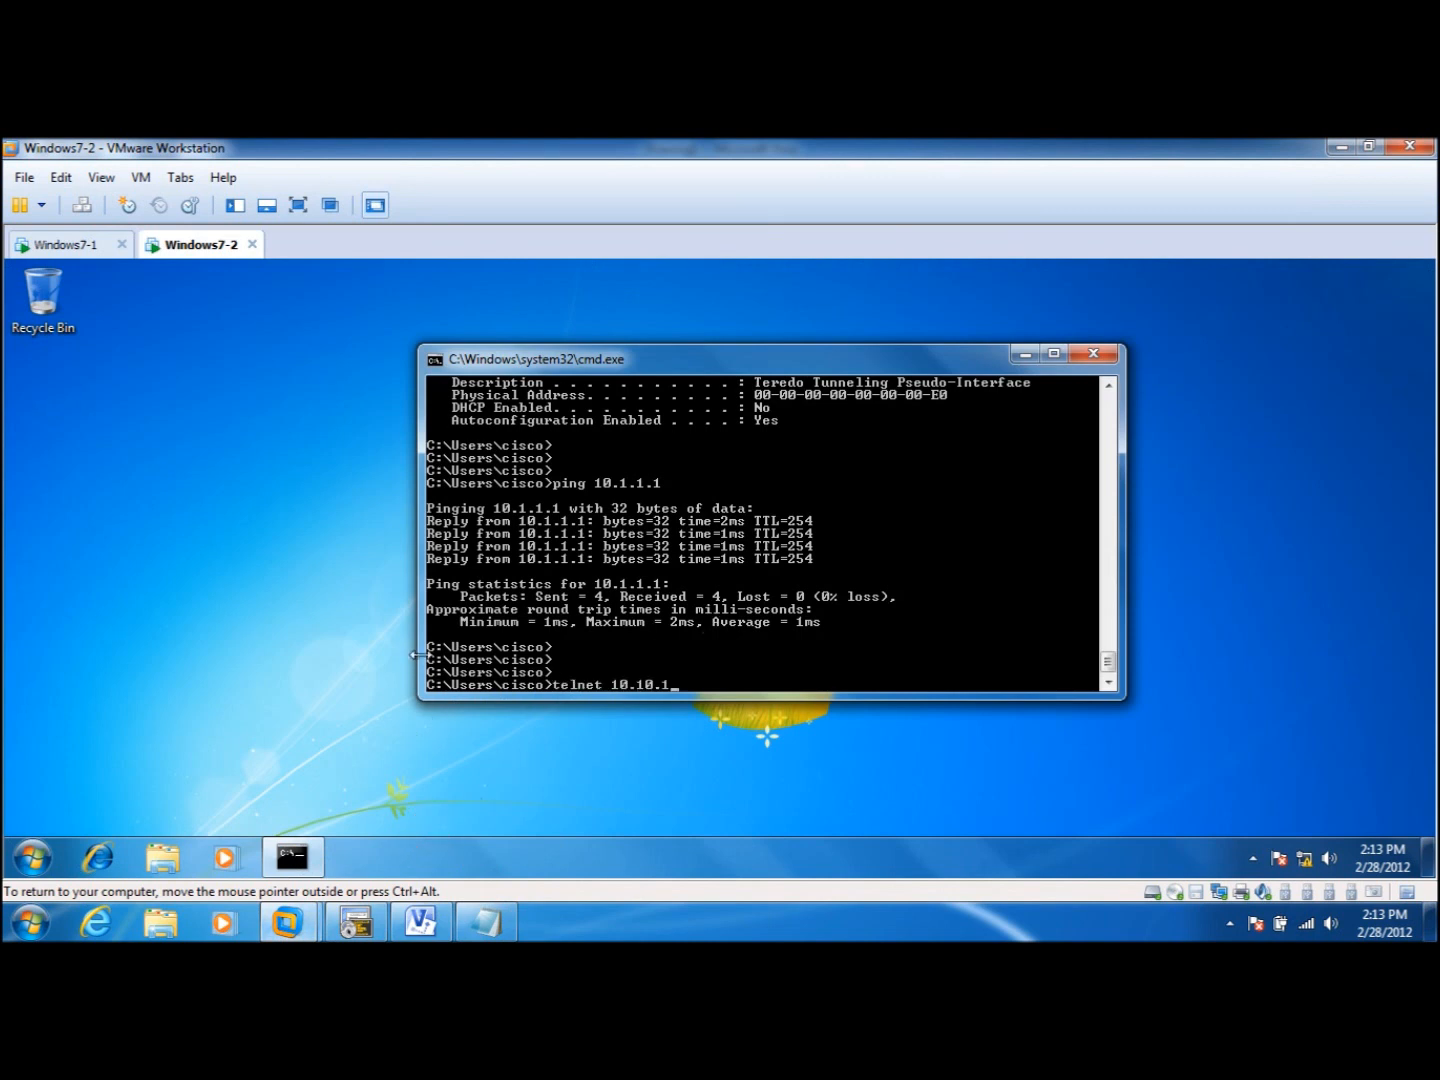
key(backspace)
text(en)
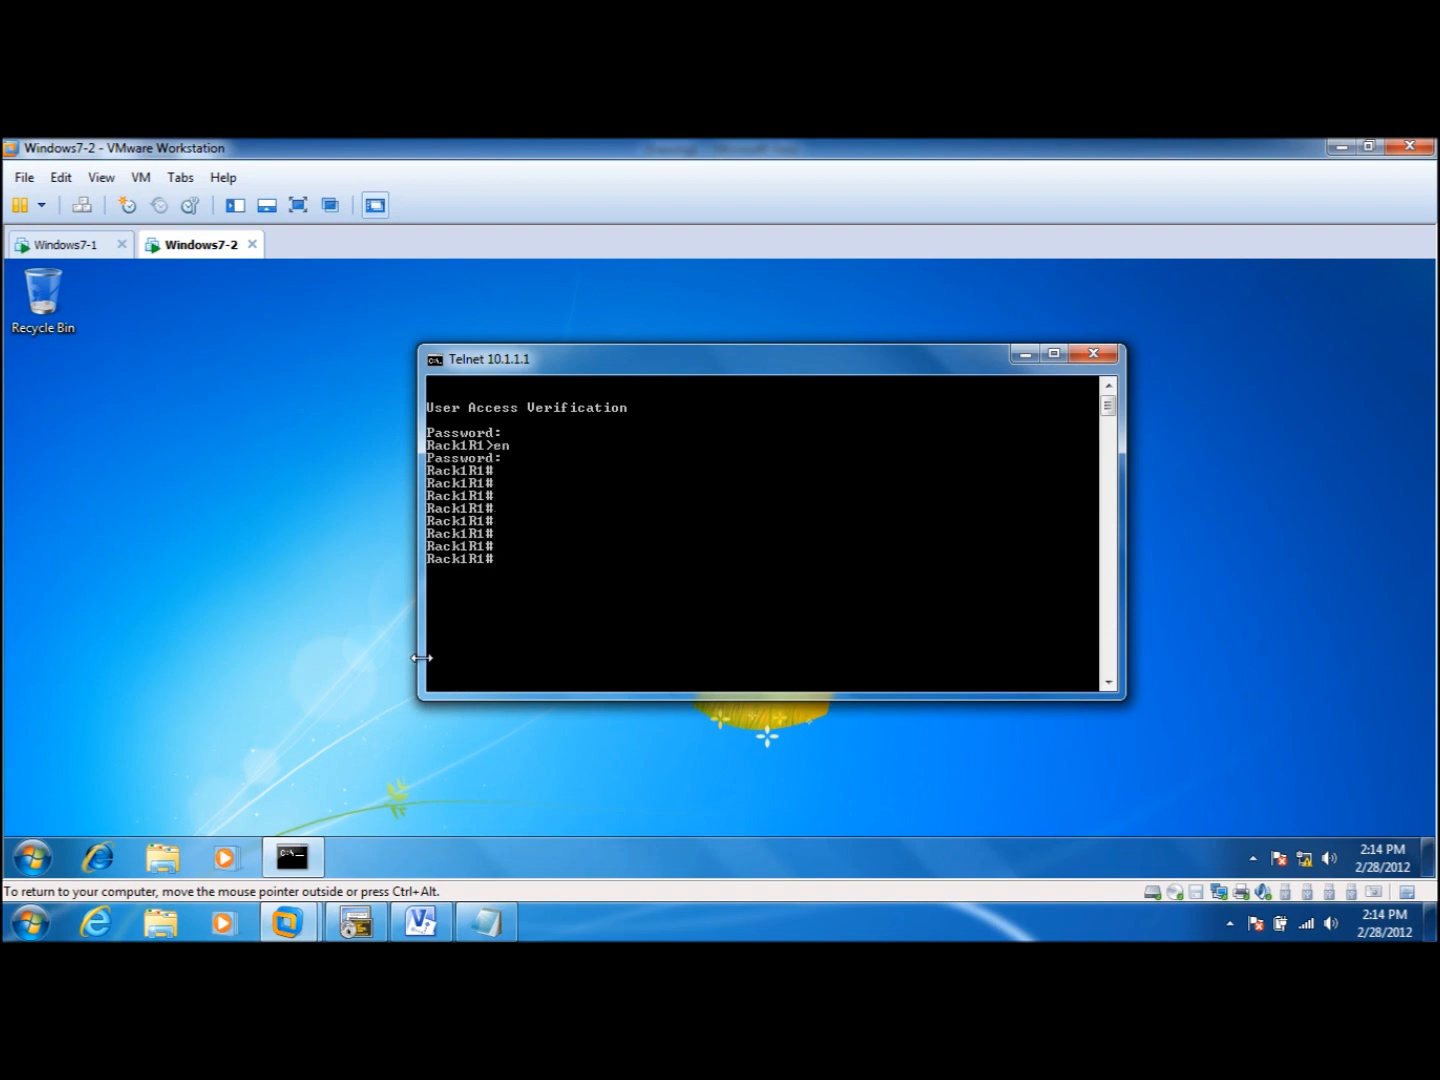
mouse_move(292, 856)
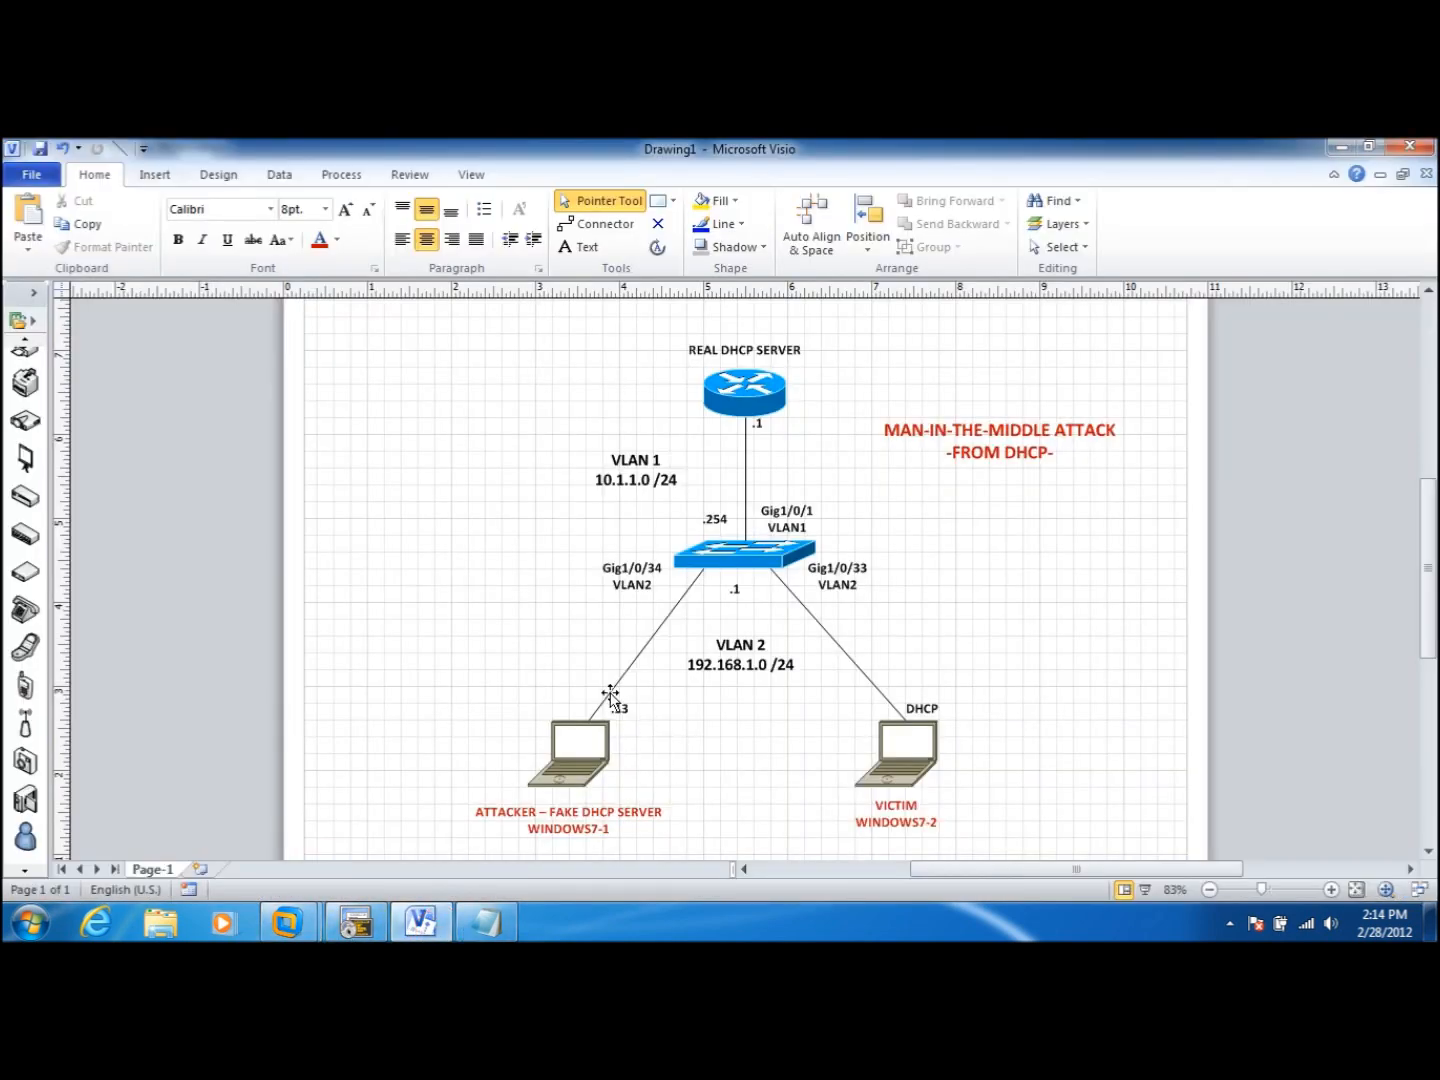
click(568, 820)
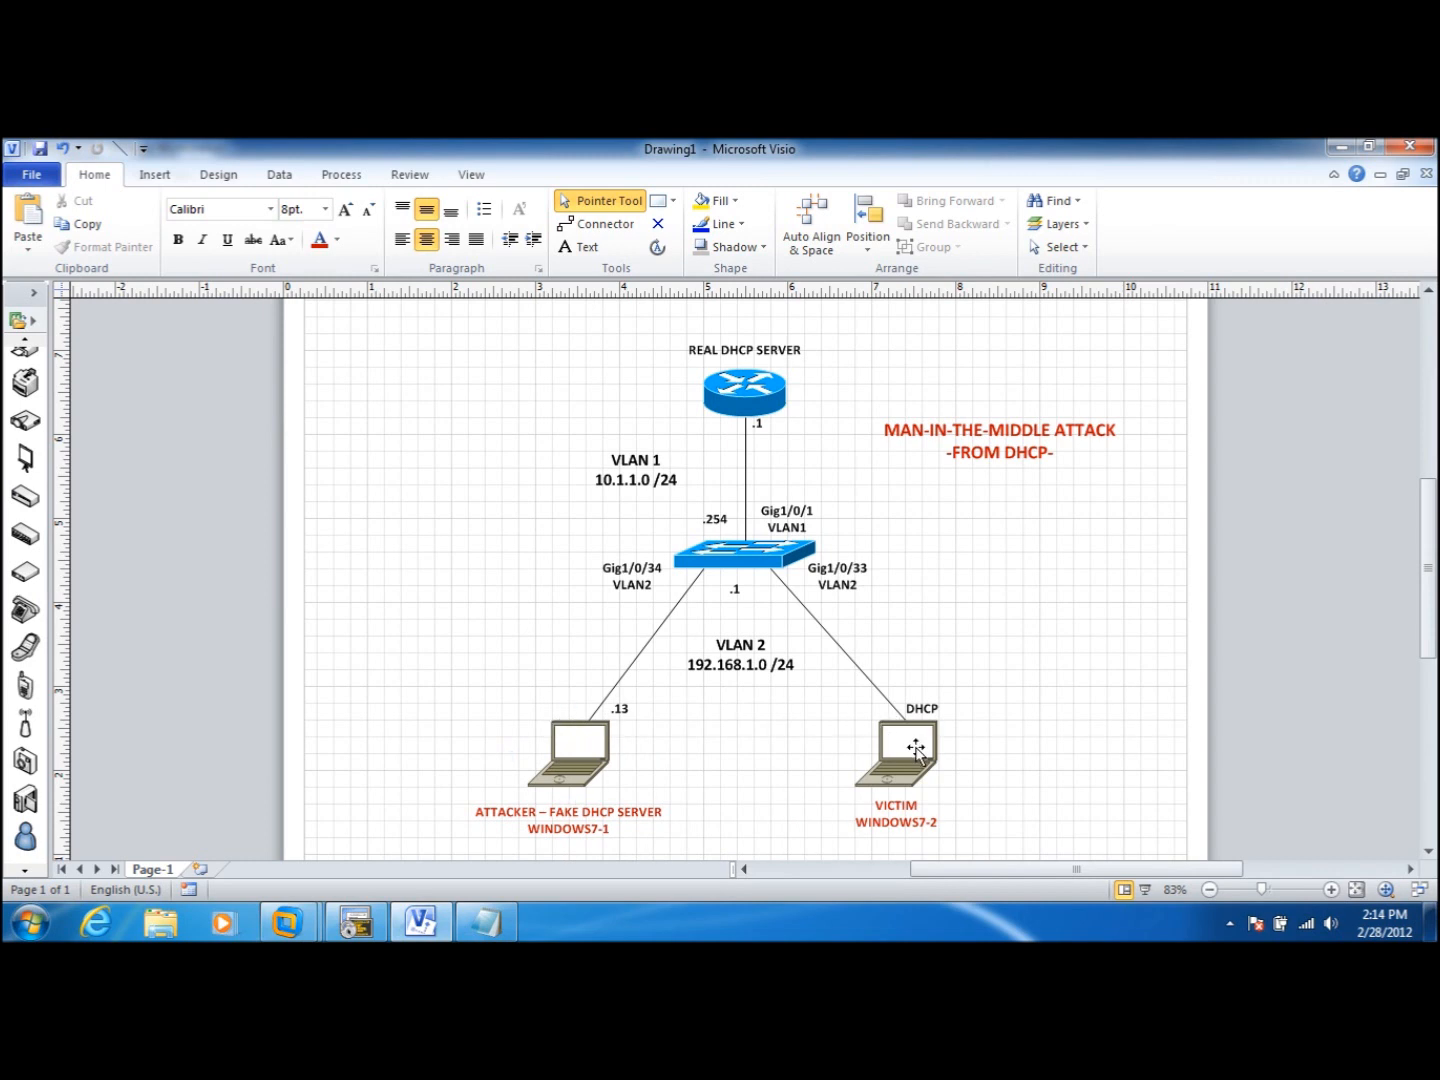
mouse_move(848, 782)
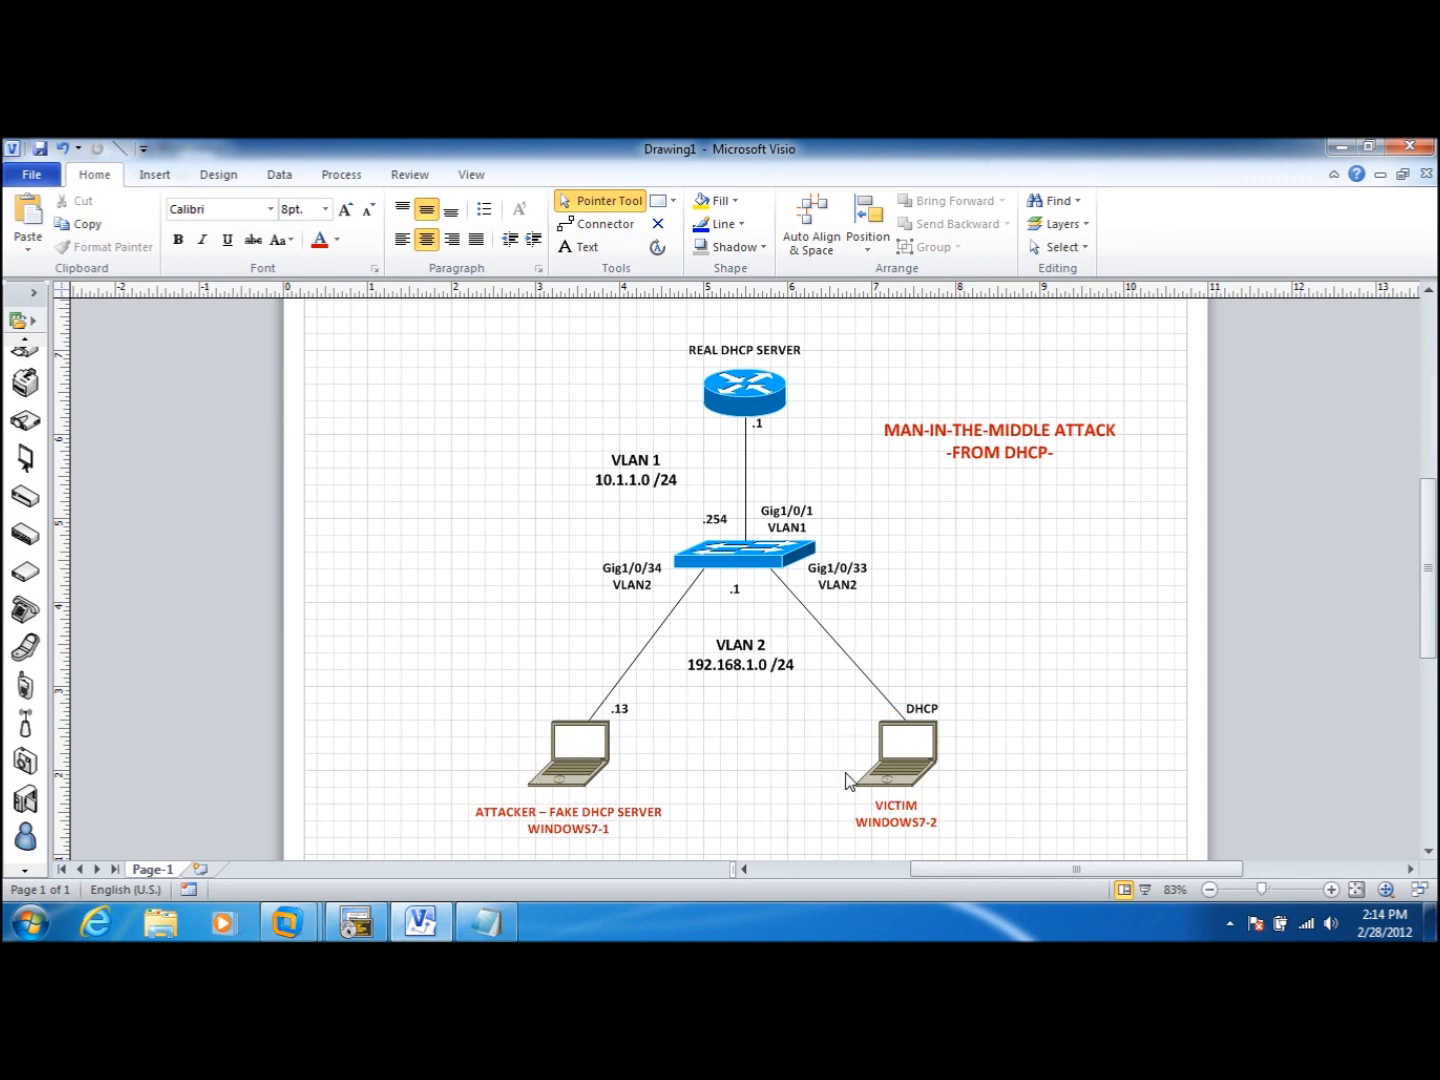
click(896, 756)
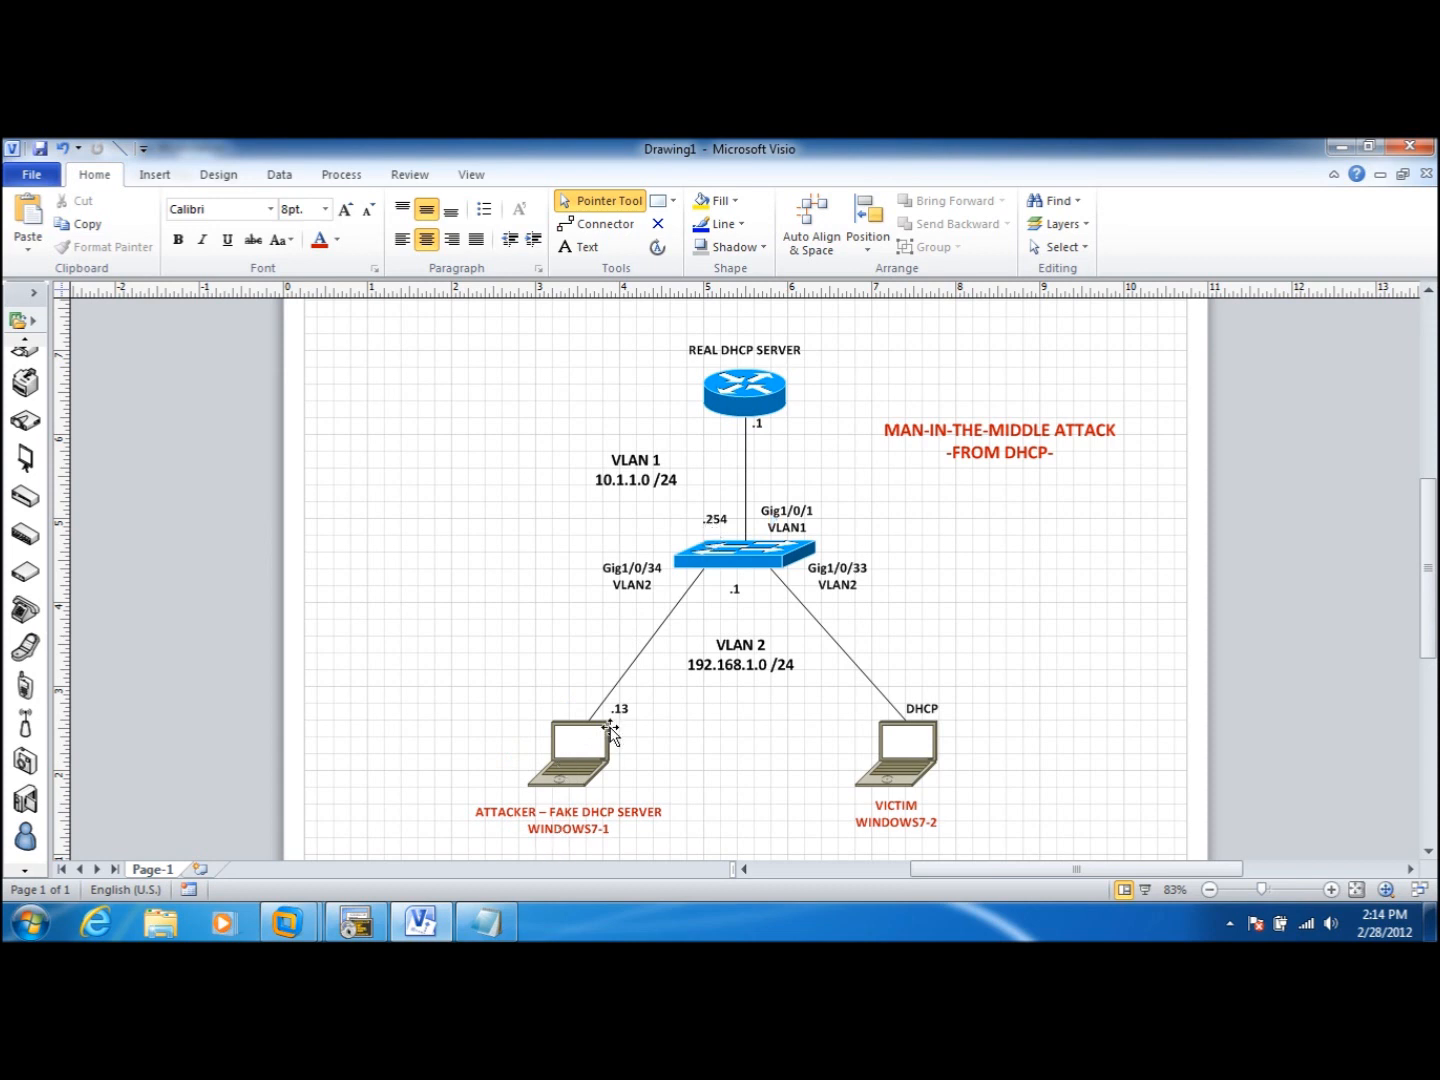
mouse_move(640, 728)
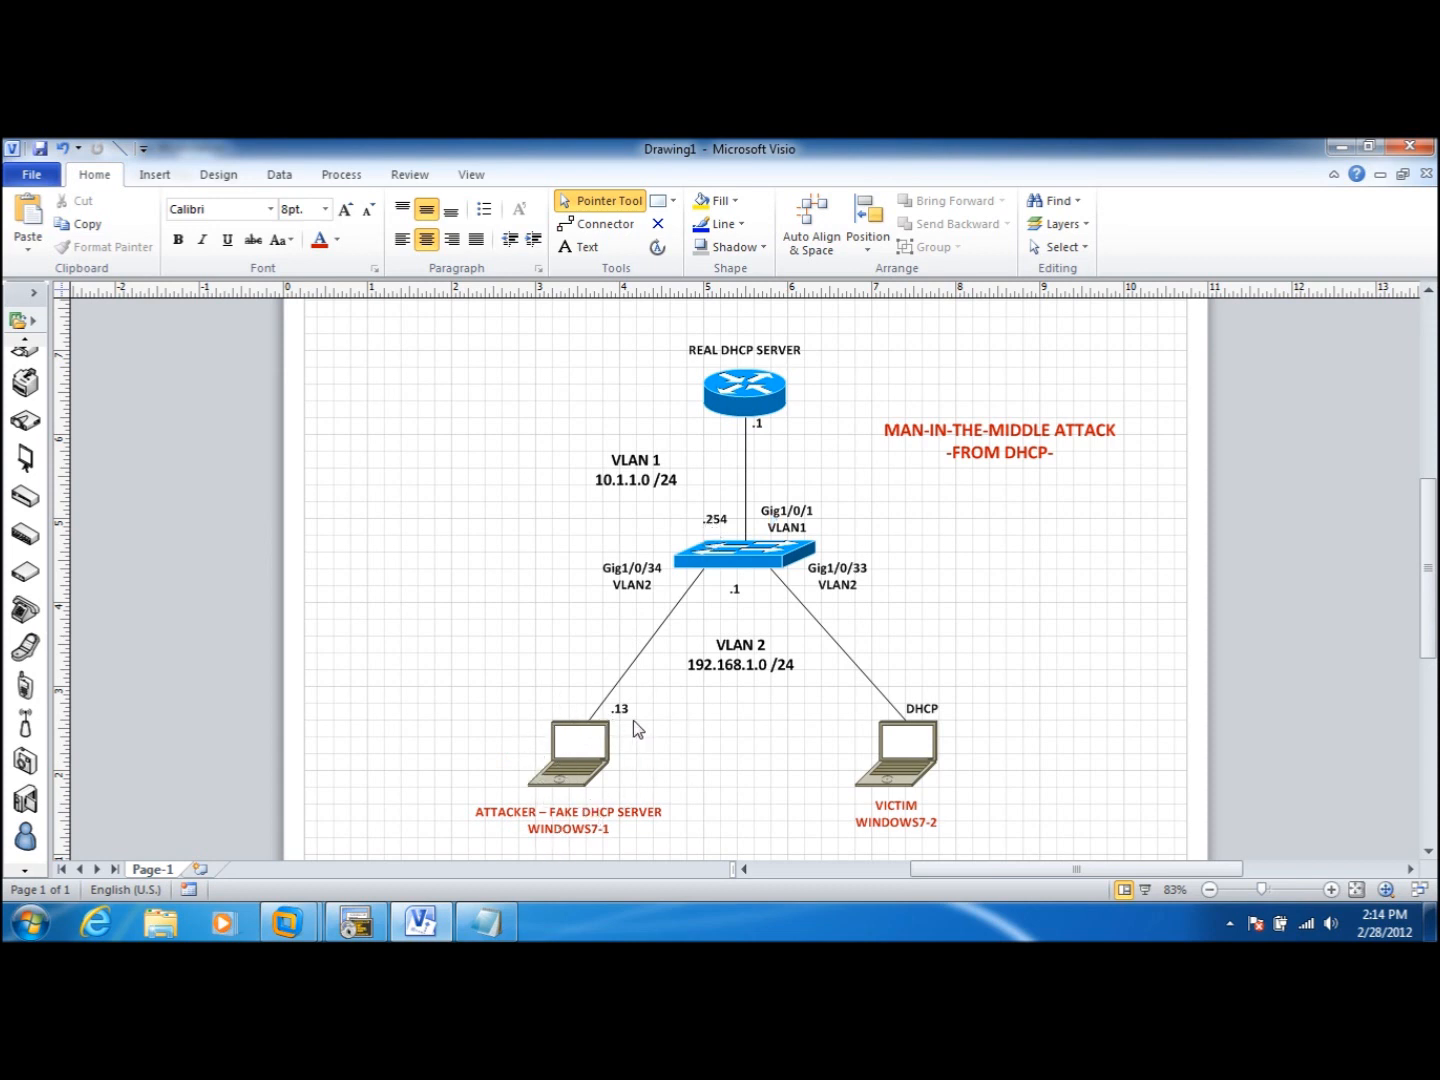
click(568, 756)
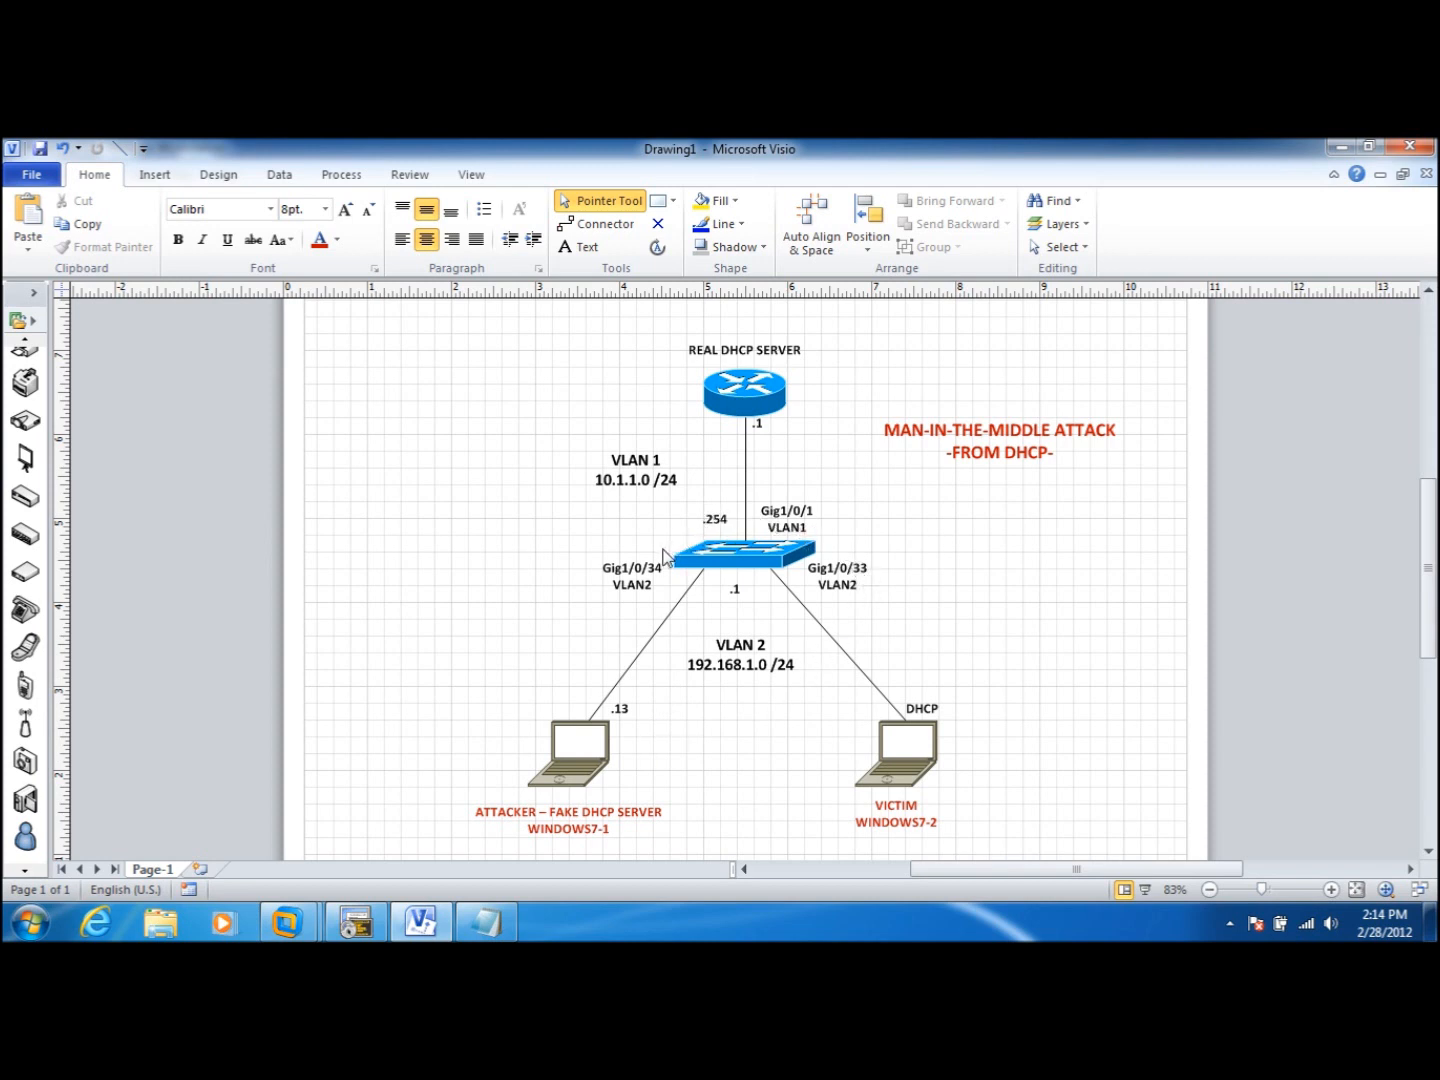
mouse_move(748, 588)
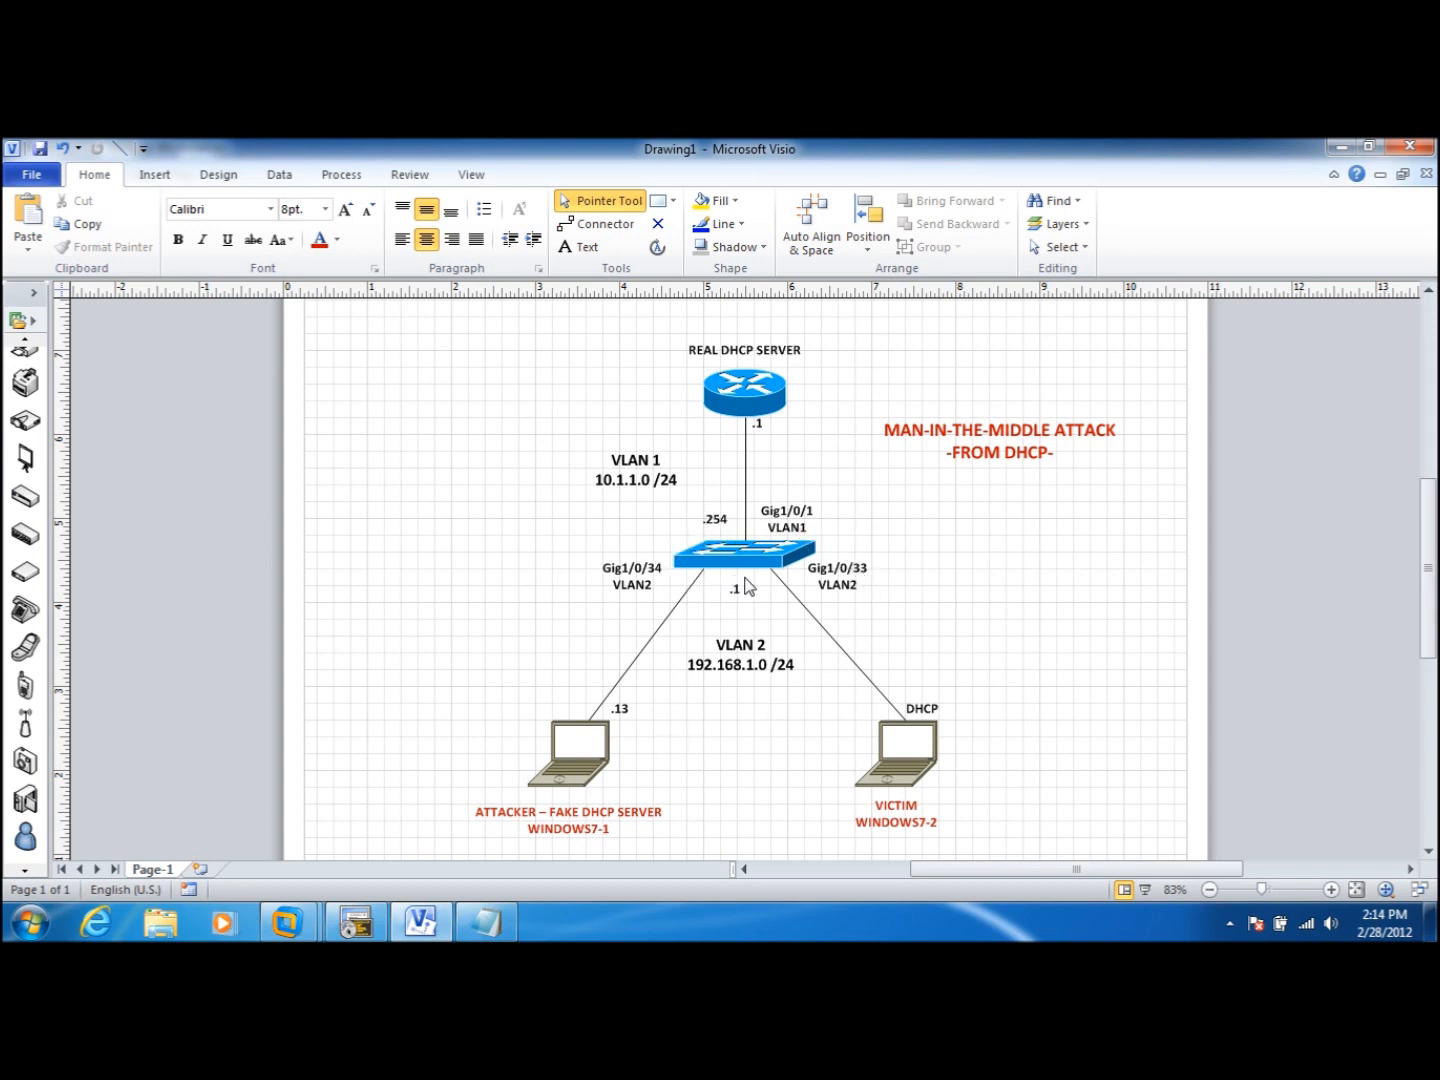